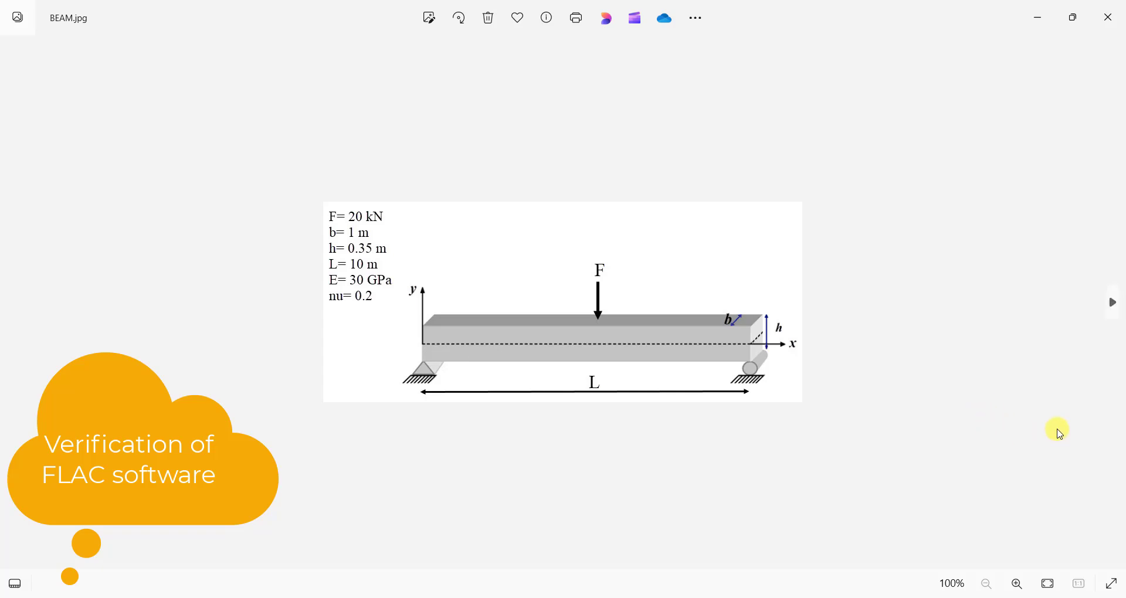
{"action": "mouse_move", "coordinate": [1001, 381]}
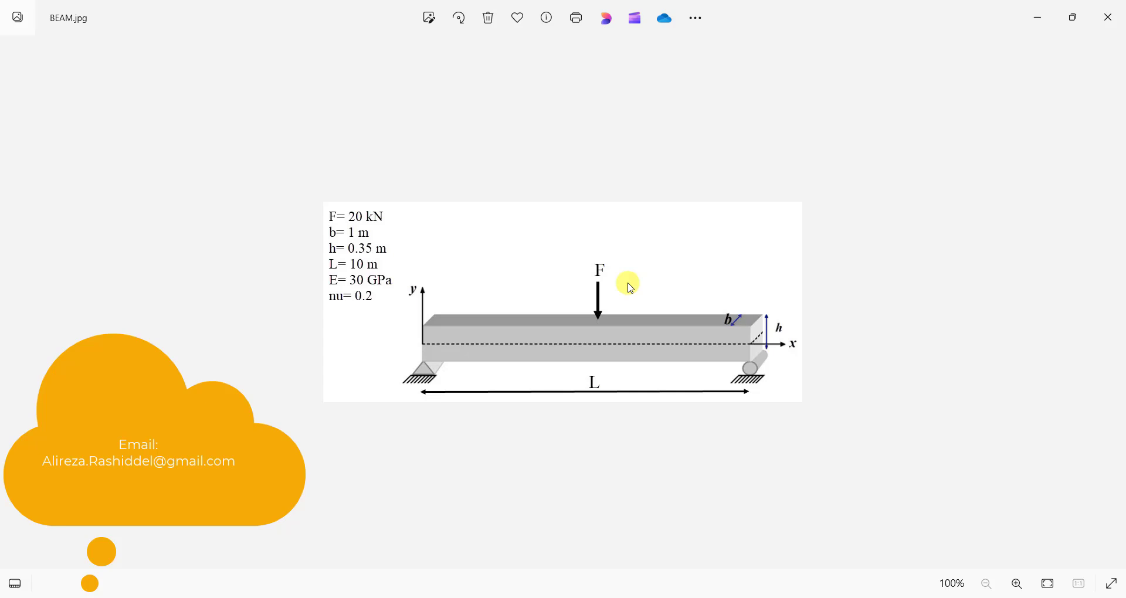
{"action": "mouse_move", "coordinate": [782, 394]}
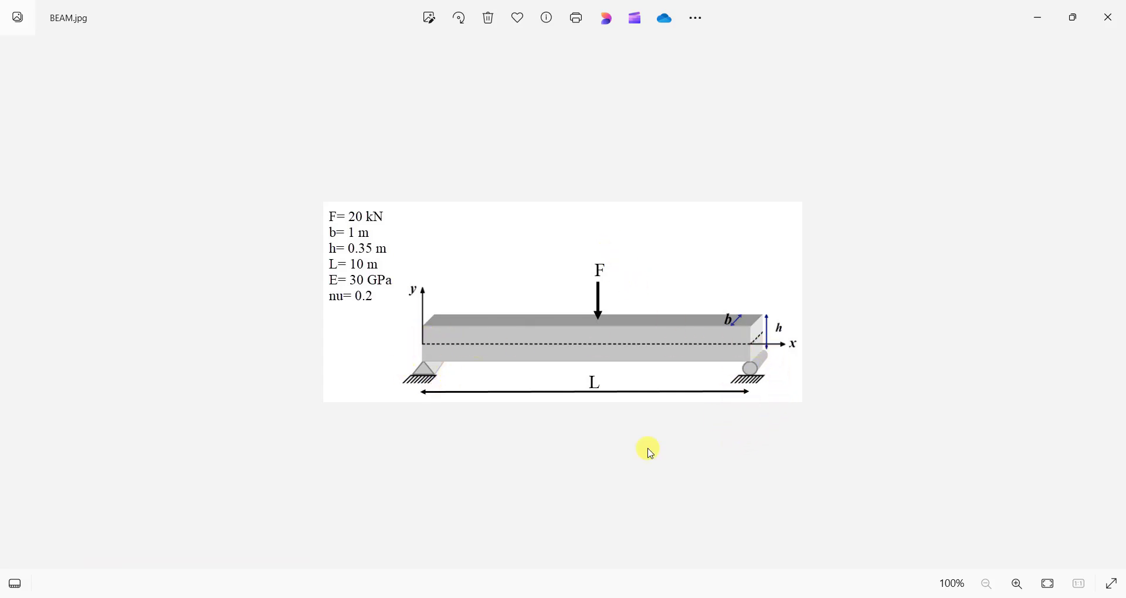
{"action": "mouse_move", "coordinate": [812, 340]}
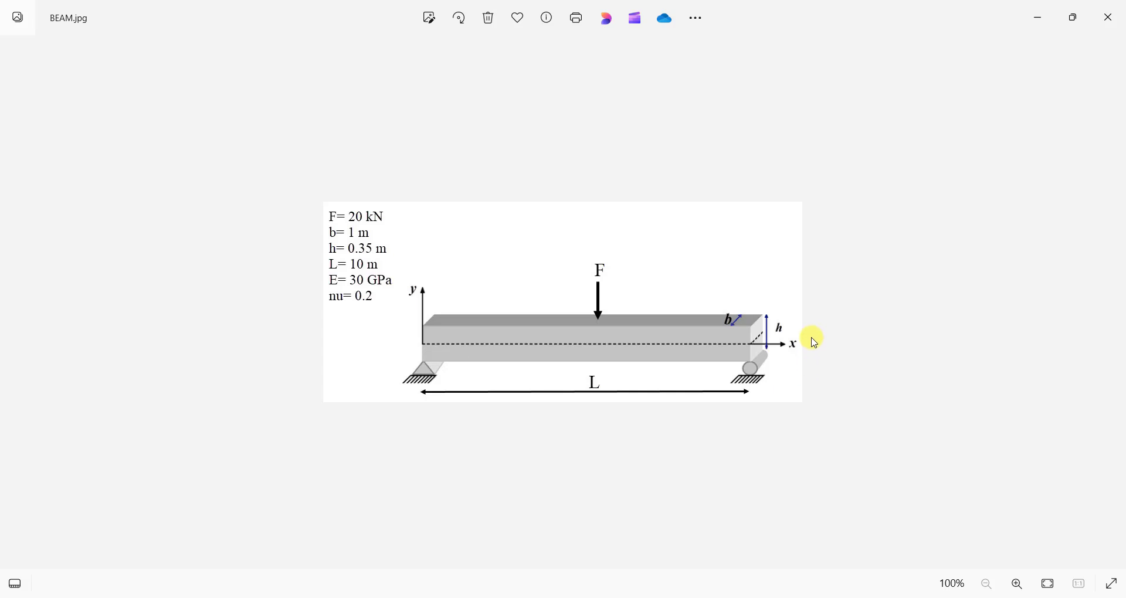
{"action": "mouse_move", "coordinate": [792, 329]}
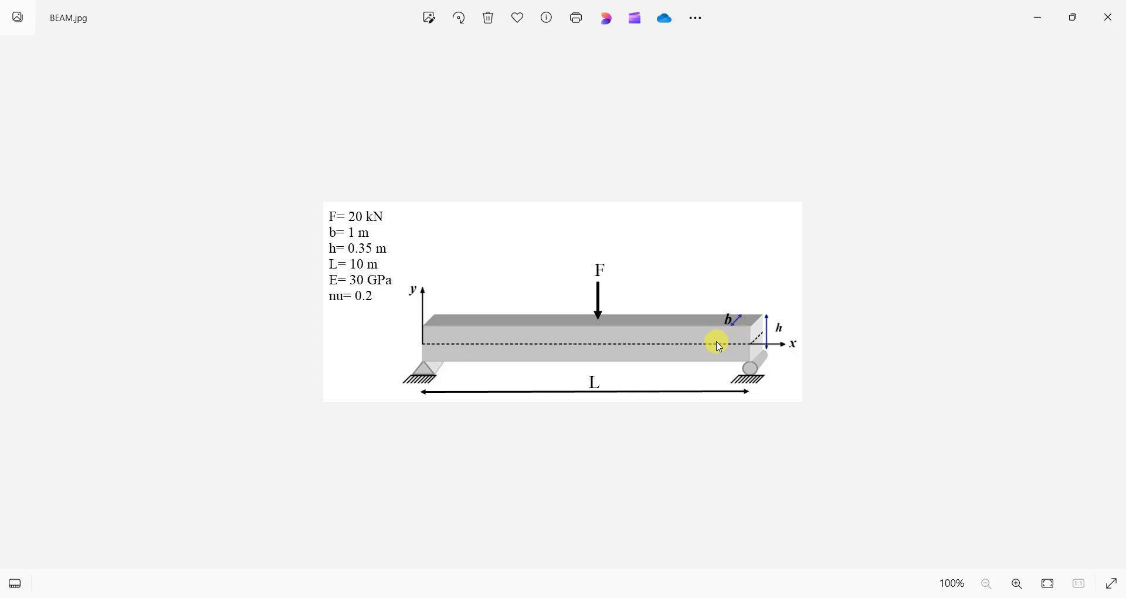
{"action": "mouse_move", "coordinate": [459, 318]}
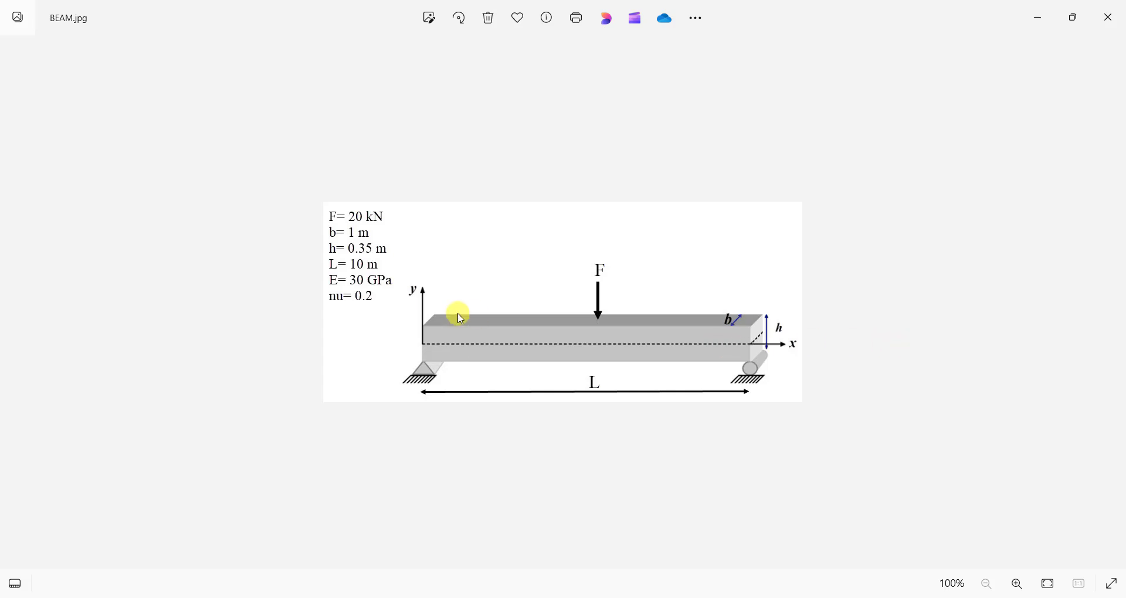
{"action": "mouse_move", "coordinate": [324, 301]}
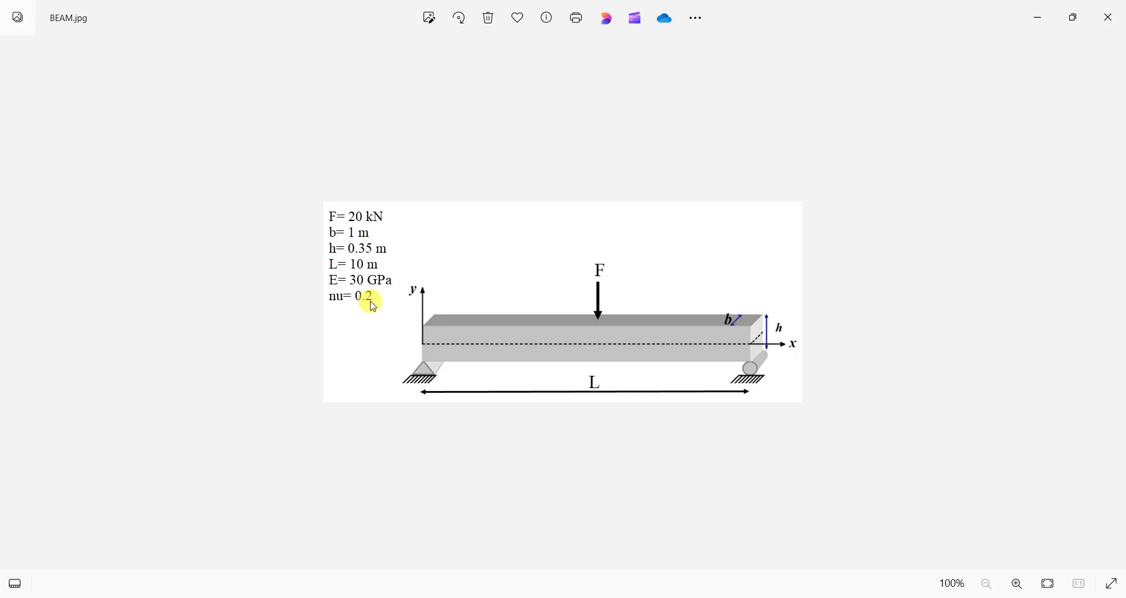
{"action": "mouse_move", "coordinate": [348, 312]}
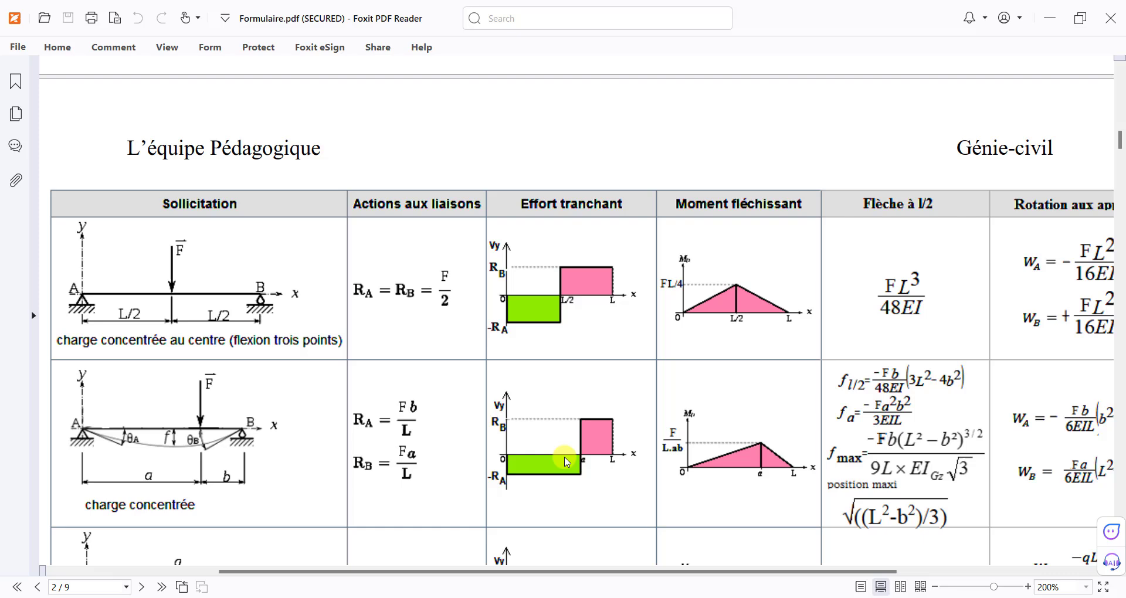
{"action": "mouse_move", "coordinate": [186, 231]}
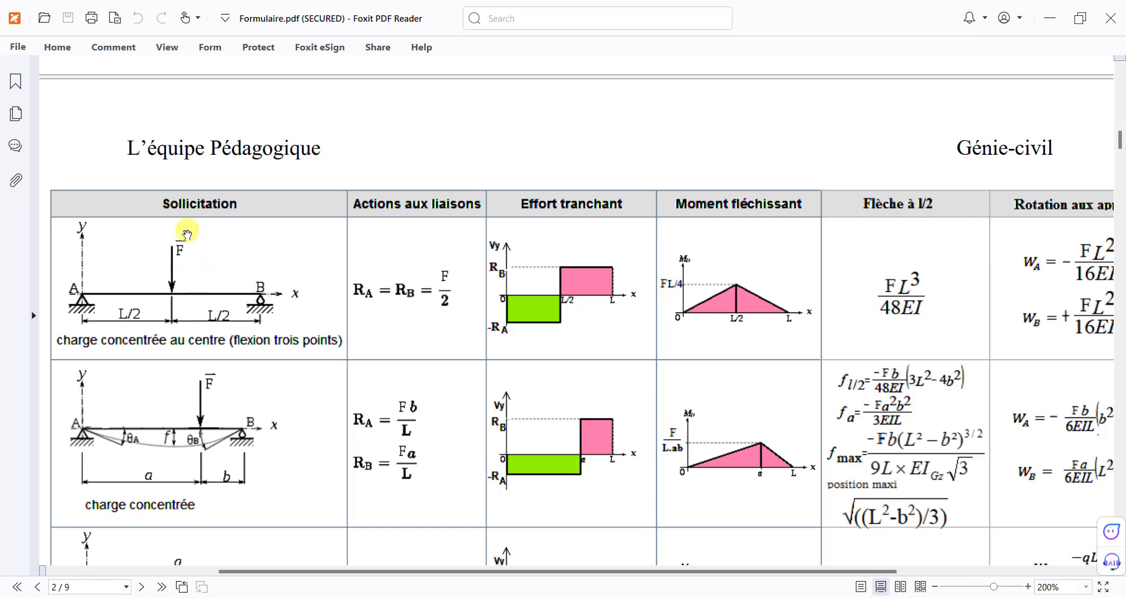
{"action": "mouse_move", "coordinate": [190, 264]}
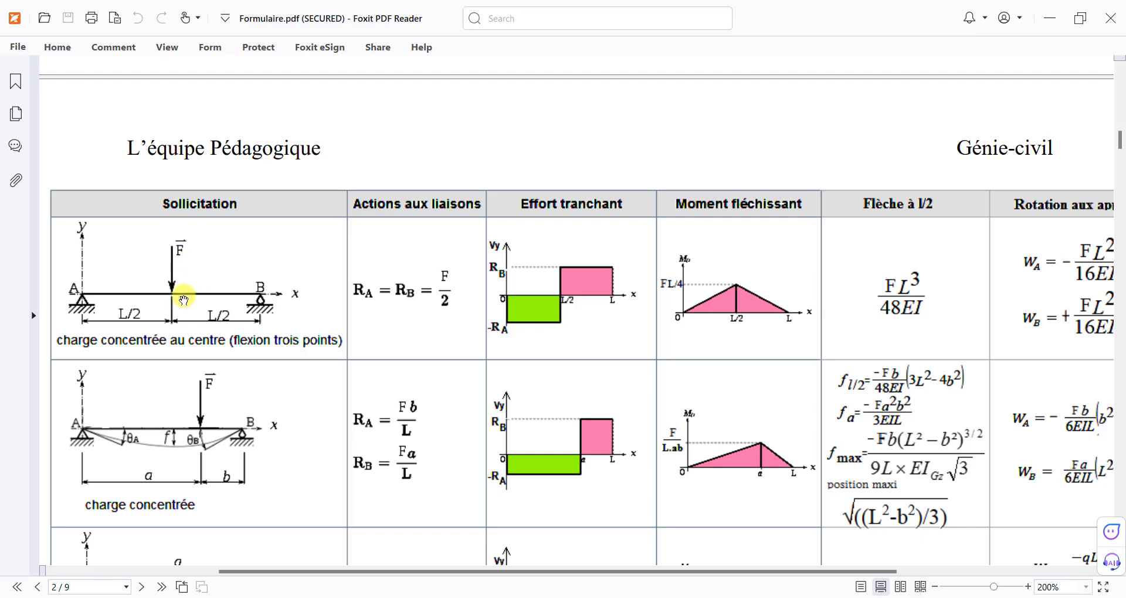
{"action": "mouse_move", "coordinate": [250, 289]}
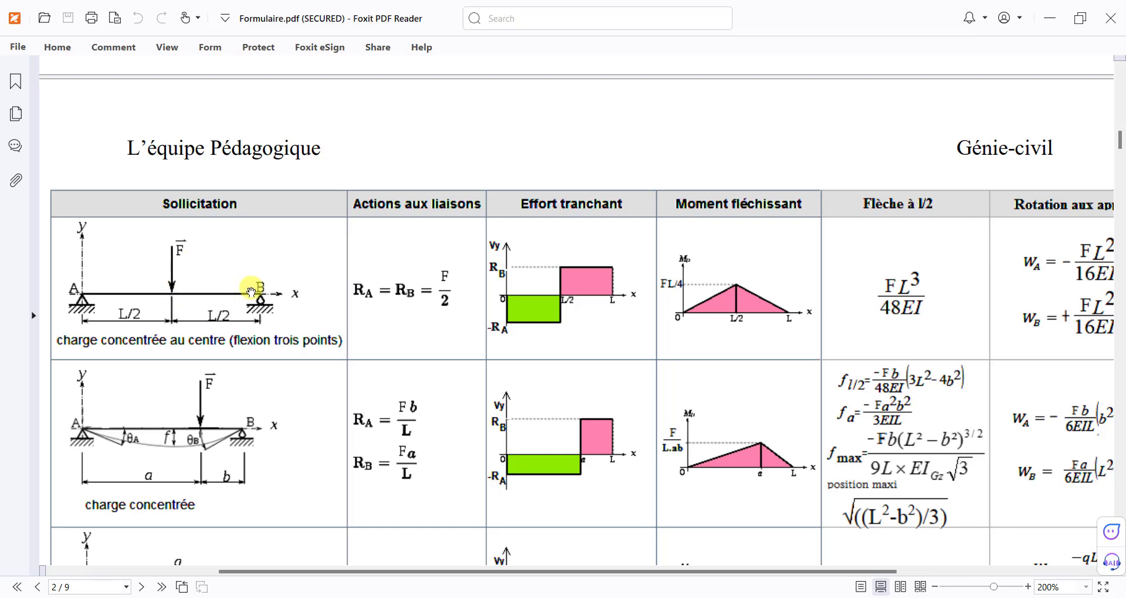
{"action": "mouse_move", "coordinate": [241, 314]}
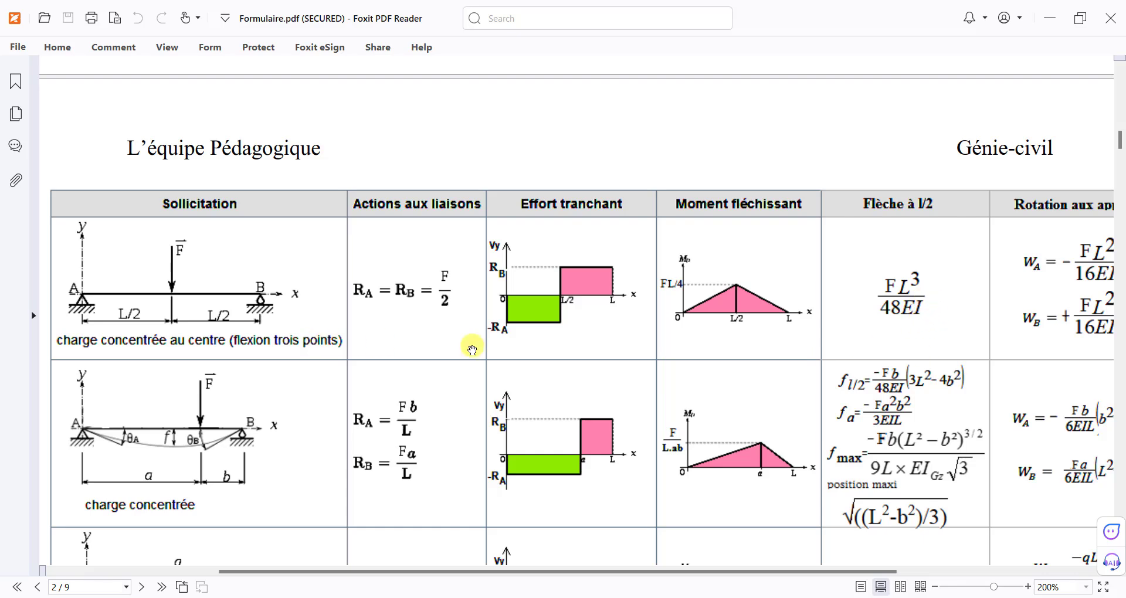
{"action": "mouse_move", "coordinate": [943, 262]}
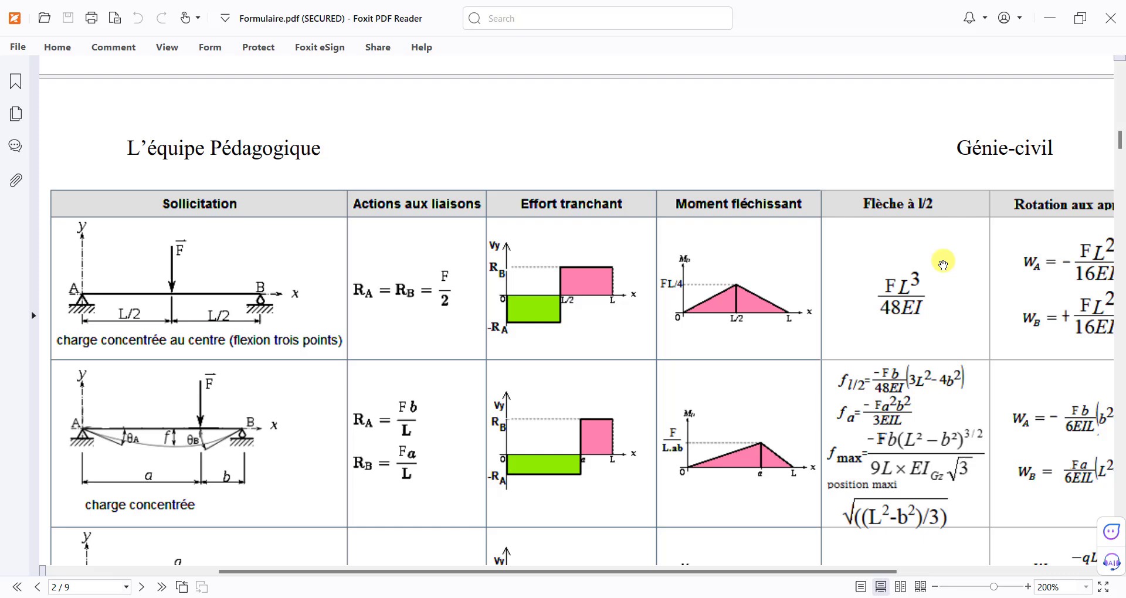
{"action": "mouse_move", "coordinate": [257, 345]}
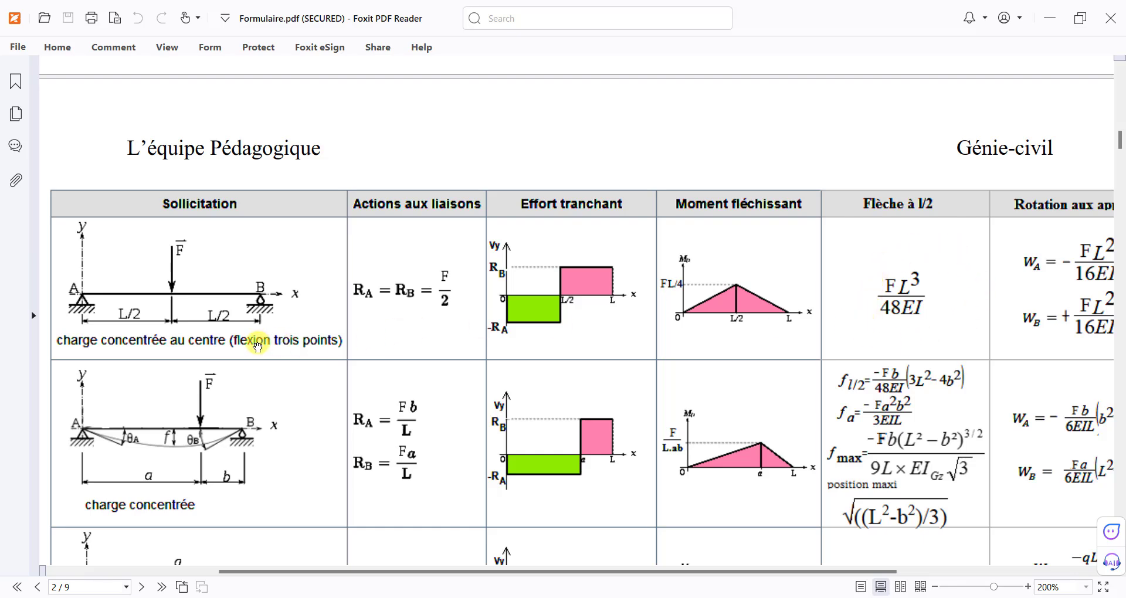
{"action": "mouse_move", "coordinate": [175, 287]}
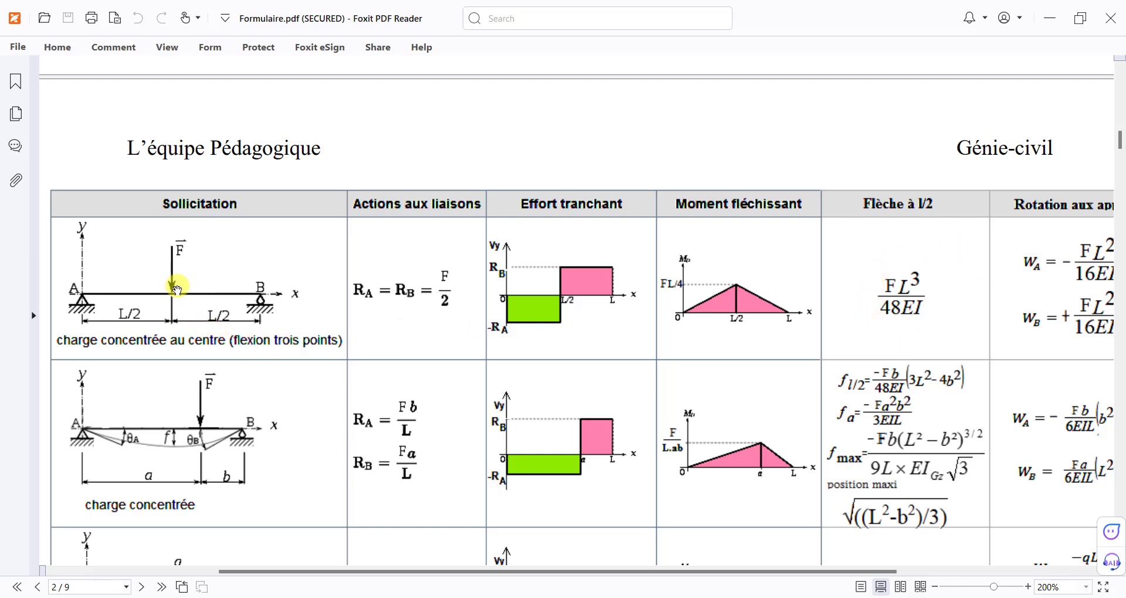
{"action": "mouse_move", "coordinate": [869, 321]}
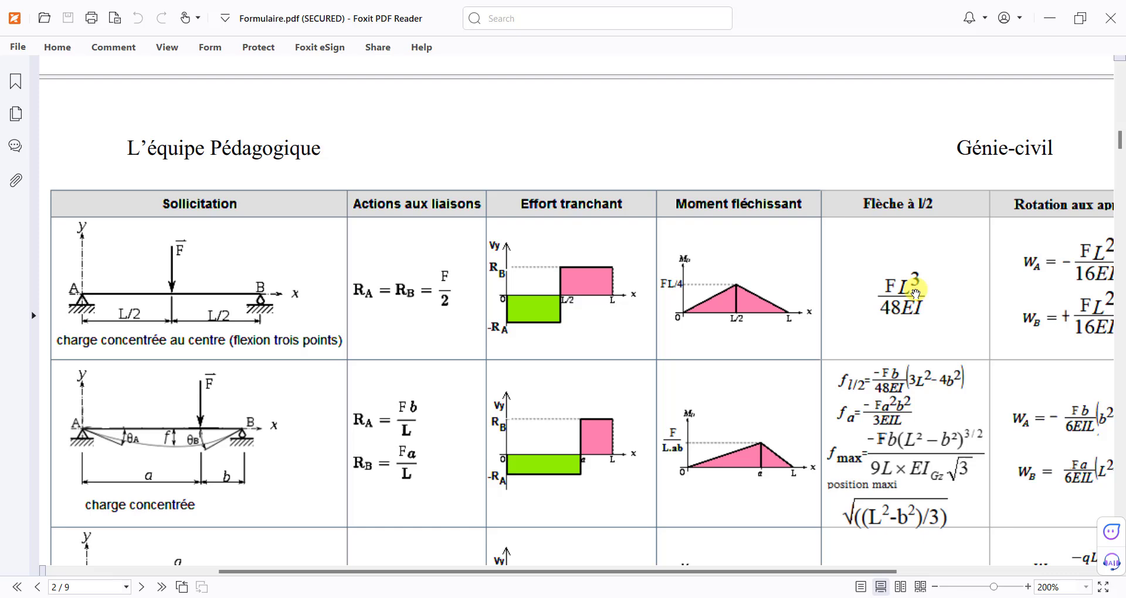
{"action": "mouse_move", "coordinate": [888, 318]}
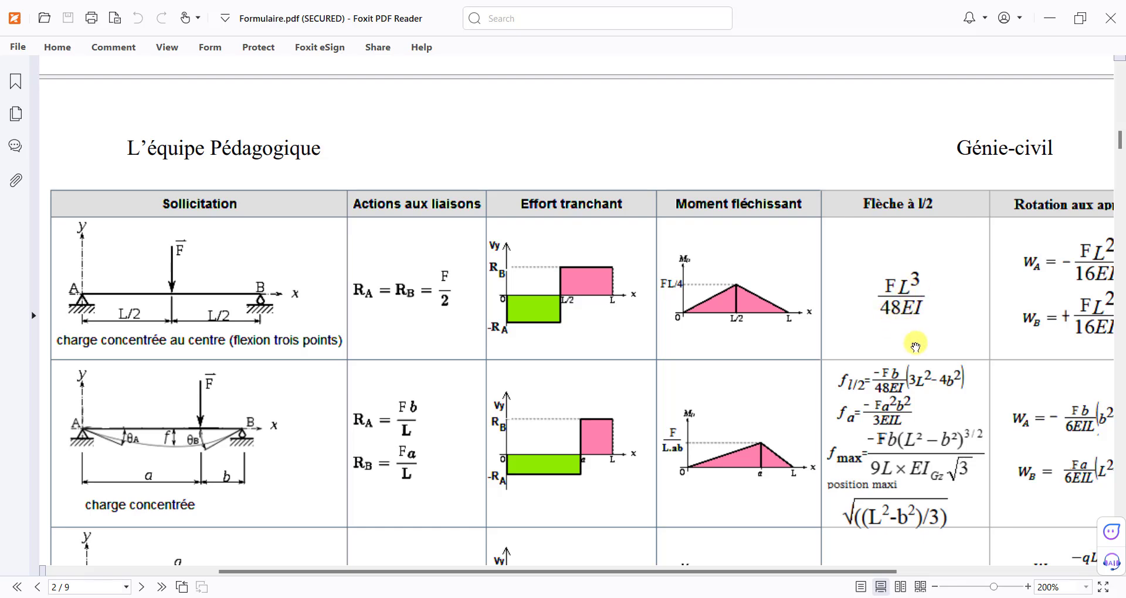
{"action": "mouse_move", "coordinate": [908, 318]}
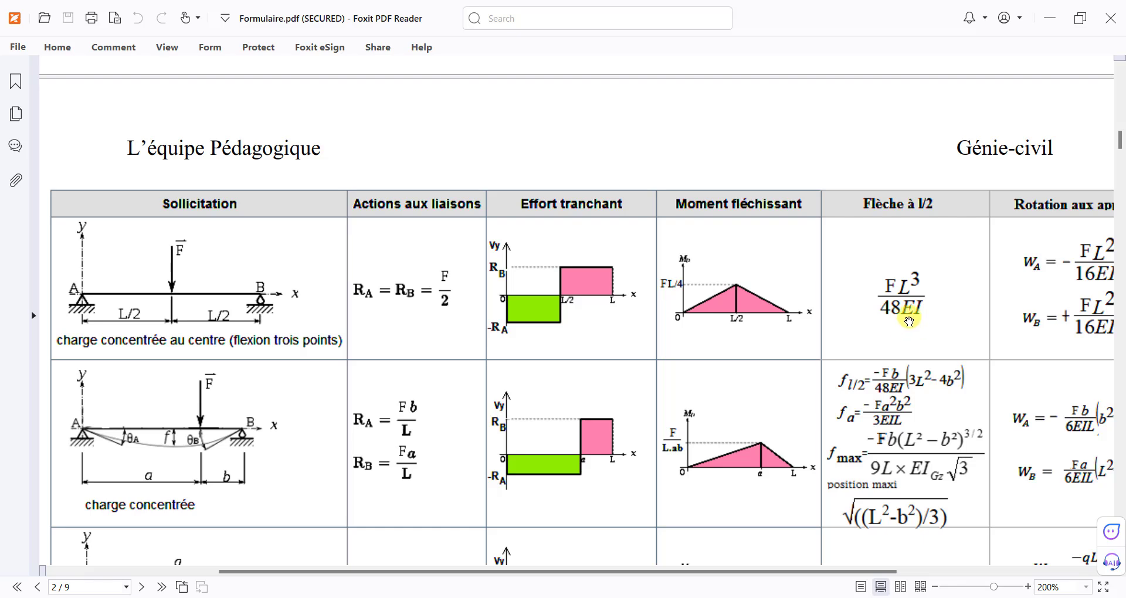
{"action": "mouse_move", "coordinate": [927, 339]}
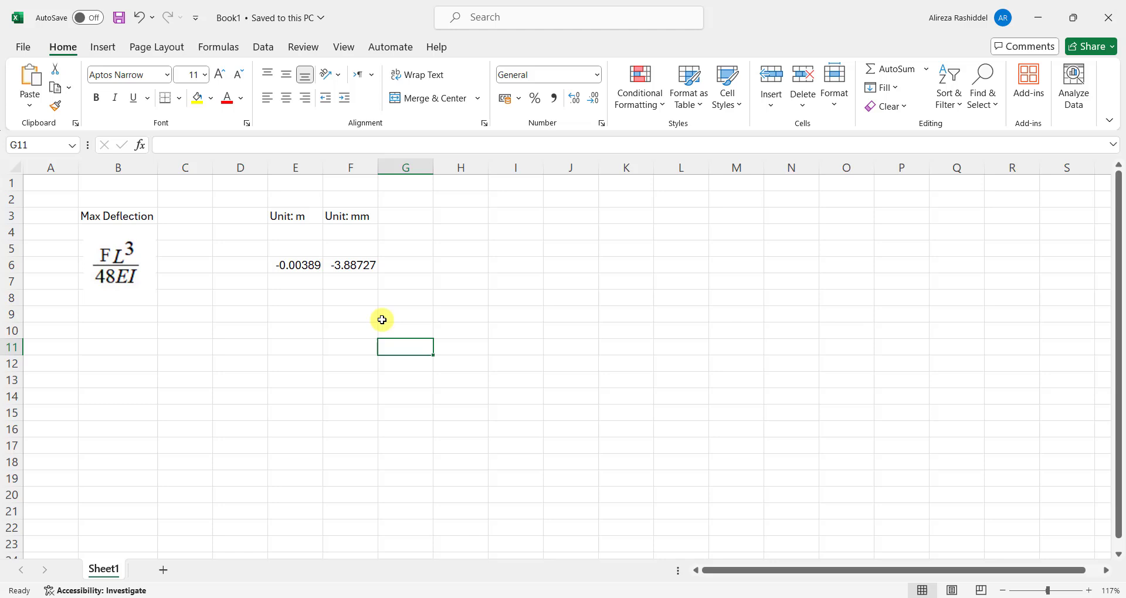
{"action": "mouse_move", "coordinate": [139, 257]}
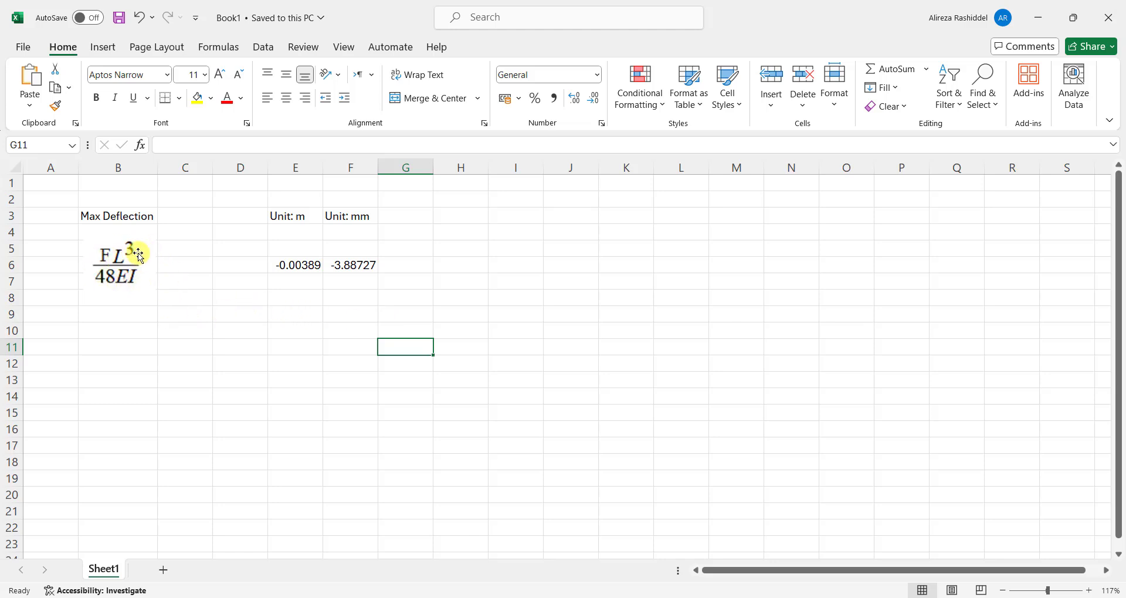
{"action": "mouse_move", "coordinate": [284, 327]}
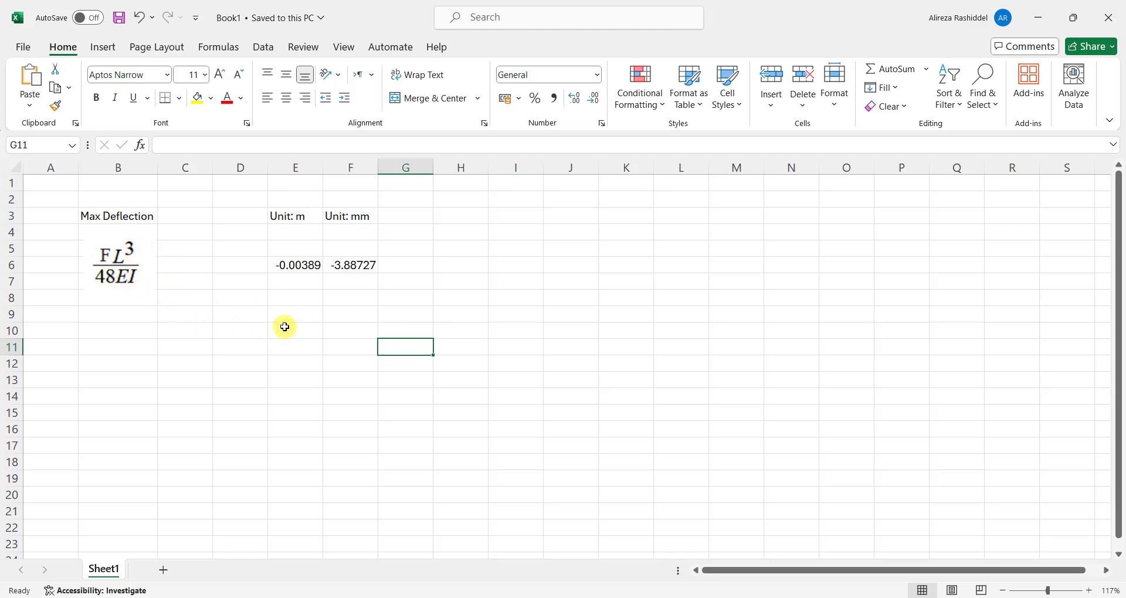
{"action": "mouse_move", "coordinate": [196, 324]}
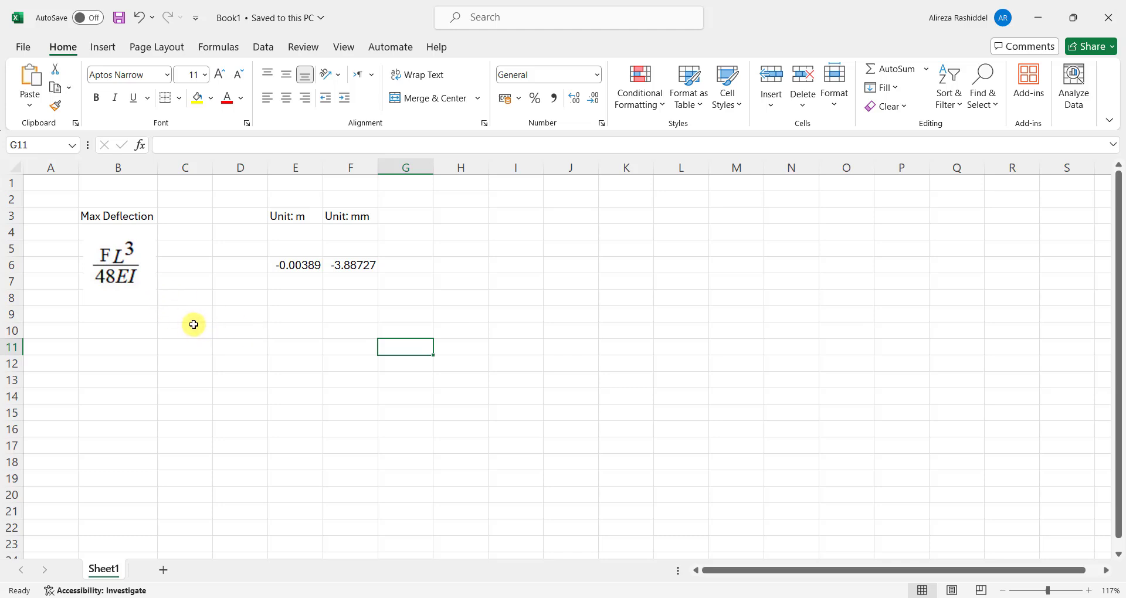
- Start a new FLAC project with default model options, titled 'Verify' and saved as Beam.prj
{"action": "double_click", "coordinate": [295, 265]}
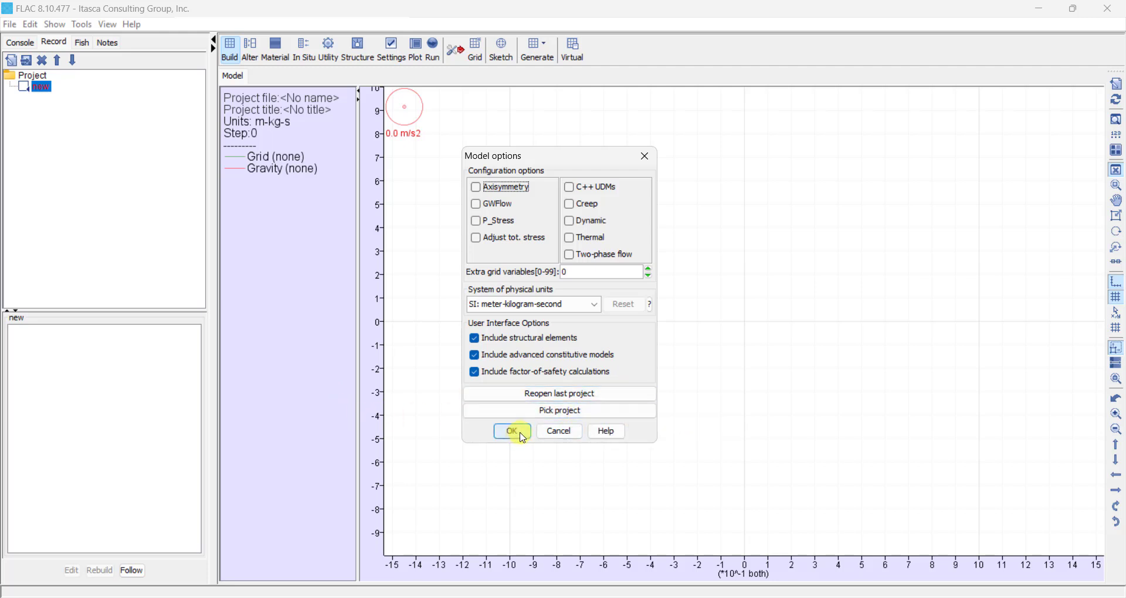
{"action": "left_click", "coordinate": [511, 430]}
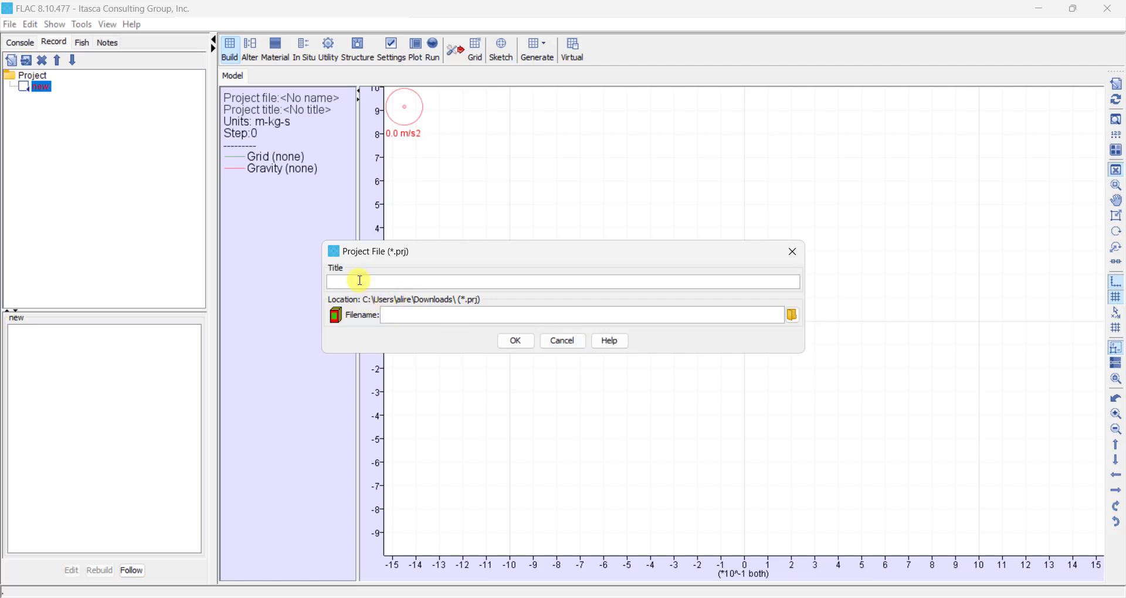
{"action": "type", "text": "رق"}
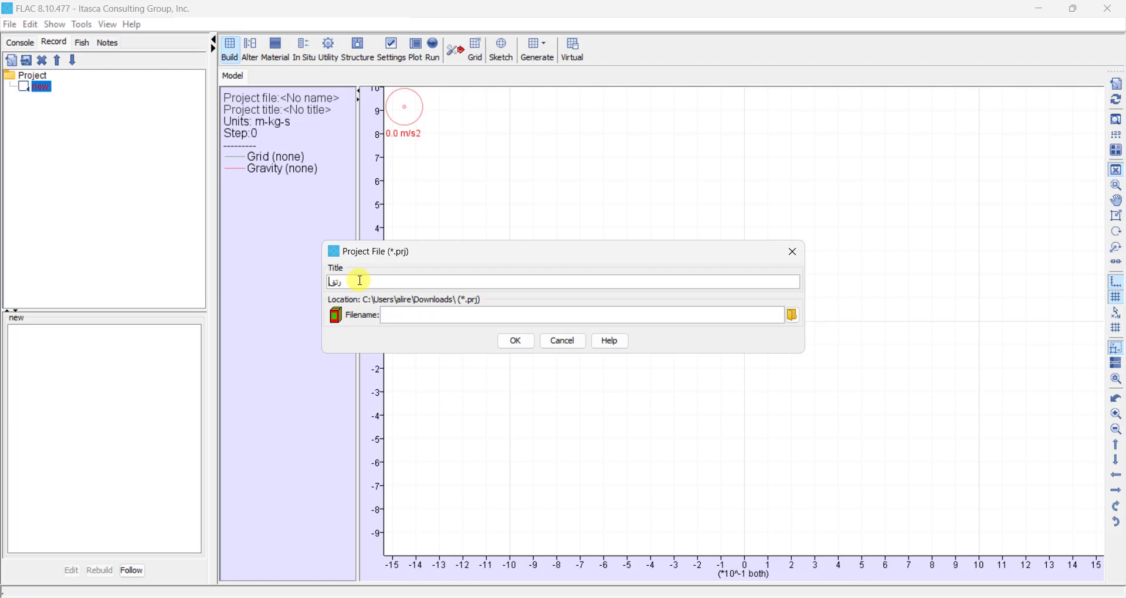
{"action": "key", "text": "backspace"}
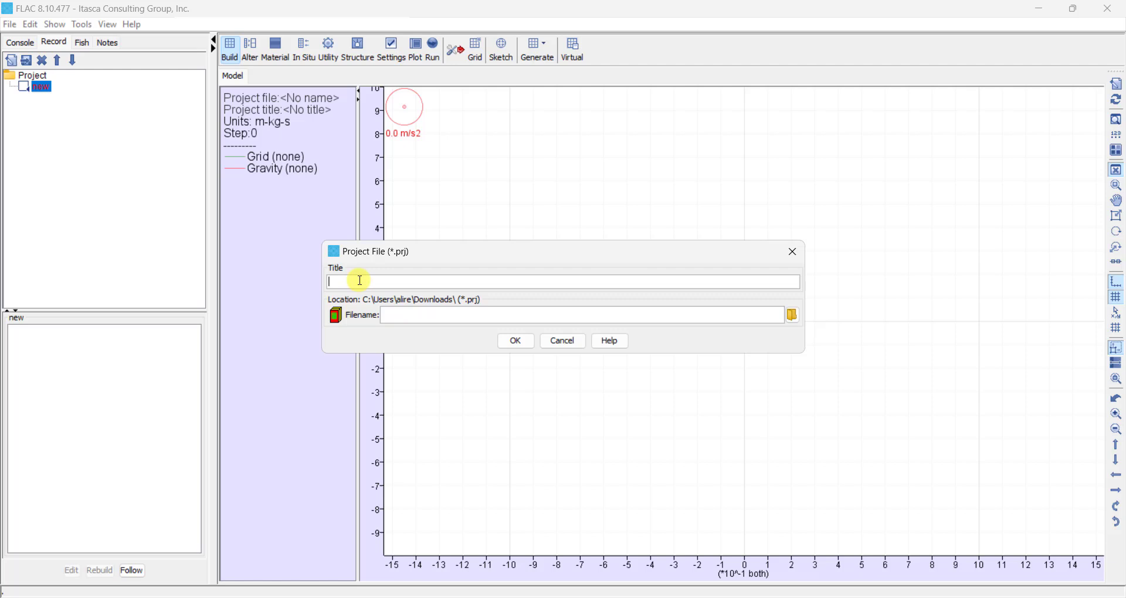
{"action": "type", "text": "Verify"}
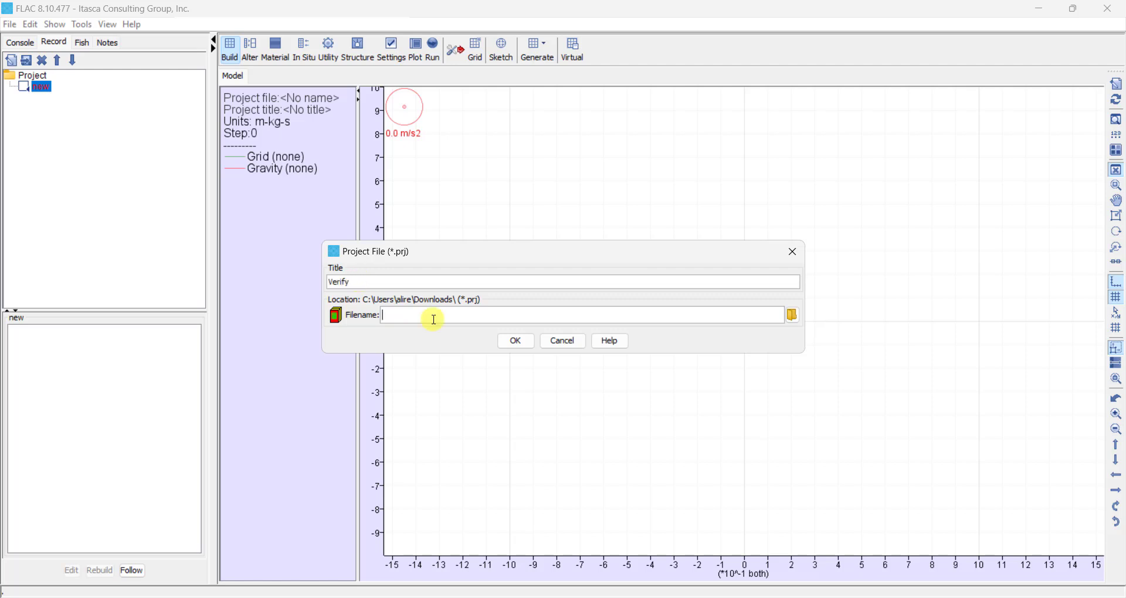
{"action": "left_click", "coordinate": [792, 315]}
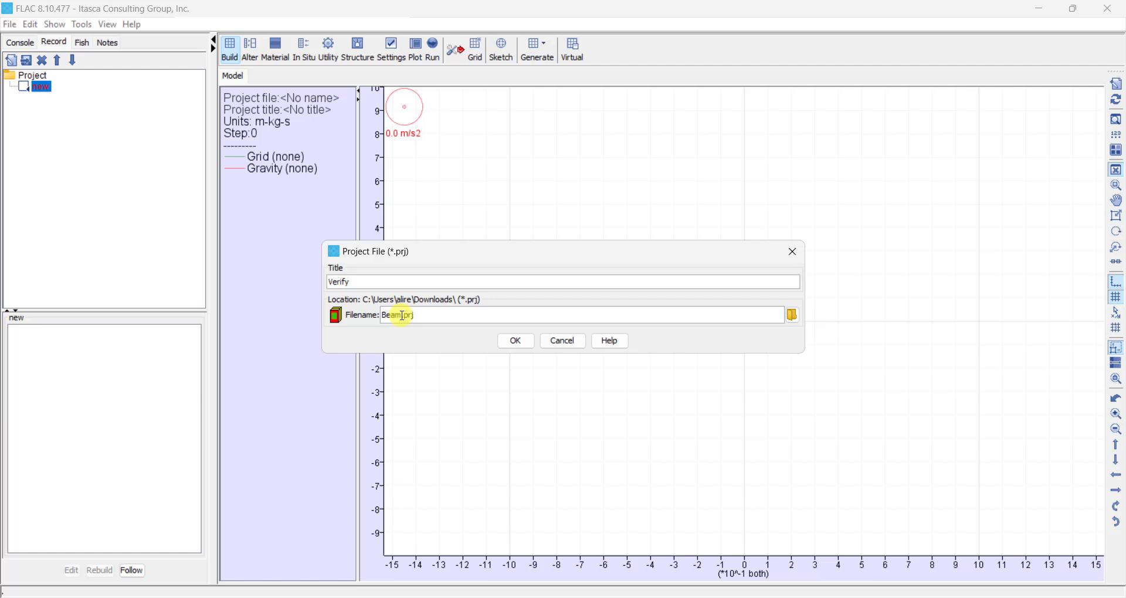
{"action": "left_click", "coordinate": [791, 315]}
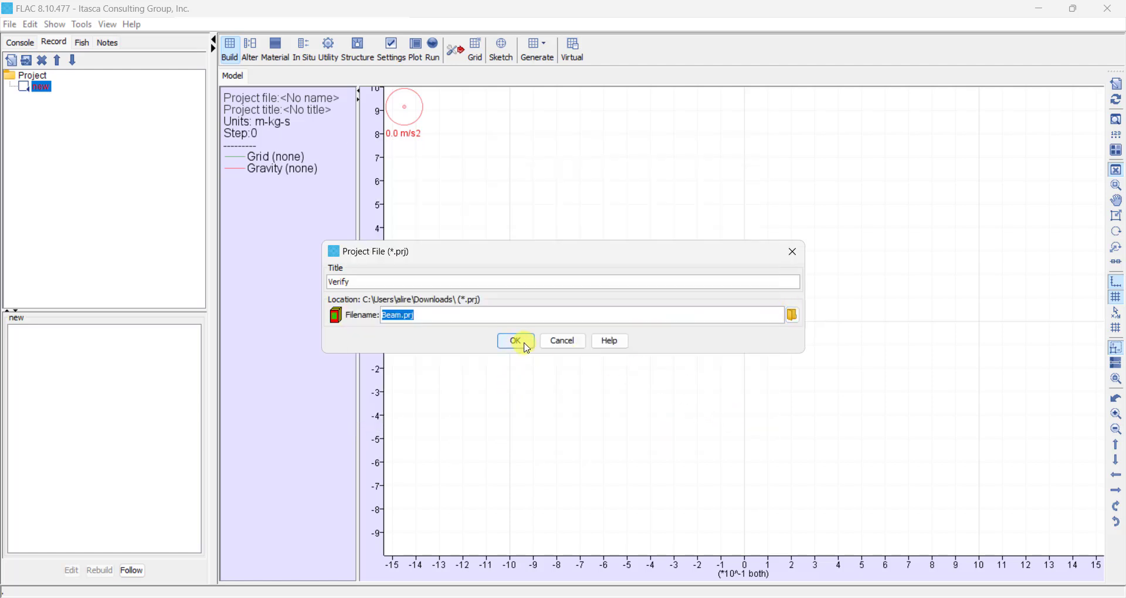
{"action": "left_click", "coordinate": [515, 341]}
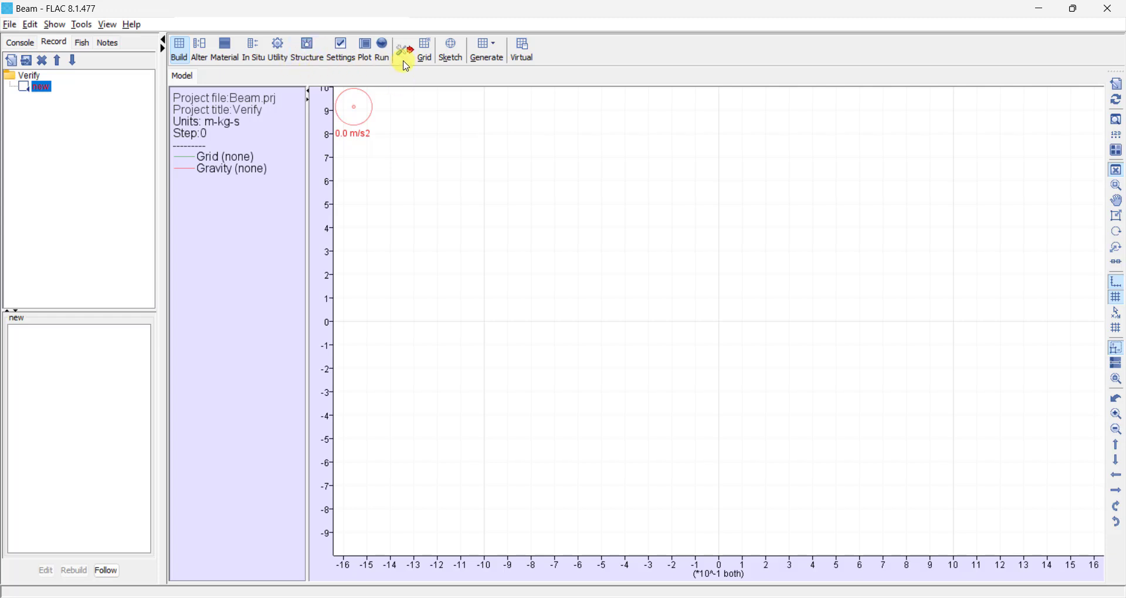
- Add a four-segment beam from node (0,0) to node (10,0) and execute it into the model
{"action": "left_click", "coordinate": [307, 48]}
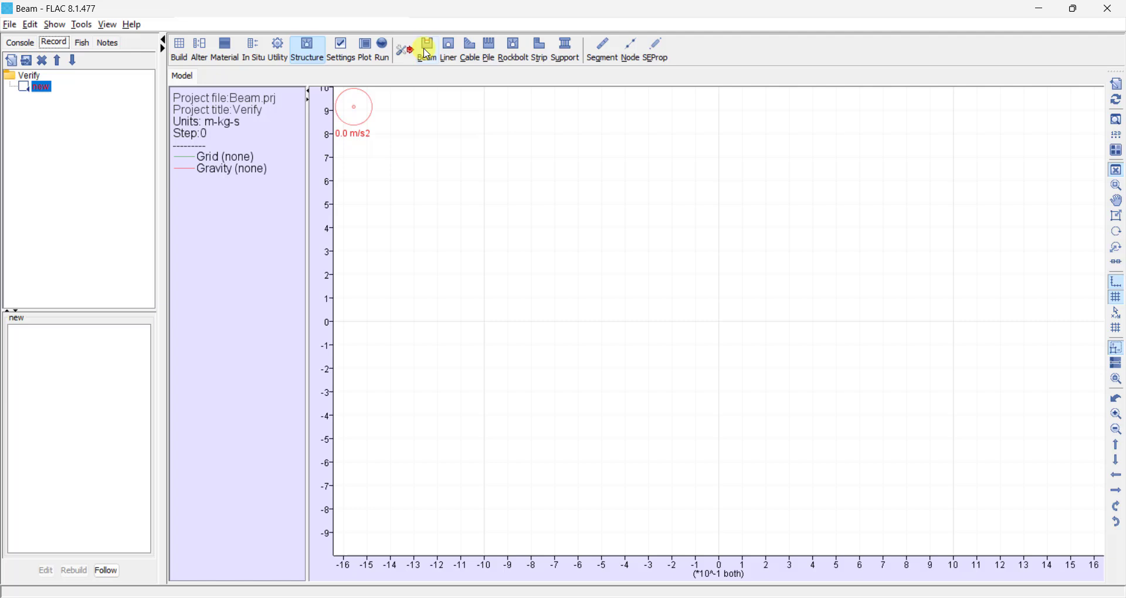
{"action": "left_click", "coordinate": [425, 47]}
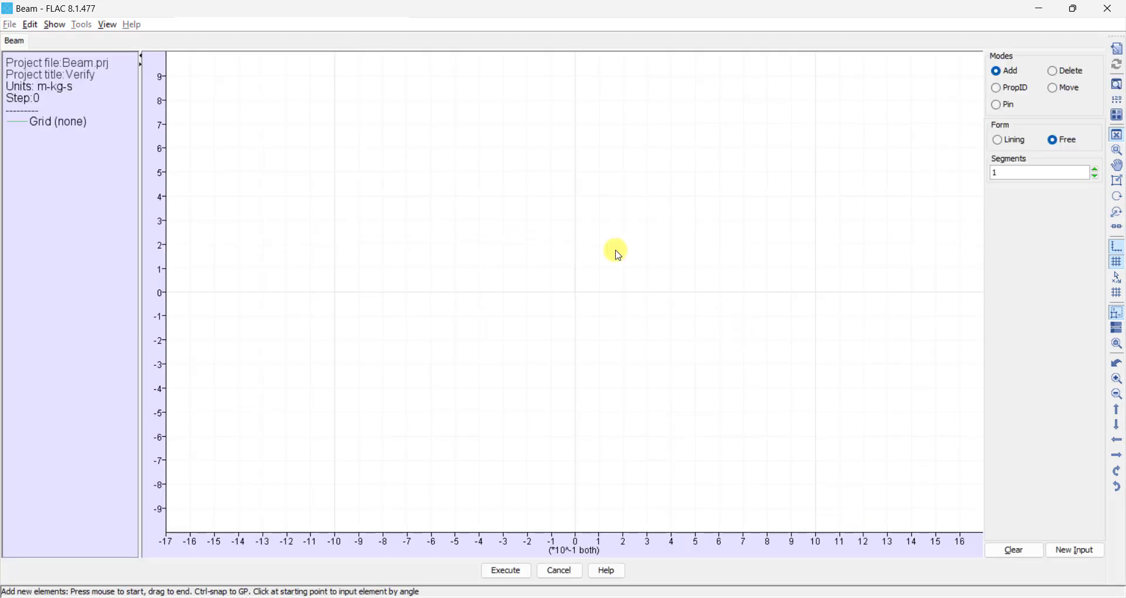
{"action": "mouse_move", "coordinate": [896, 249]}
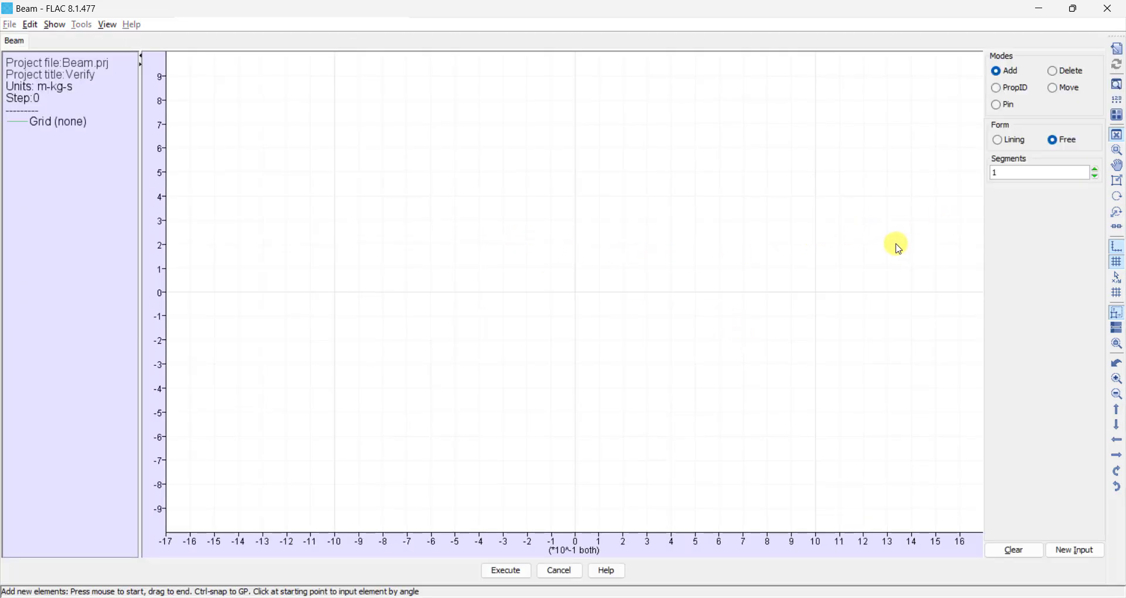
{"action": "mouse_move", "coordinate": [886, 257]}
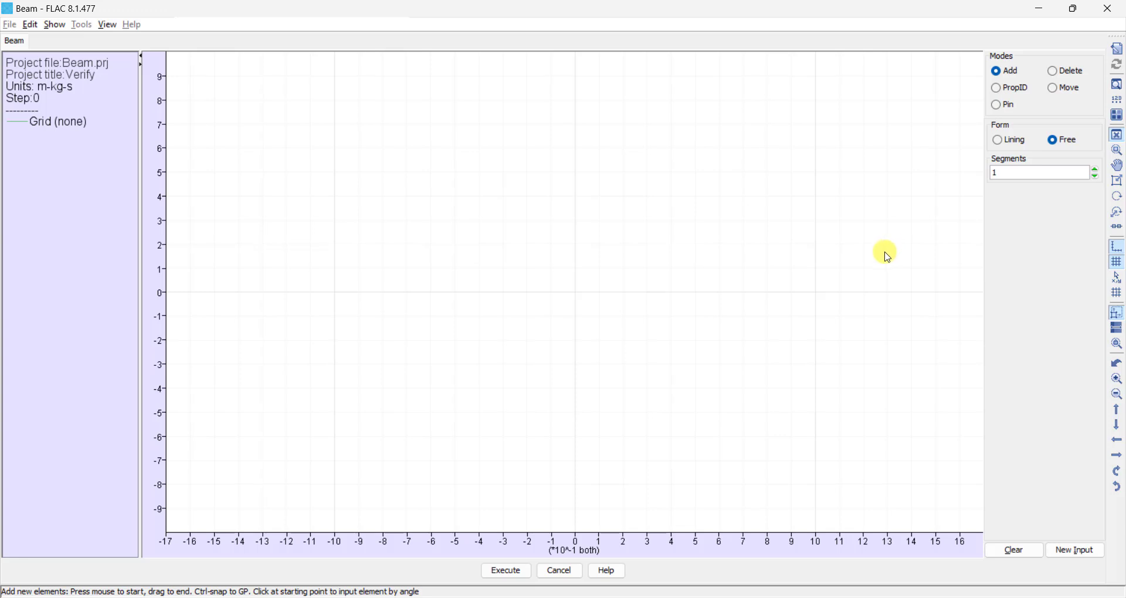
{"action": "mouse_move", "coordinate": [789, 421]}
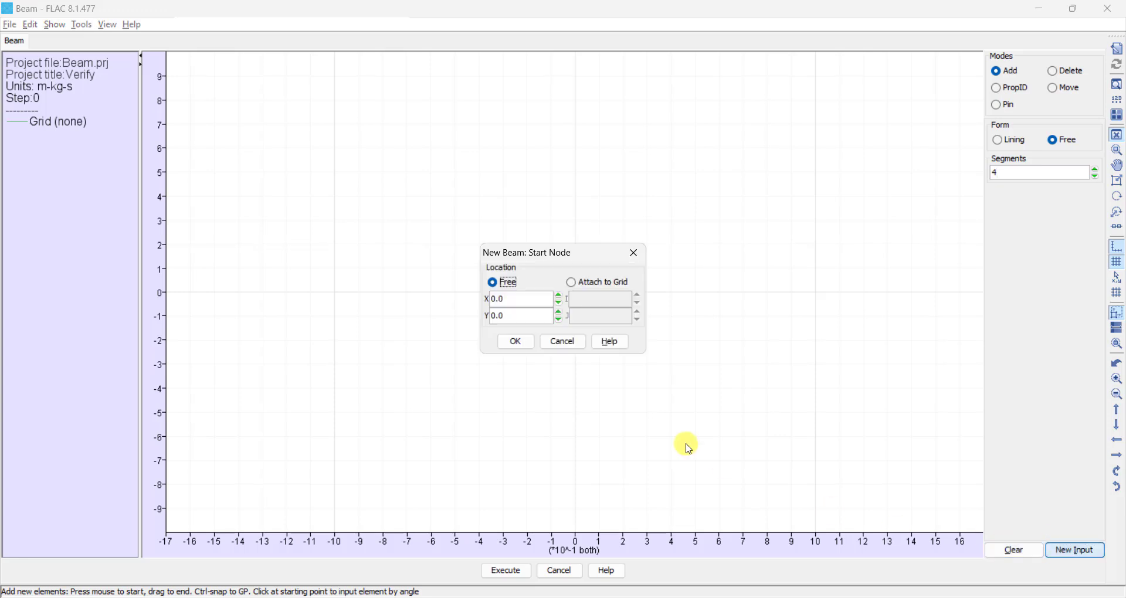
{"action": "left_click", "coordinate": [515, 342]}
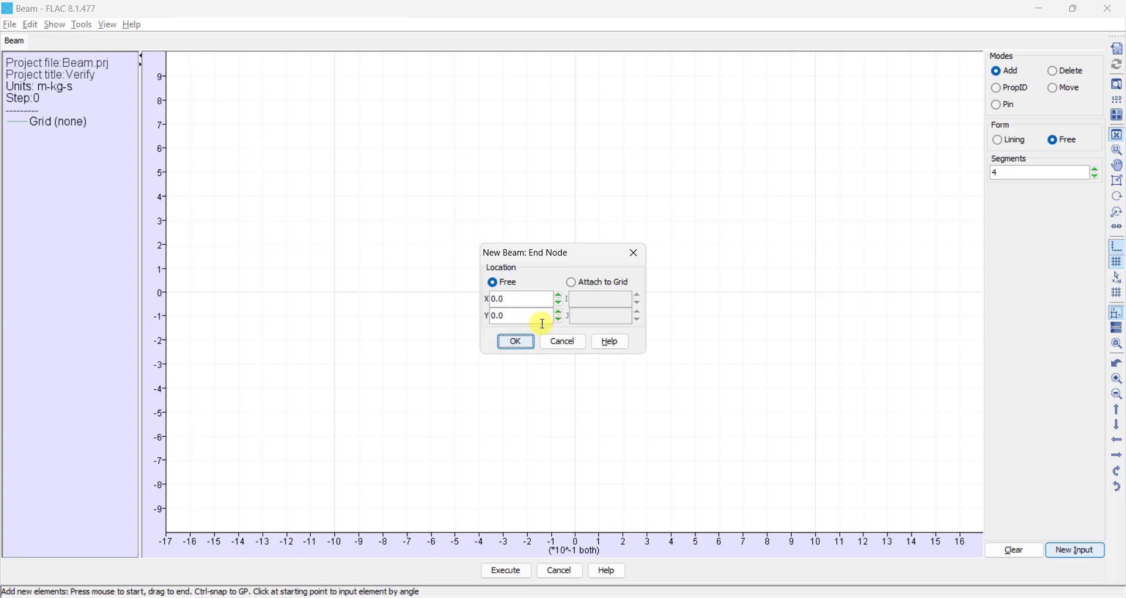
{"action": "left_click", "coordinate": [516, 299]}
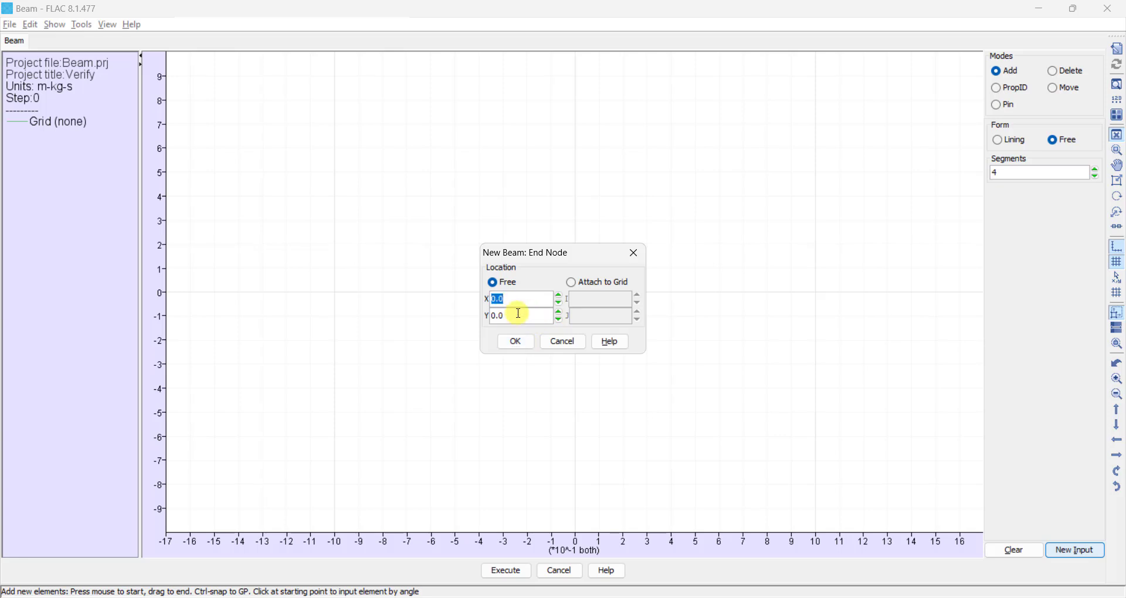
{"action": "type", "text": "10.0"}
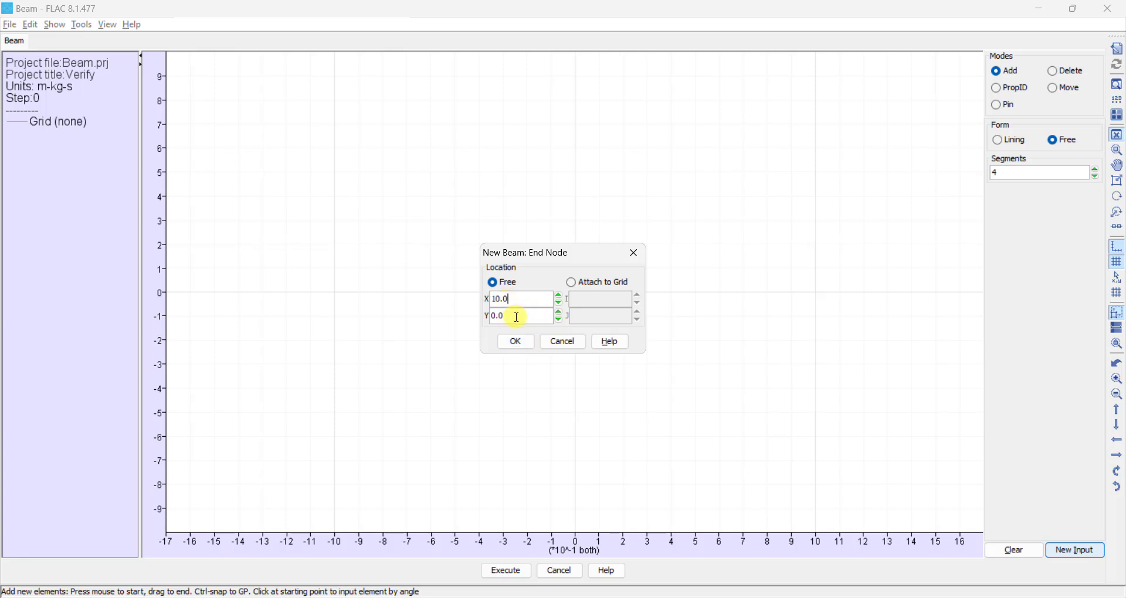
{"action": "triple_click", "coordinate": [517, 316]}
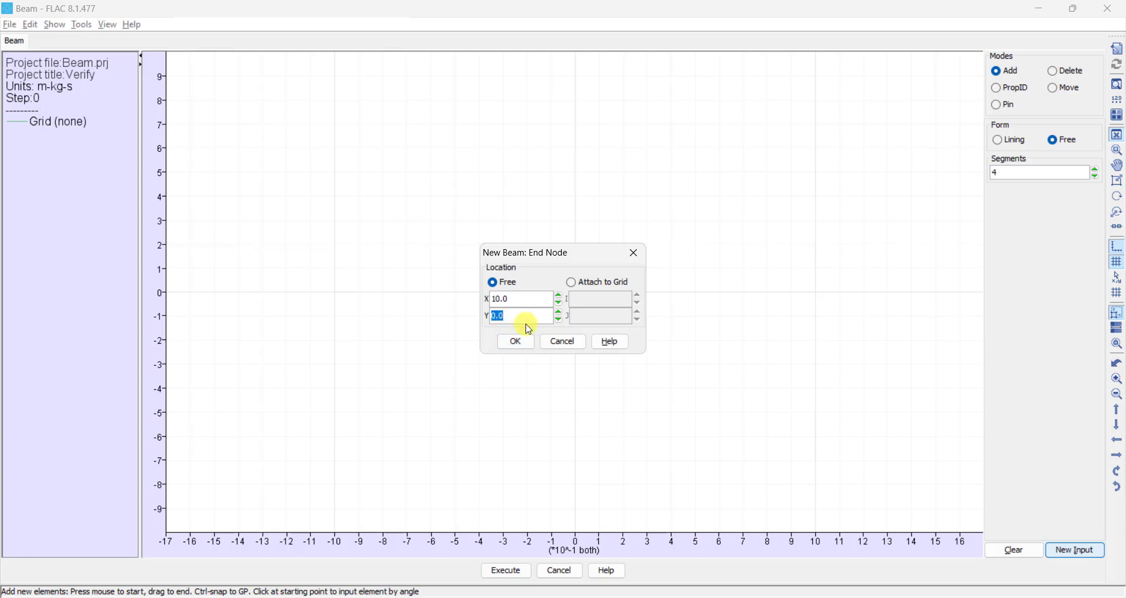
{"action": "left_click", "coordinate": [514, 341]}
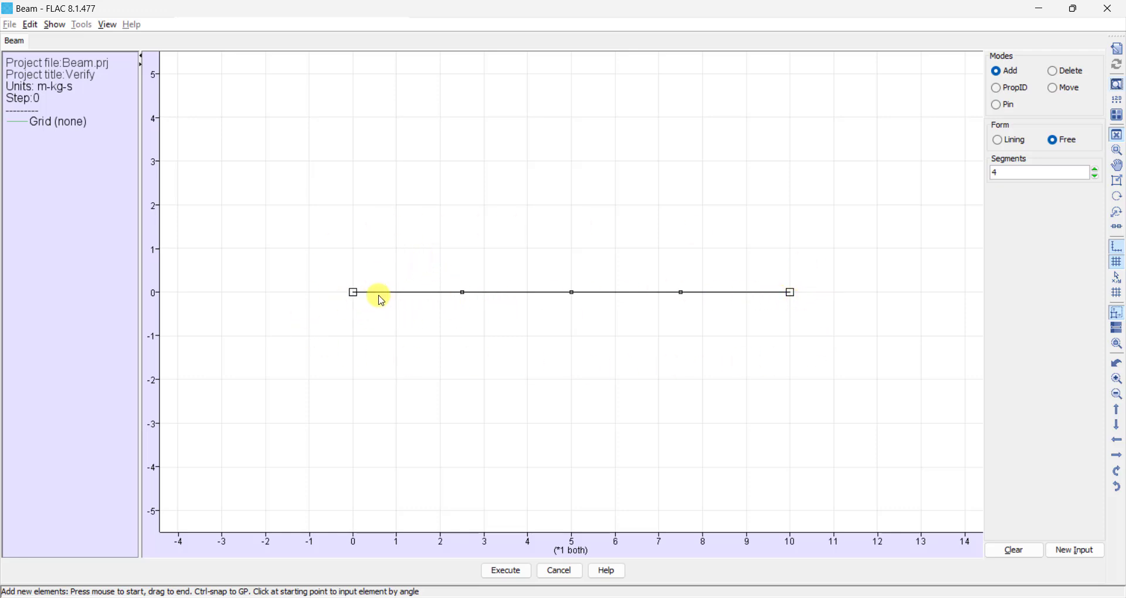
{"action": "mouse_move", "coordinate": [754, 273]}
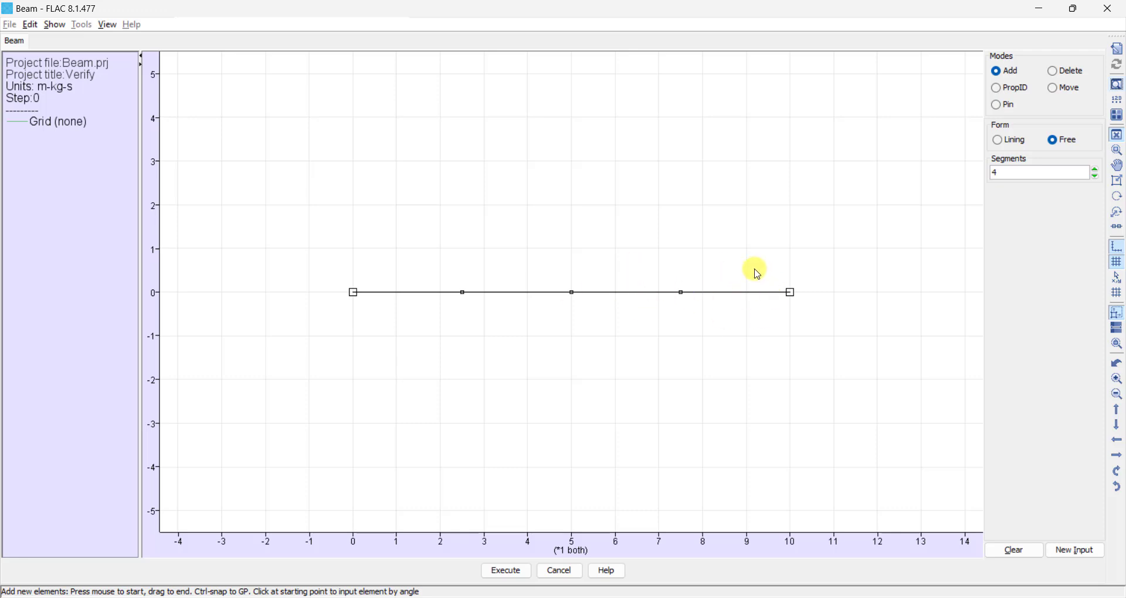
{"action": "mouse_move", "coordinate": [458, 322]}
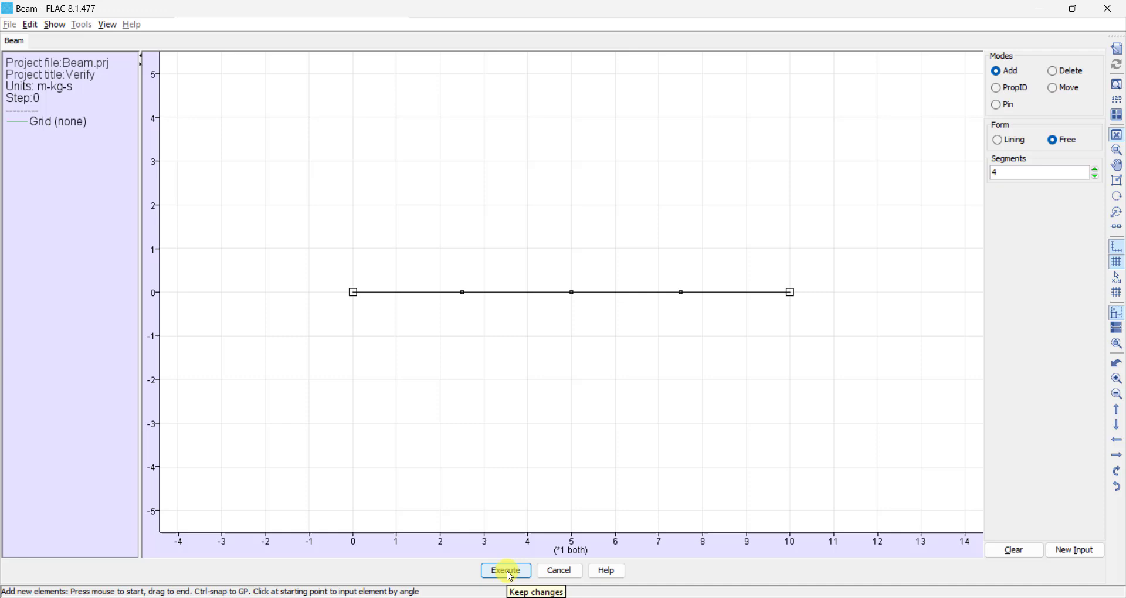
{"action": "left_click", "coordinate": [505, 570]}
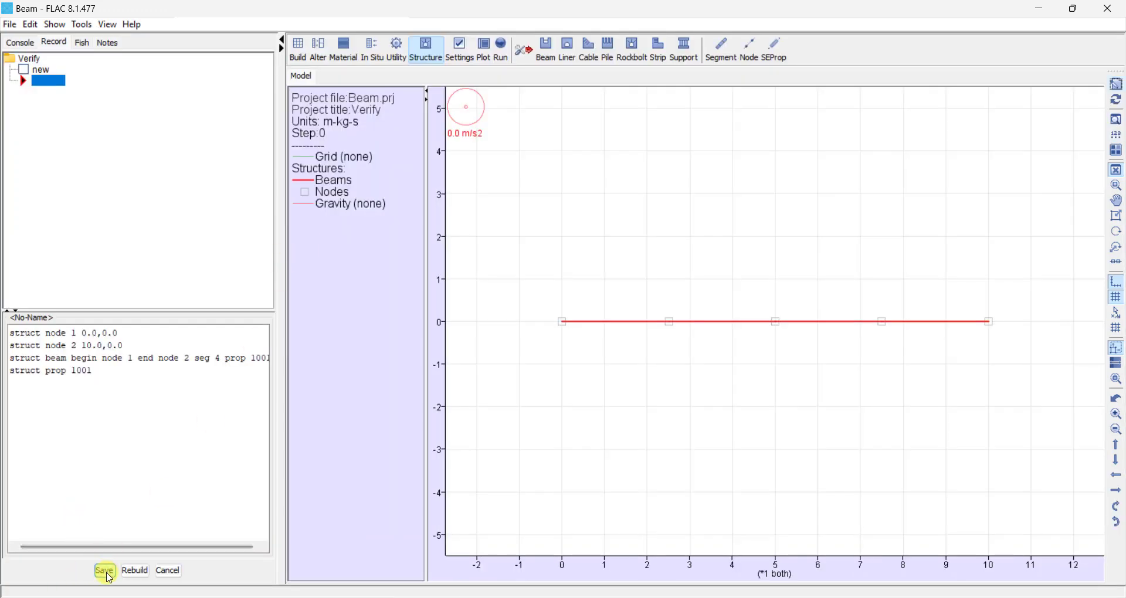
- Save the beam commands as state file 01.sav and reopen the record for editing
{"action": "left_click", "coordinate": [105, 570]}
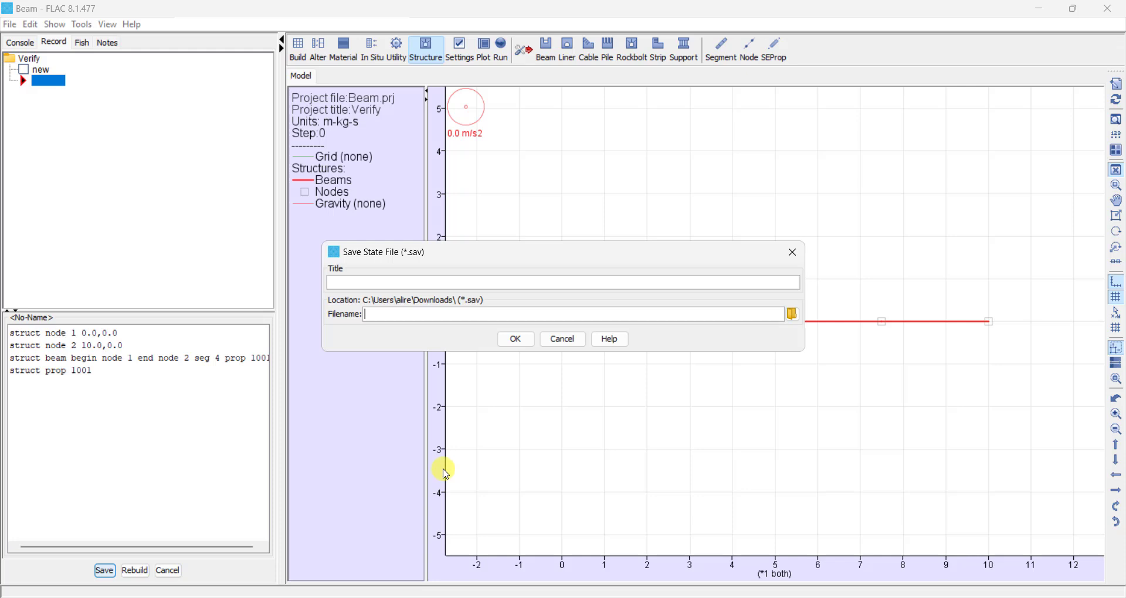
{"action": "left_click", "coordinate": [515, 338]}
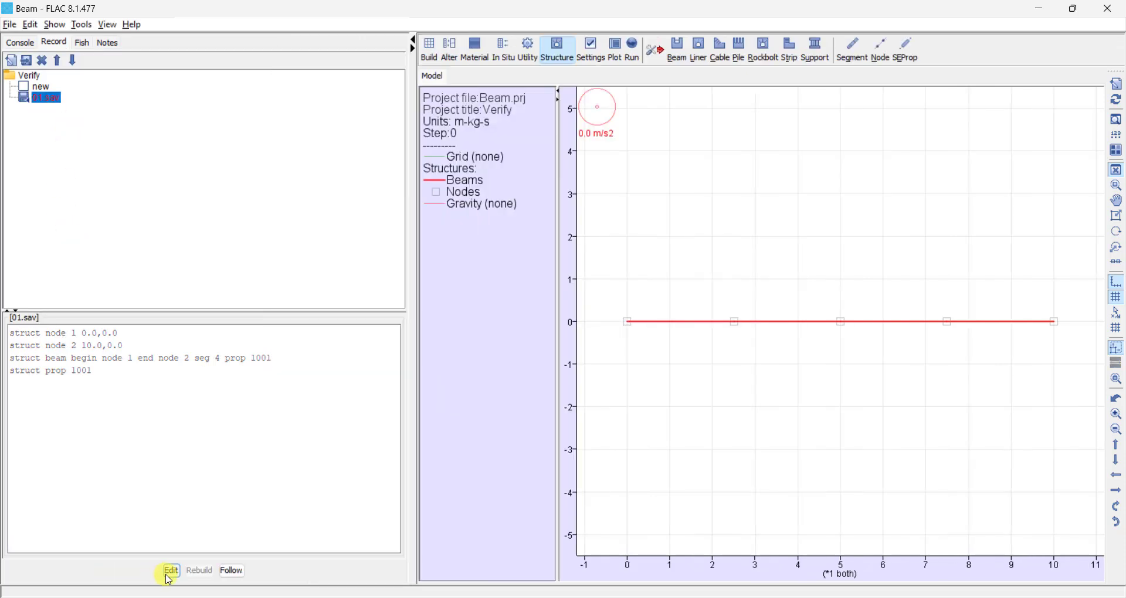
{"action": "left_click", "coordinate": [170, 570]}
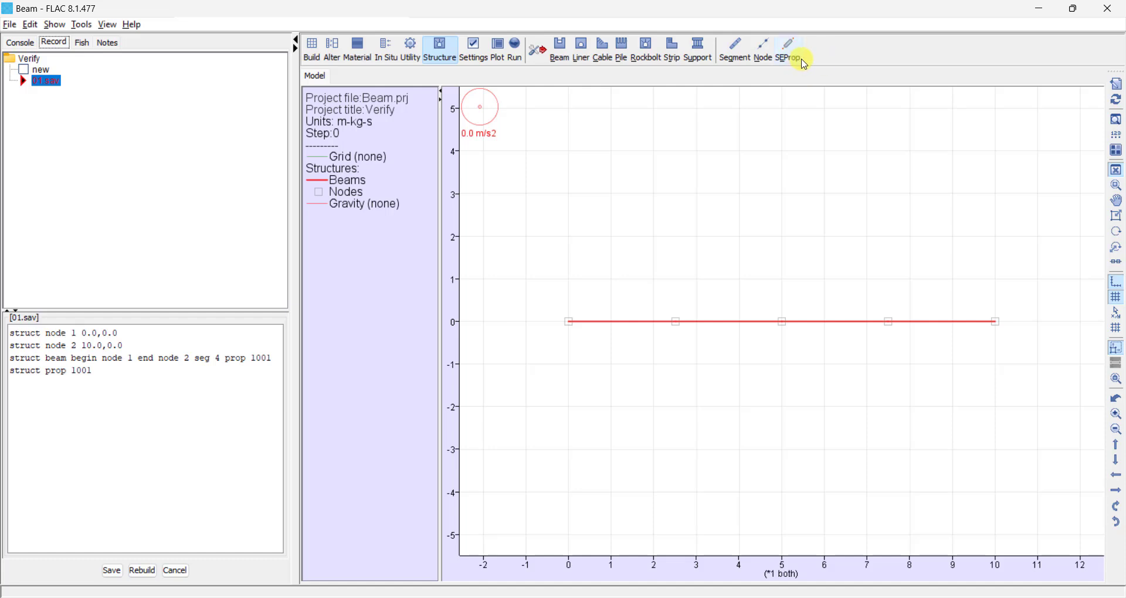
- Open the Beam Element Properties via SEProp and select the zero Area value
{"action": "left_click", "coordinate": [790, 57]}
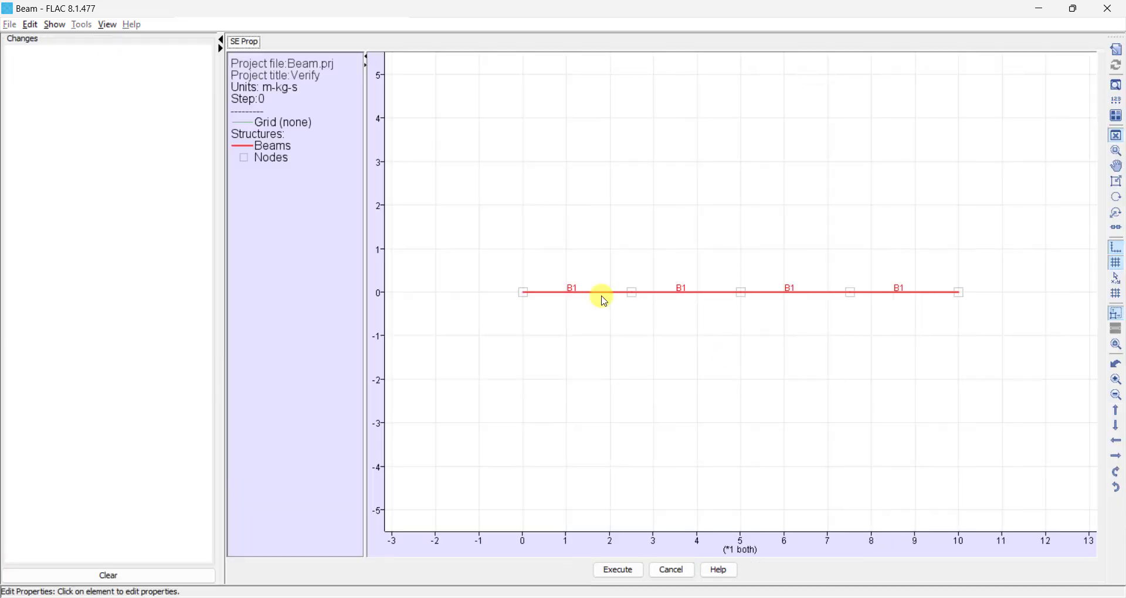
{"action": "left_click", "coordinate": [601, 292]}
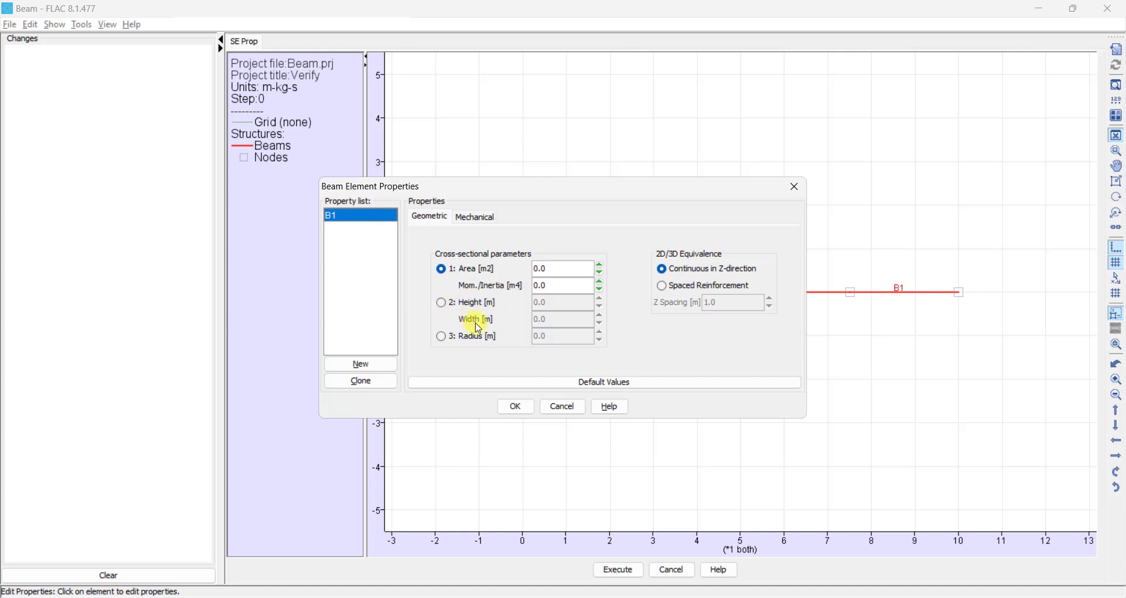
{"action": "mouse_move", "coordinate": [498, 345]}
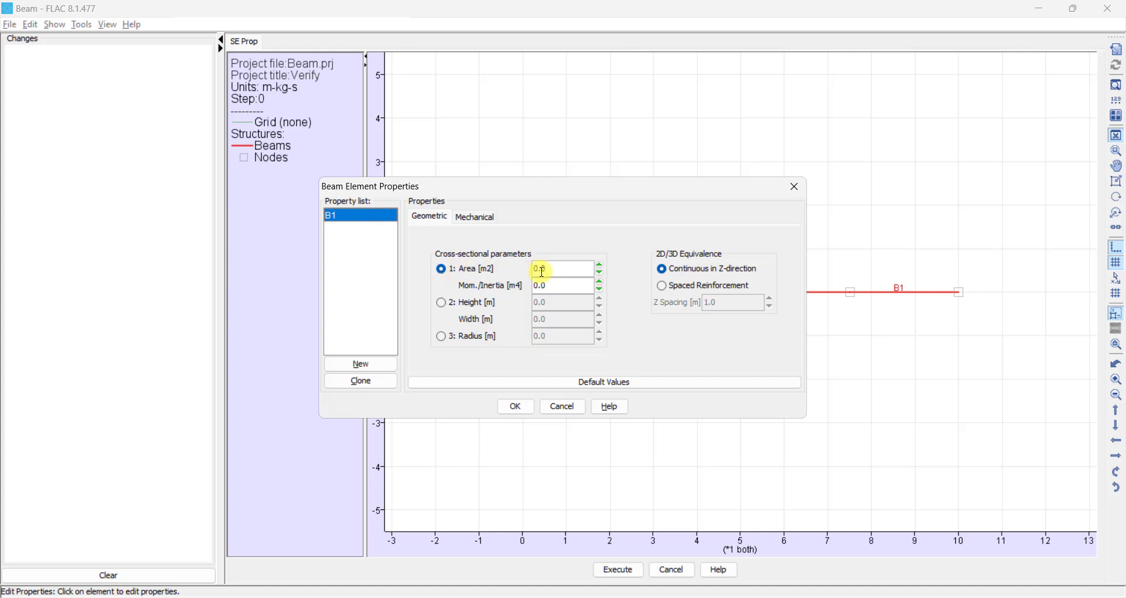
{"action": "triple_click", "coordinate": [561, 267]}
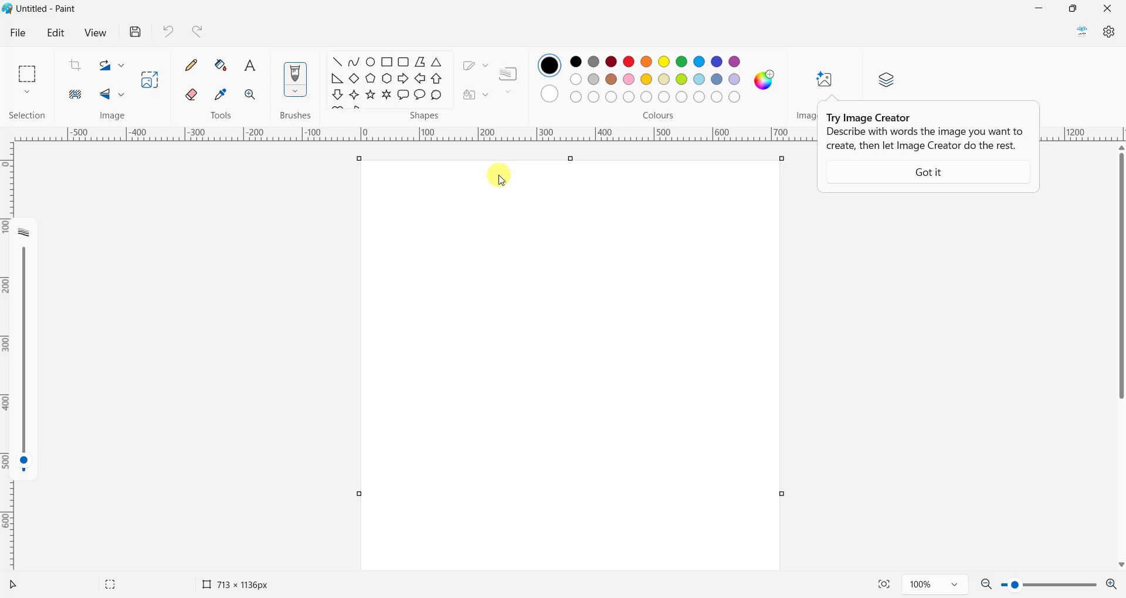
{"action": "mouse_move", "coordinate": [334, 89]}
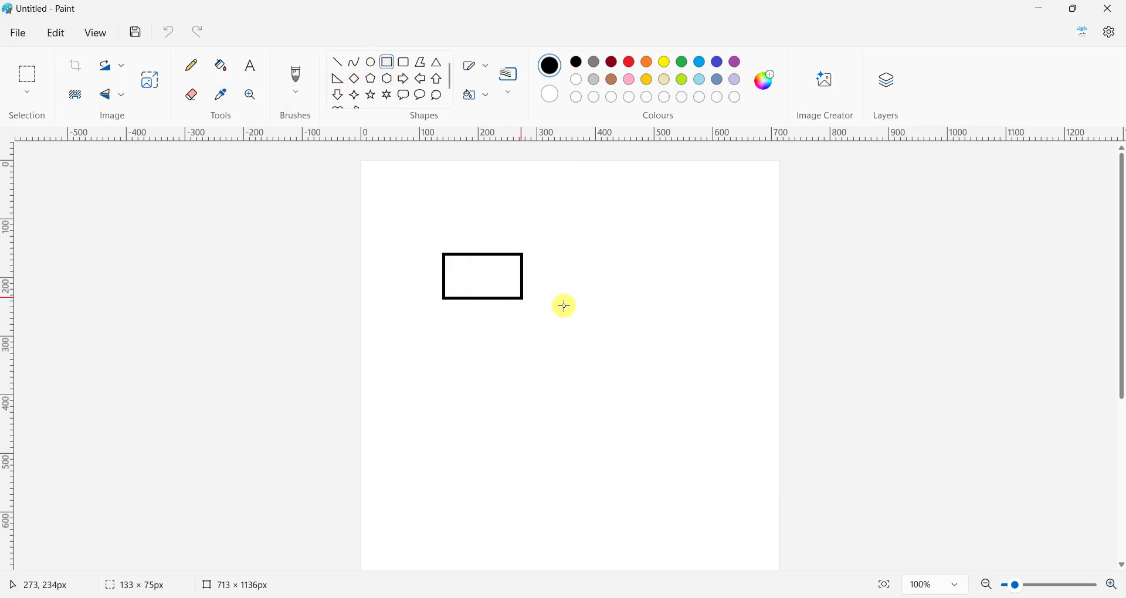
- Sketch the section in Paint with b = 1 m, h = 0.35 m and area A, giving FLAC area 0.35
{"action": "left_click_drag", "start_coordinate": [621, 254], "coordinate": [625, 327]}
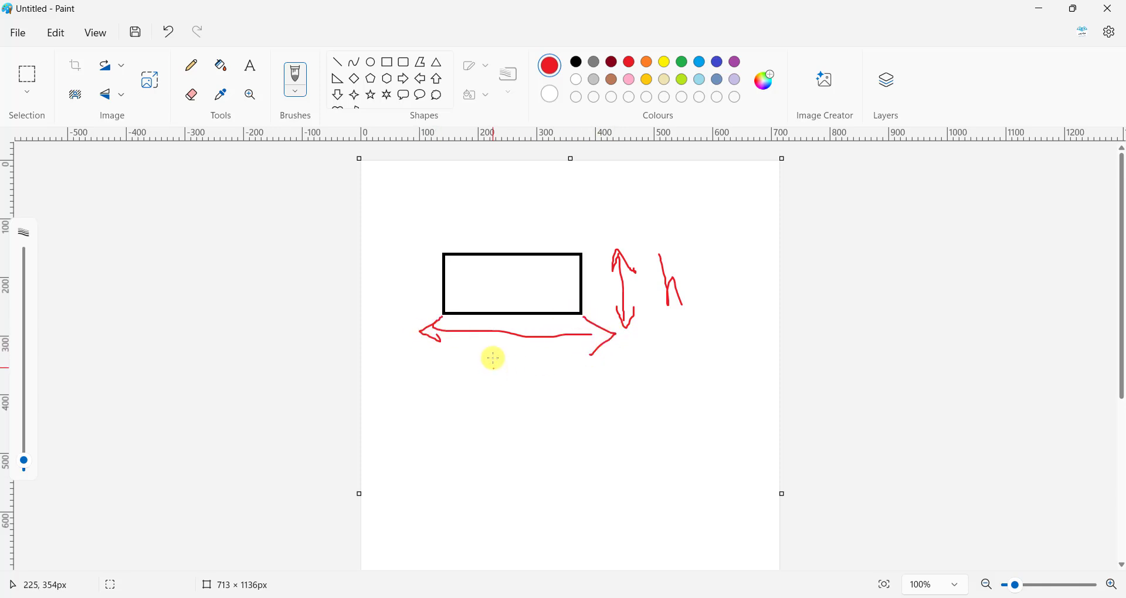
{"action": "left_click_drag", "start_coordinate": [493, 355], "coordinate": [565, 382]}
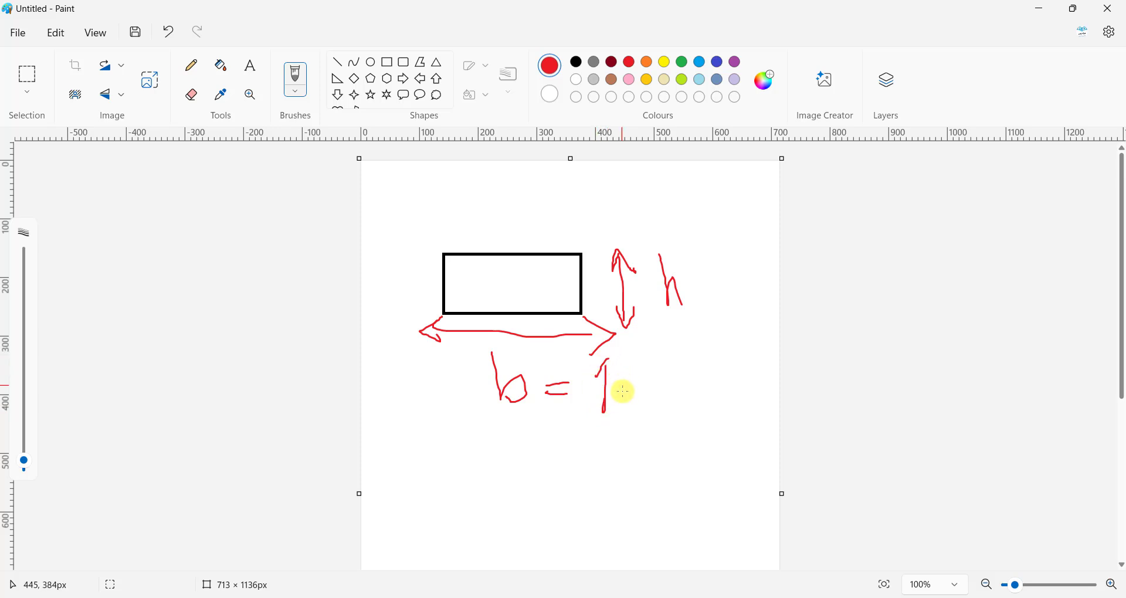
{"action": "left_click_drag", "start_coordinate": [610, 399], "coordinate": [643, 388]}
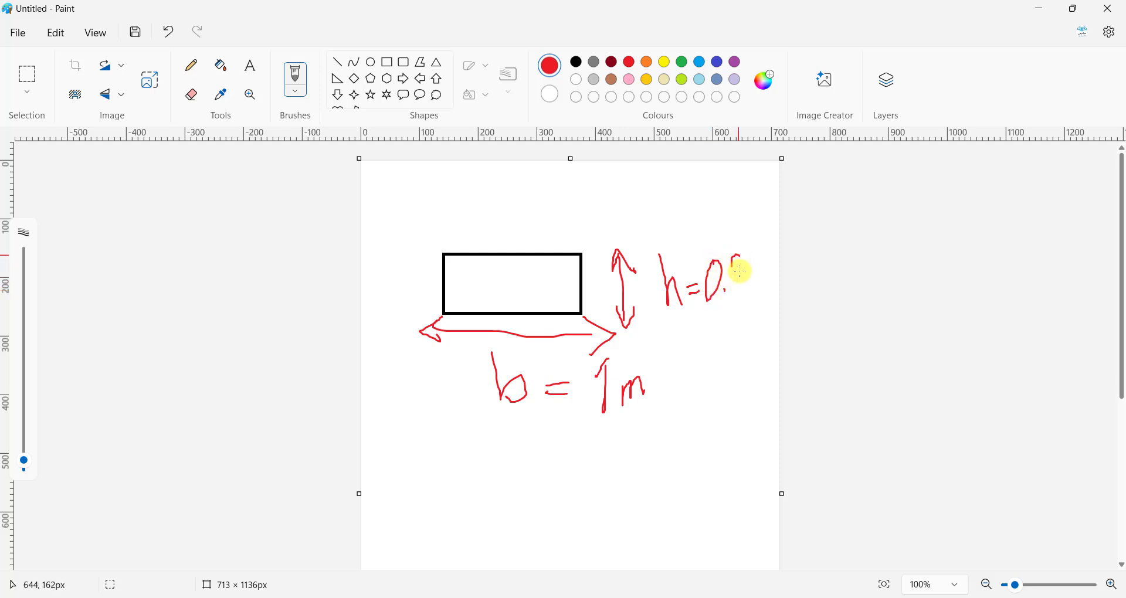
{"action": "left_click_drag", "start_coordinate": [732, 267], "coordinate": [765, 301]}
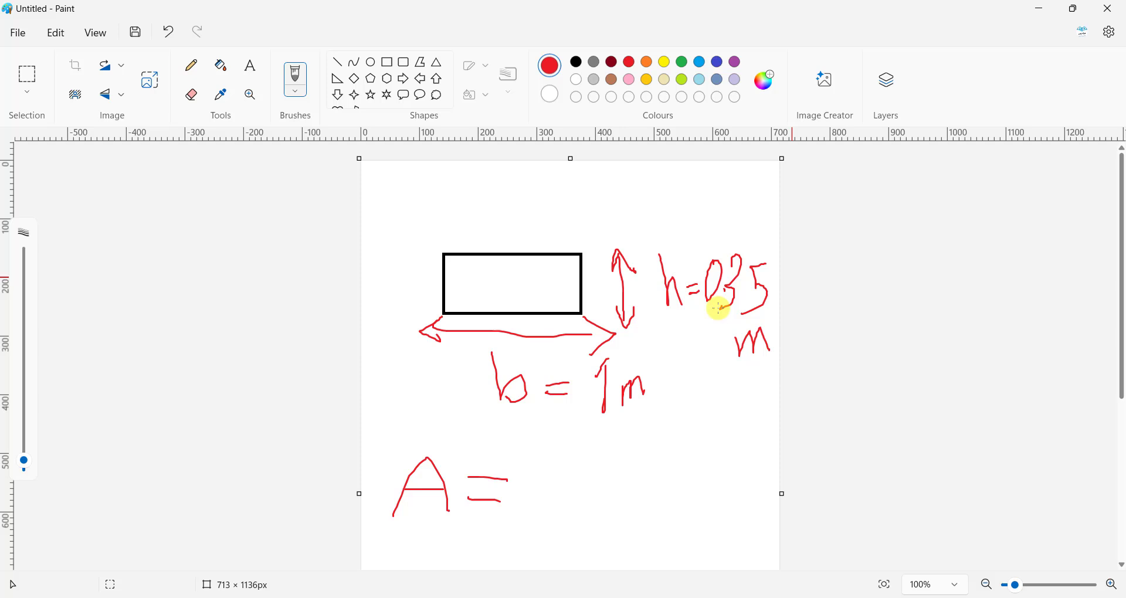
{"action": "left_click_drag", "start_coordinate": [532, 467], "coordinate": [567, 503]}
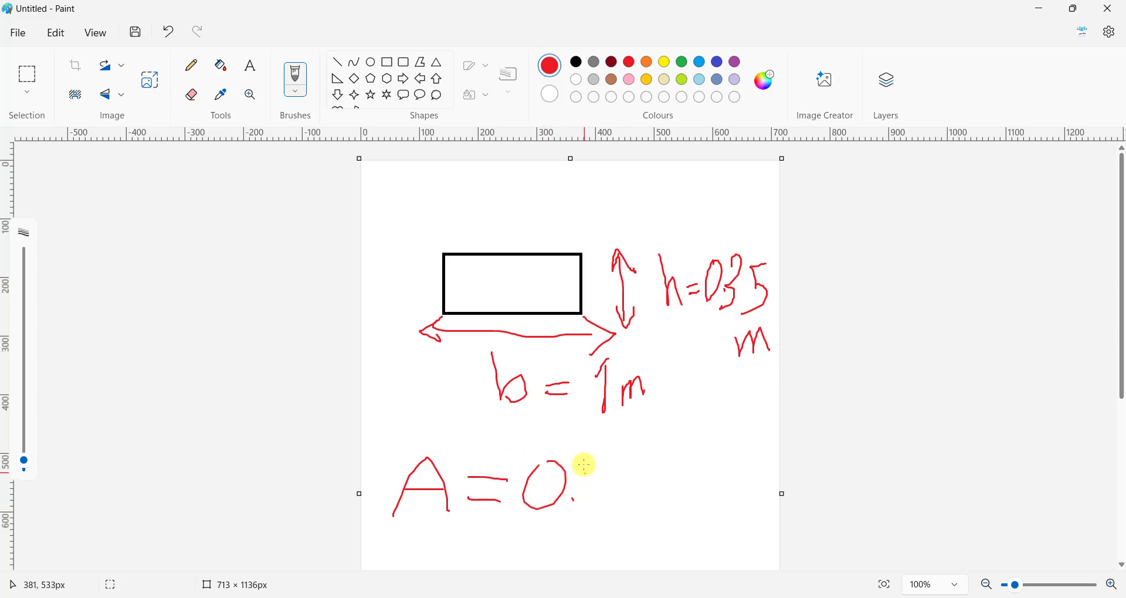
{"action": "left_click_drag", "start_coordinate": [582, 466], "coordinate": [671, 514]}
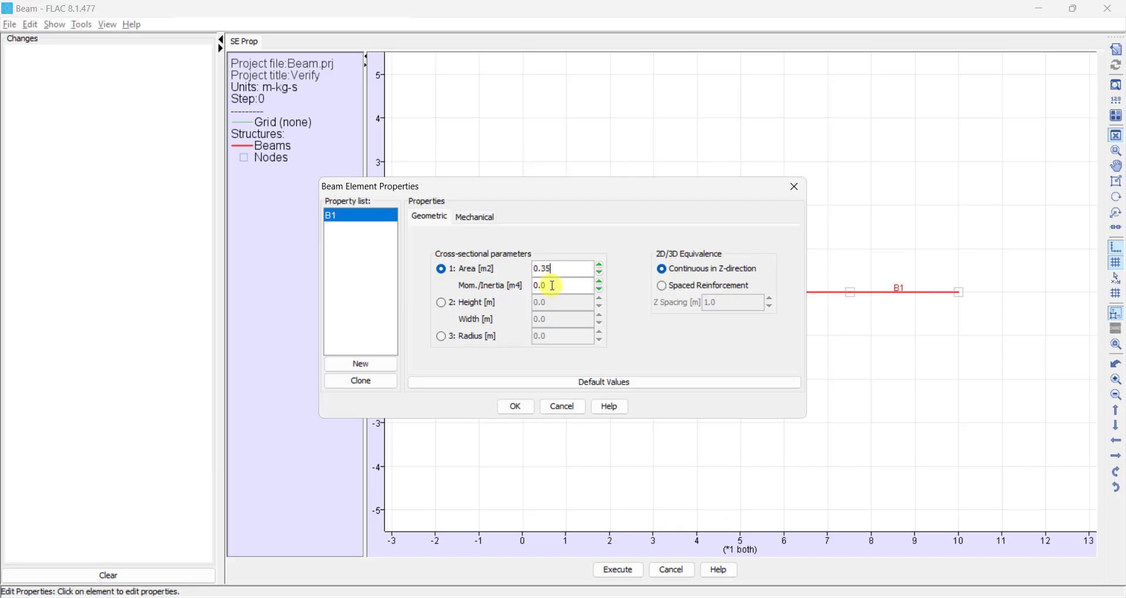
{"action": "triple_click", "coordinate": [561, 285]}
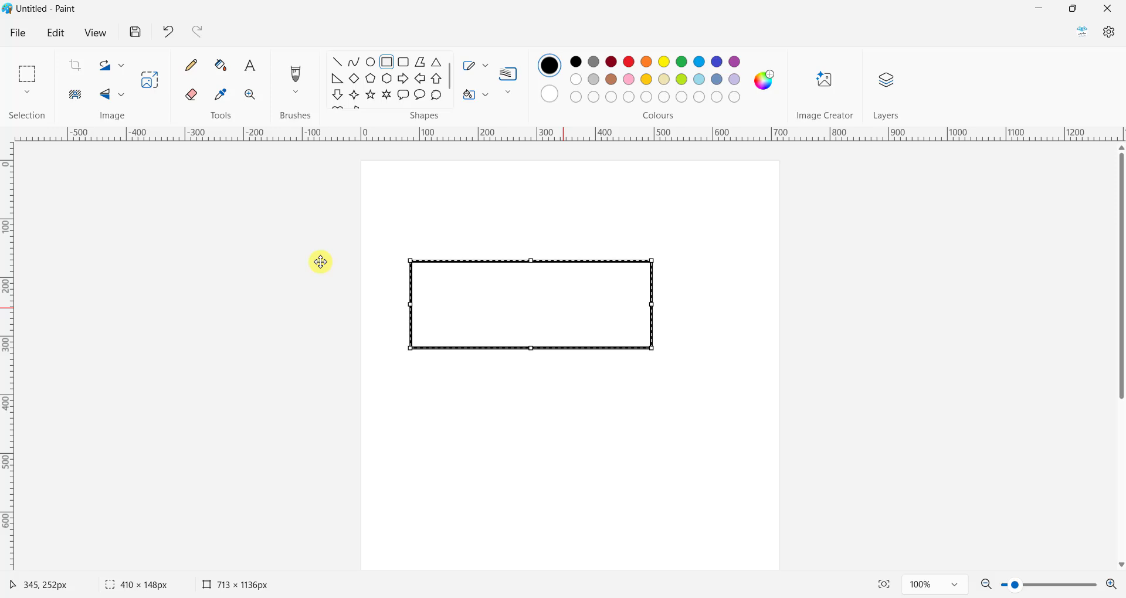
- Draw a horizontal centre line through the rectangle and handwrite I = bh³/12 beneath it
{"action": "left_click", "coordinate": [336, 62]}
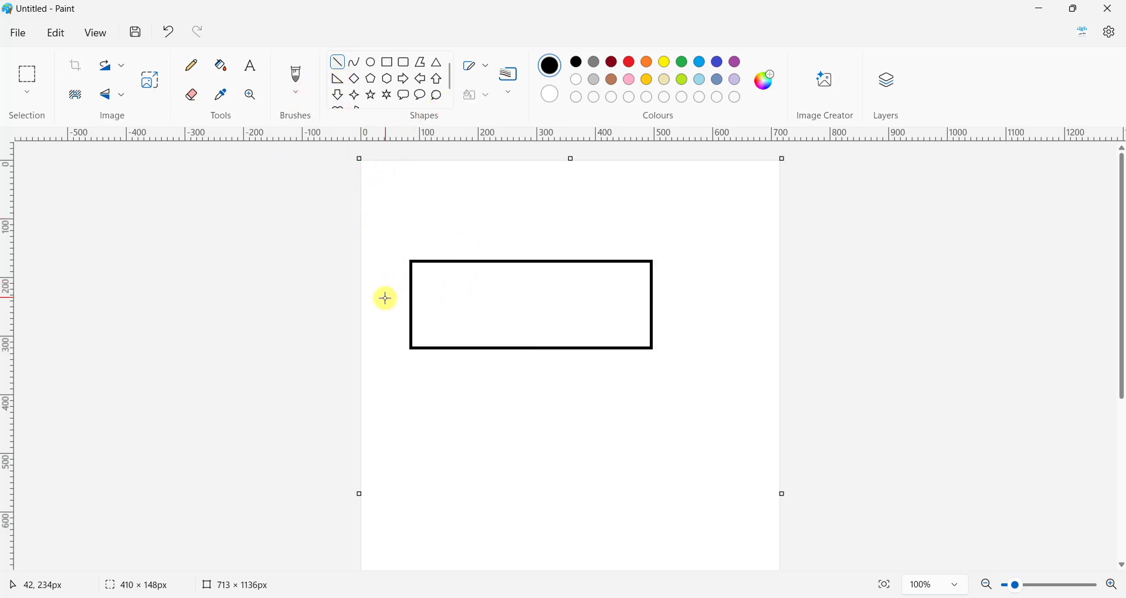
{"action": "left_click_drag", "start_coordinate": [385, 298], "coordinate": [716, 298]}
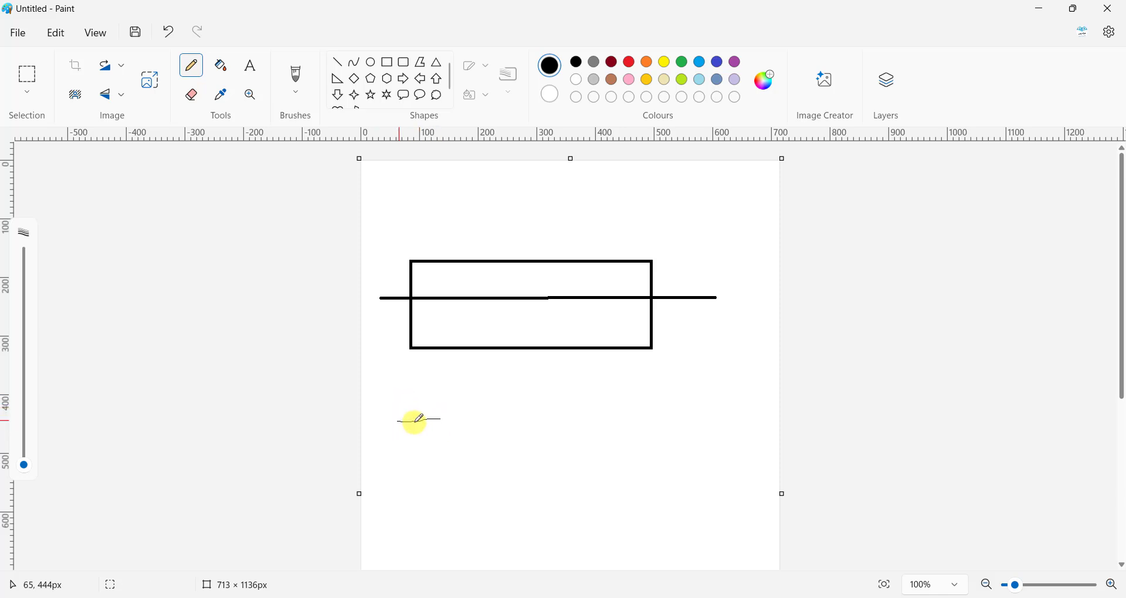
{"action": "left_click_drag", "start_coordinate": [421, 419], "coordinate": [417, 504]}
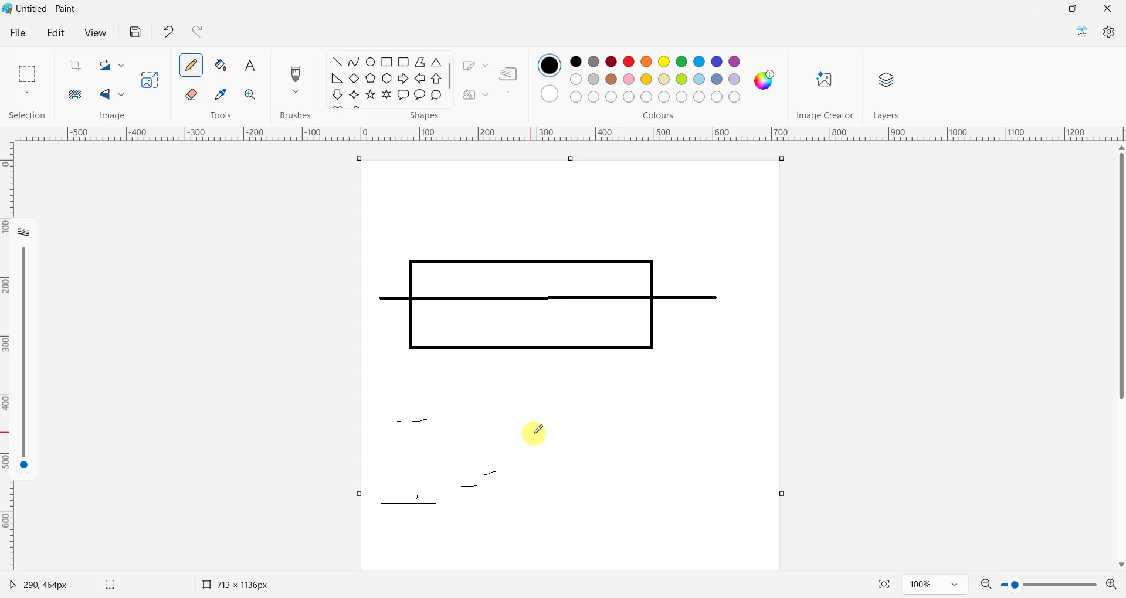
{"action": "left_click_drag", "start_coordinate": [532, 402], "coordinate": [556, 481]}
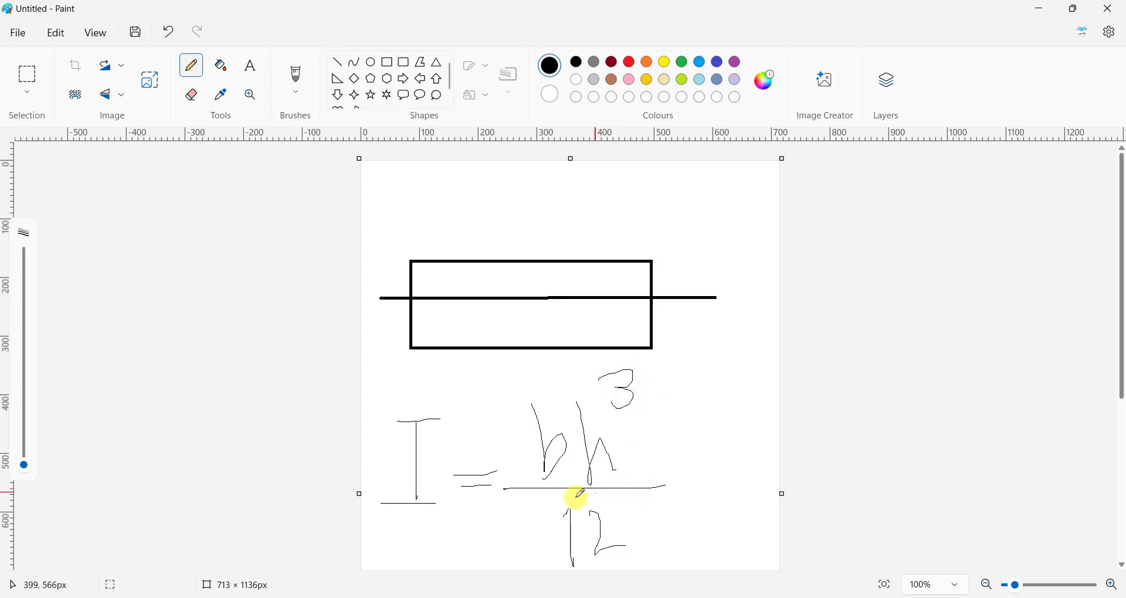
{"action": "mouse_move", "coordinate": [681, 494]}
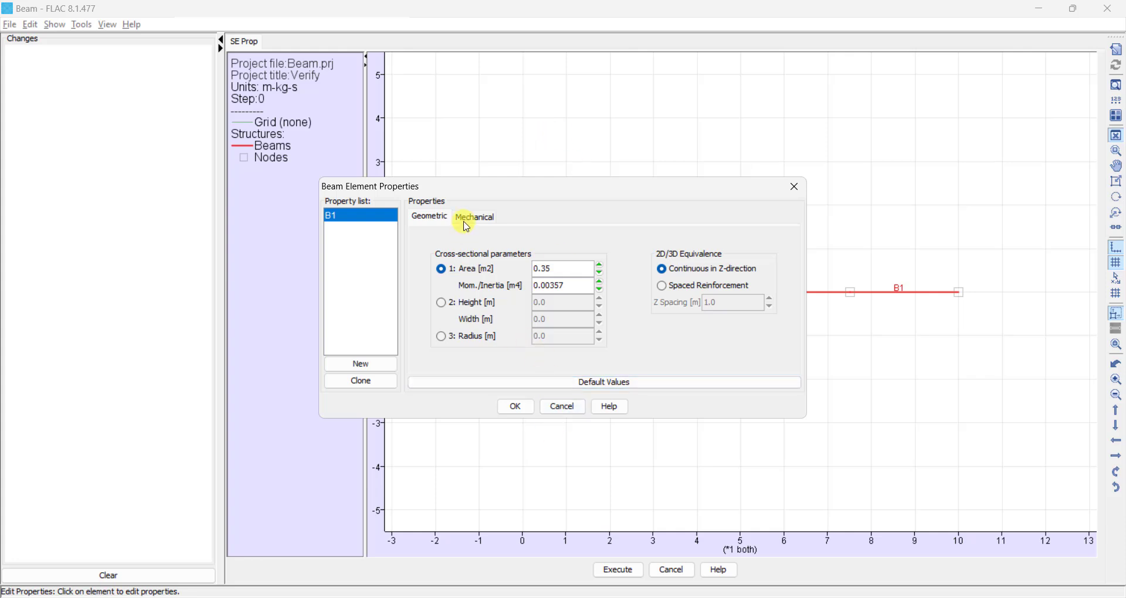
- Set the beam's Young's modulus to 30e9 and manually entered density 2400, then confirm the properties
{"action": "left_click", "coordinate": [472, 216]}
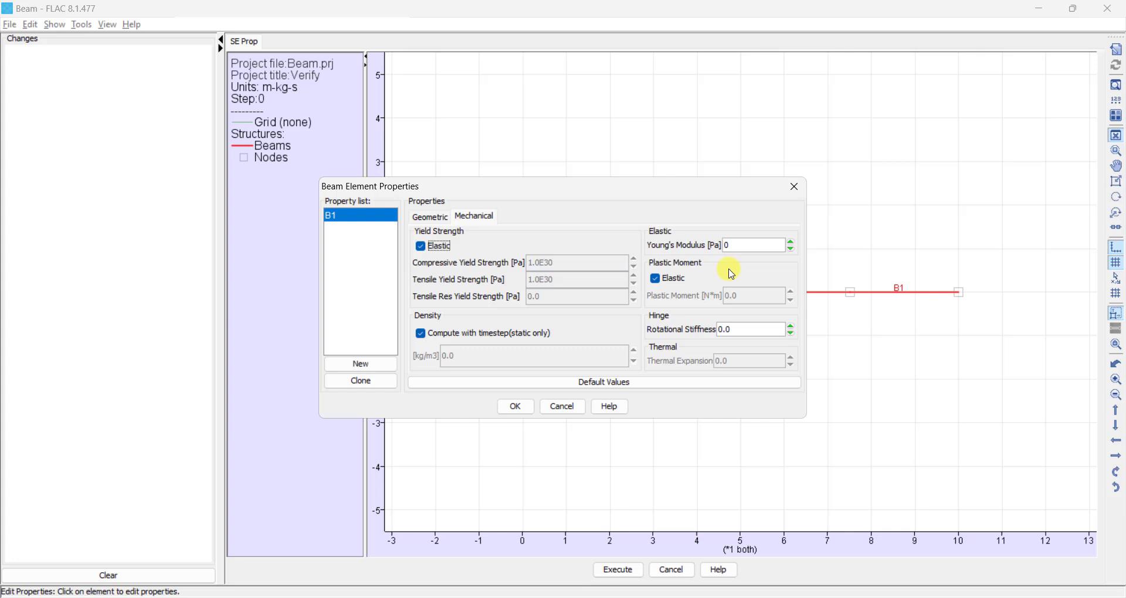
{"action": "type", "text": "30e9"}
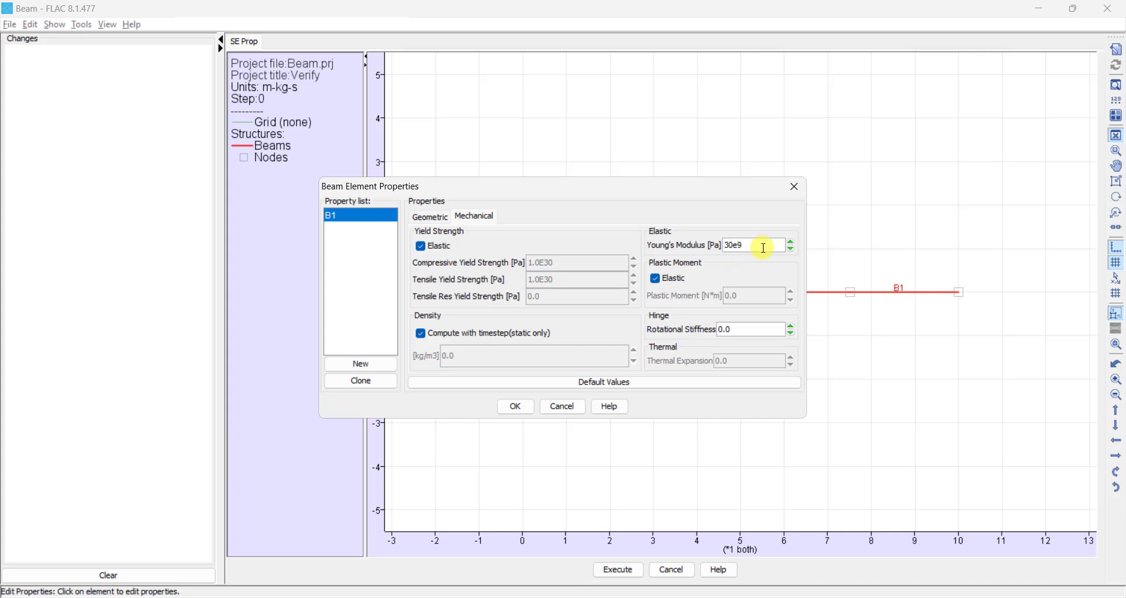
{"action": "left_click", "coordinate": [421, 333]}
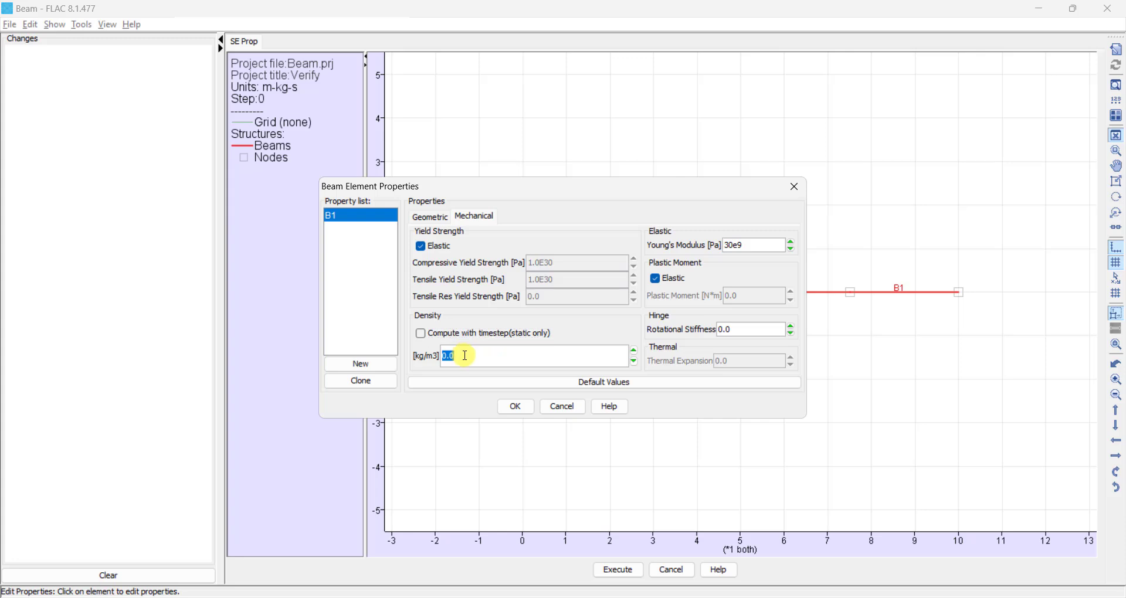
{"action": "type", "text": "240"}
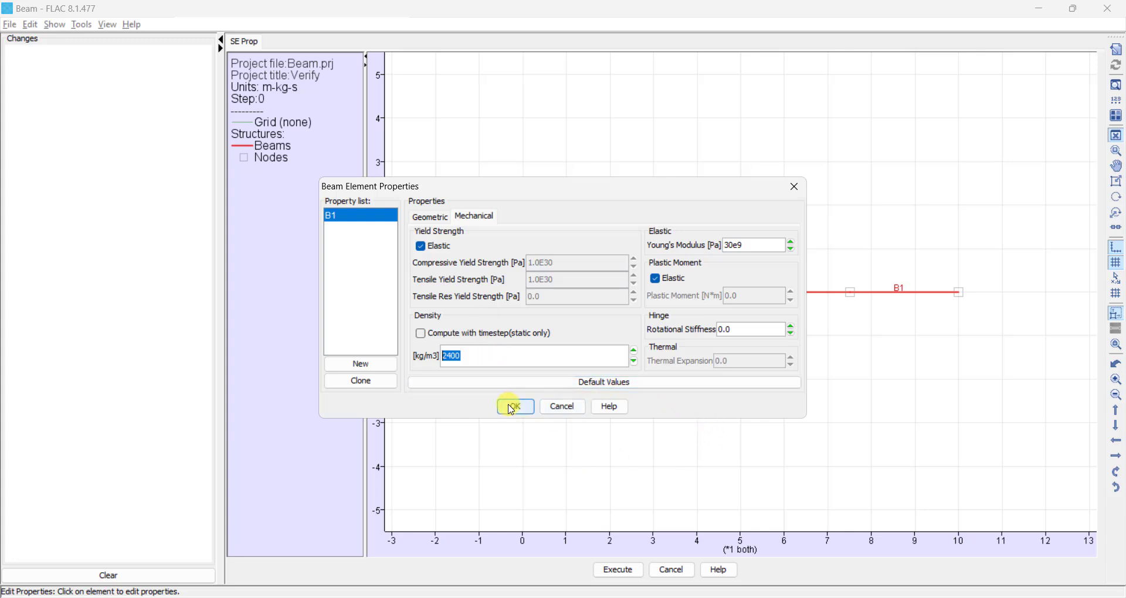
{"action": "left_click", "coordinate": [514, 406]}
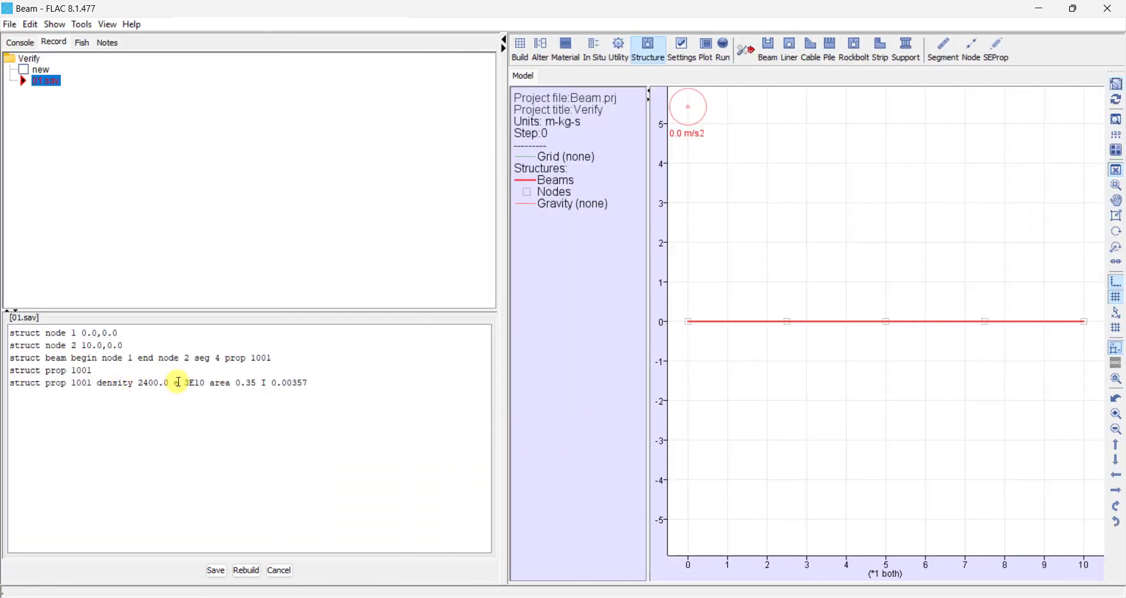
- Apply a -20000 vertical load at mid-span node 4 with the Node tool
{"action": "double_click", "coordinate": [219, 383]}
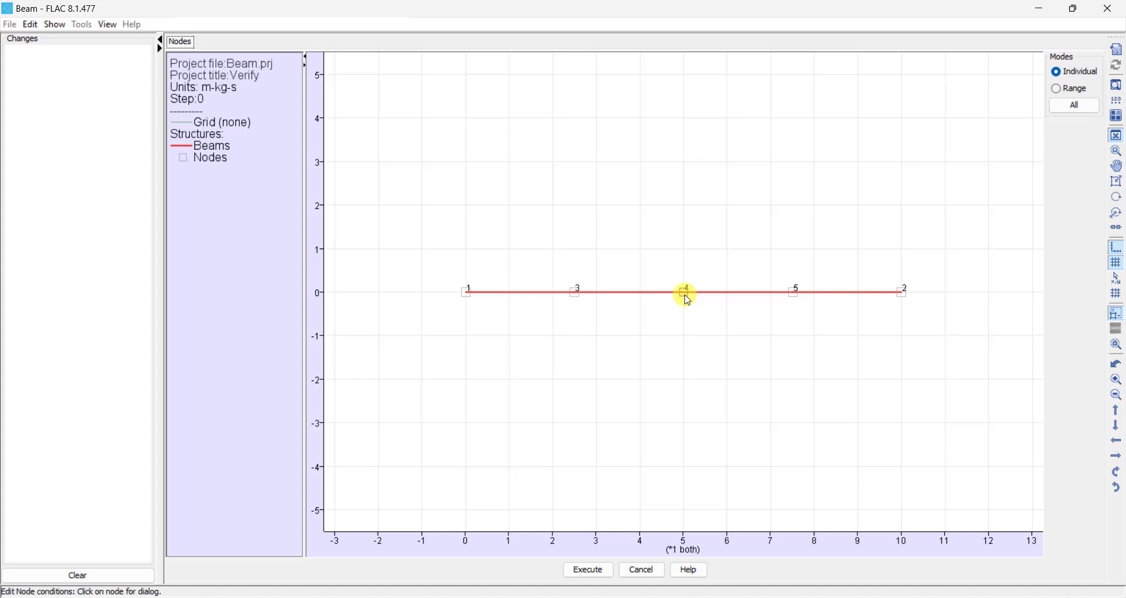
{"action": "left_click", "coordinate": [684, 293]}
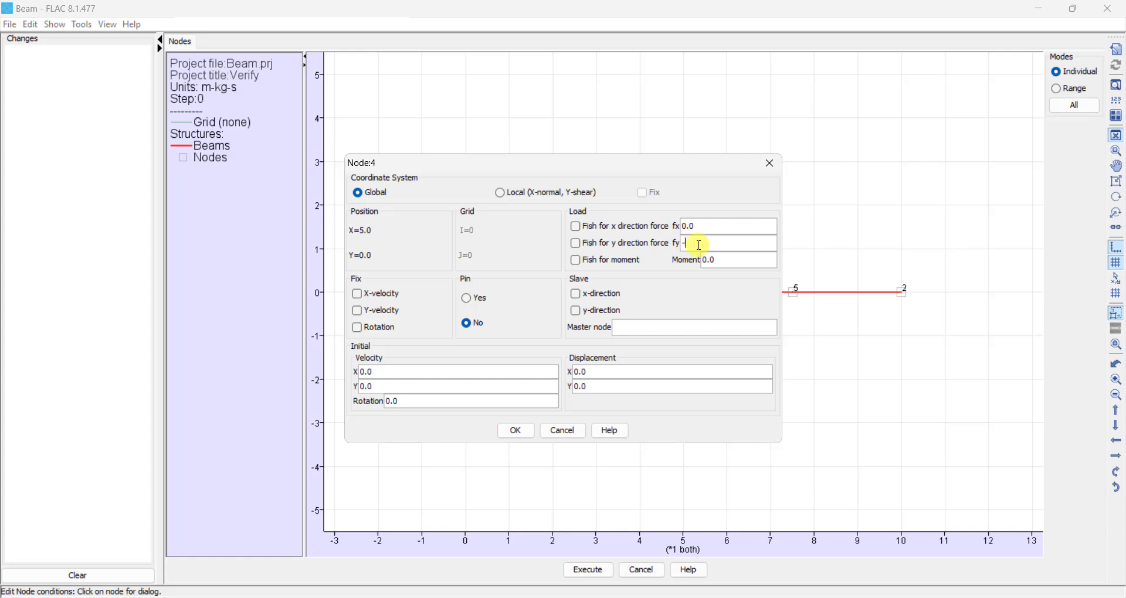
{"action": "type", "text": "20"}
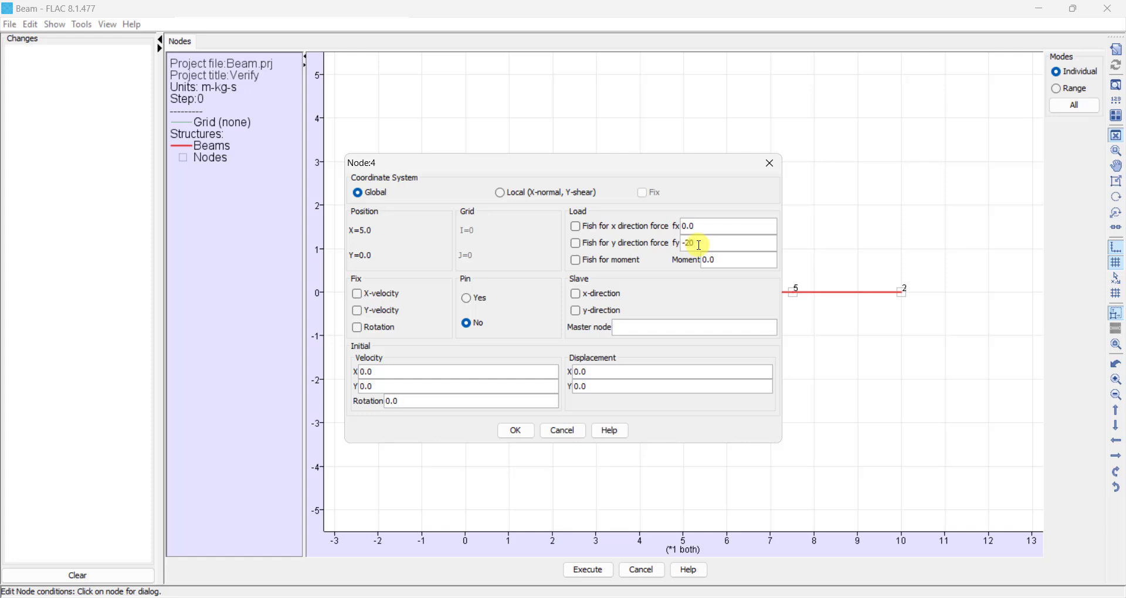
{"action": "type", "text": "000"}
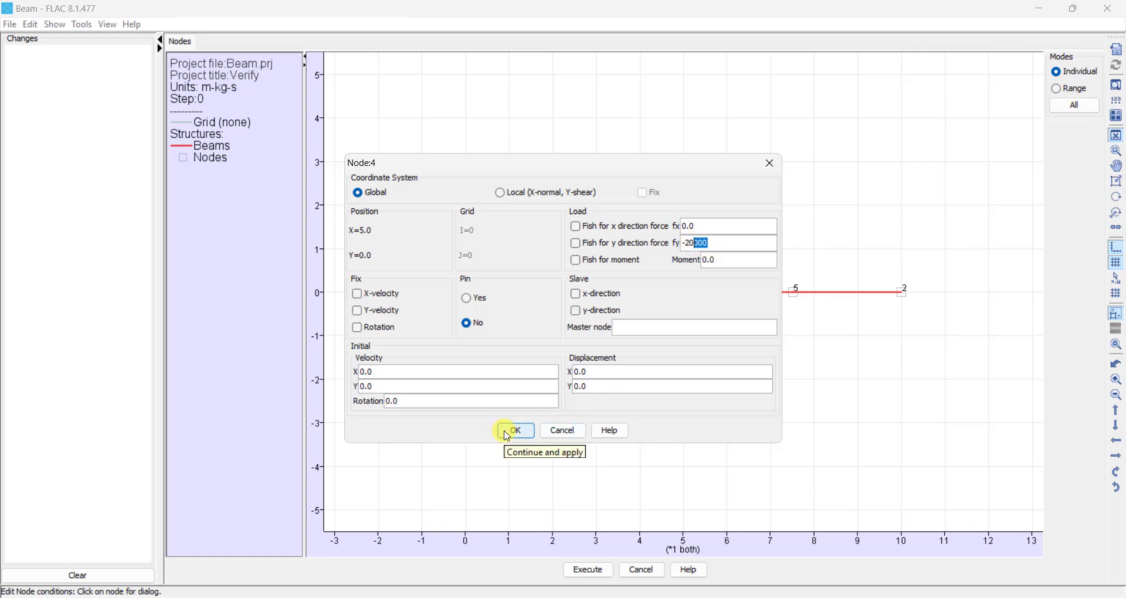
{"action": "left_click", "coordinate": [515, 430]}
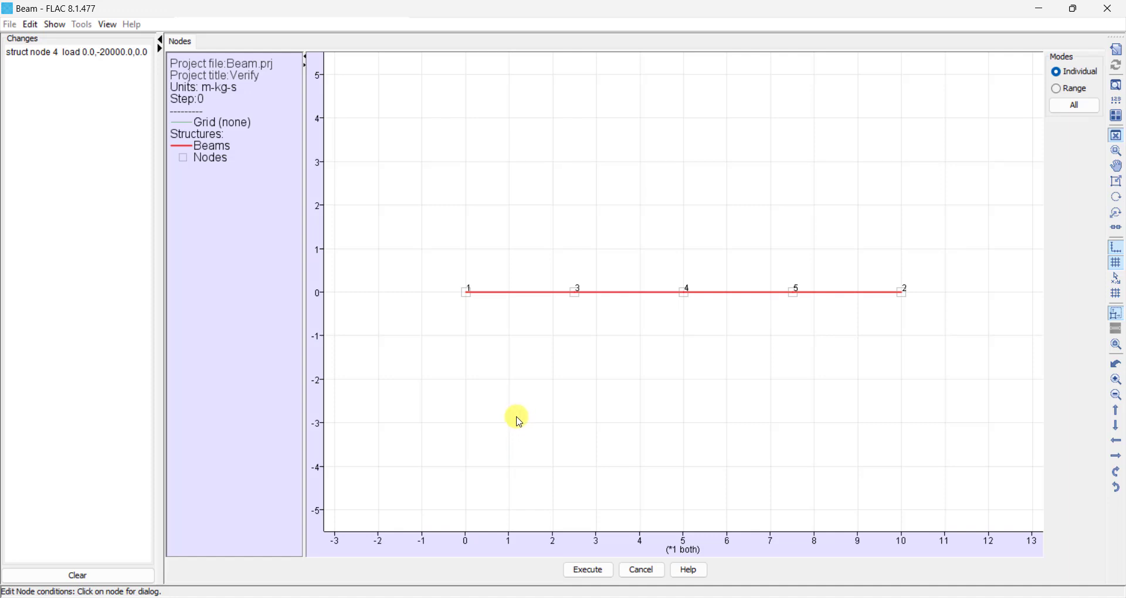
{"action": "mouse_move", "coordinate": [521, 431]}
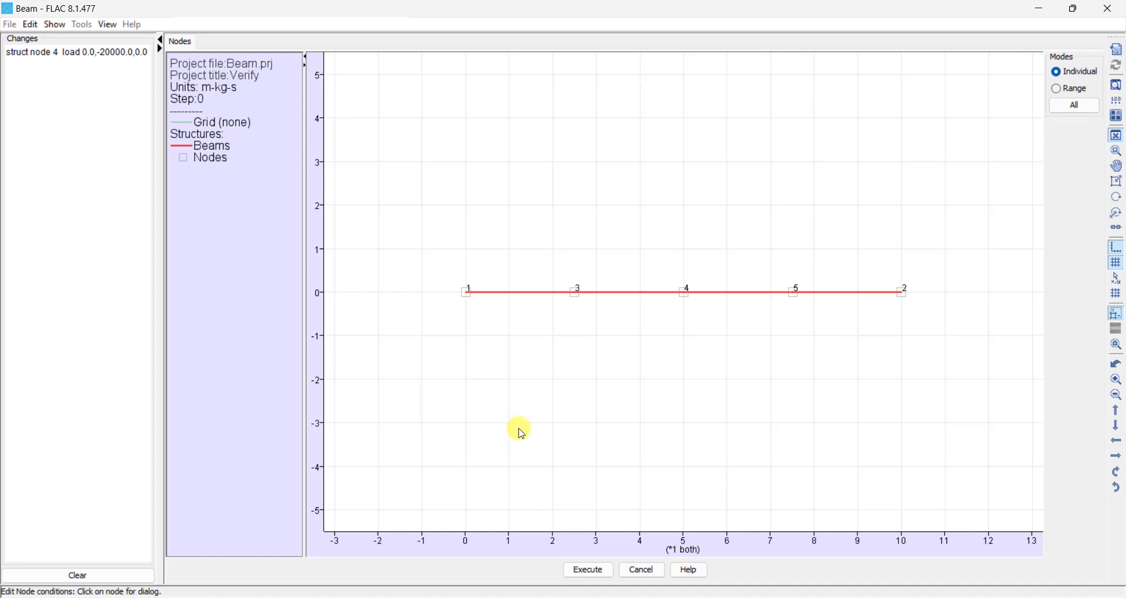
{"action": "mouse_move", "coordinate": [504, 398]}
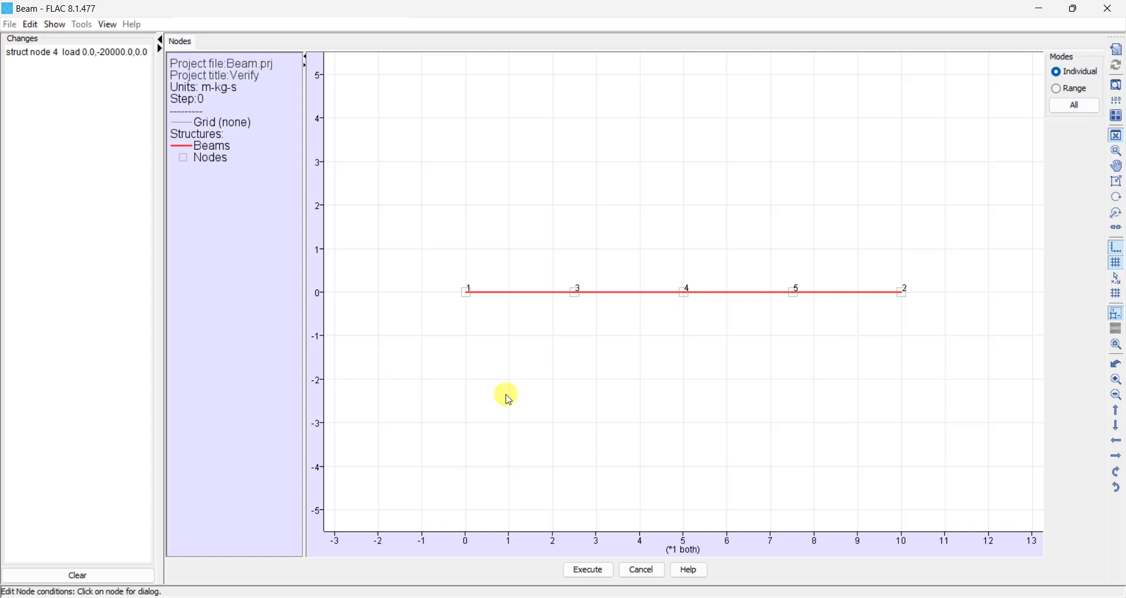
{"action": "mouse_move", "coordinate": [466, 295]}
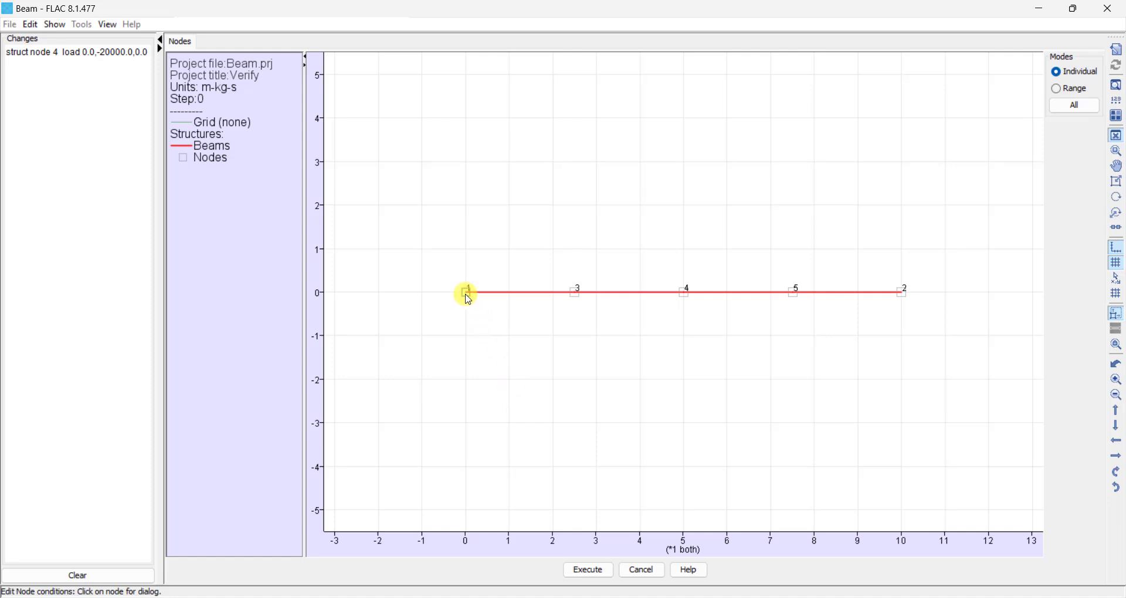
- Pin node 1 in x and y and give node 2 a roller support fixed in y
{"action": "left_click", "coordinate": [466, 292]}
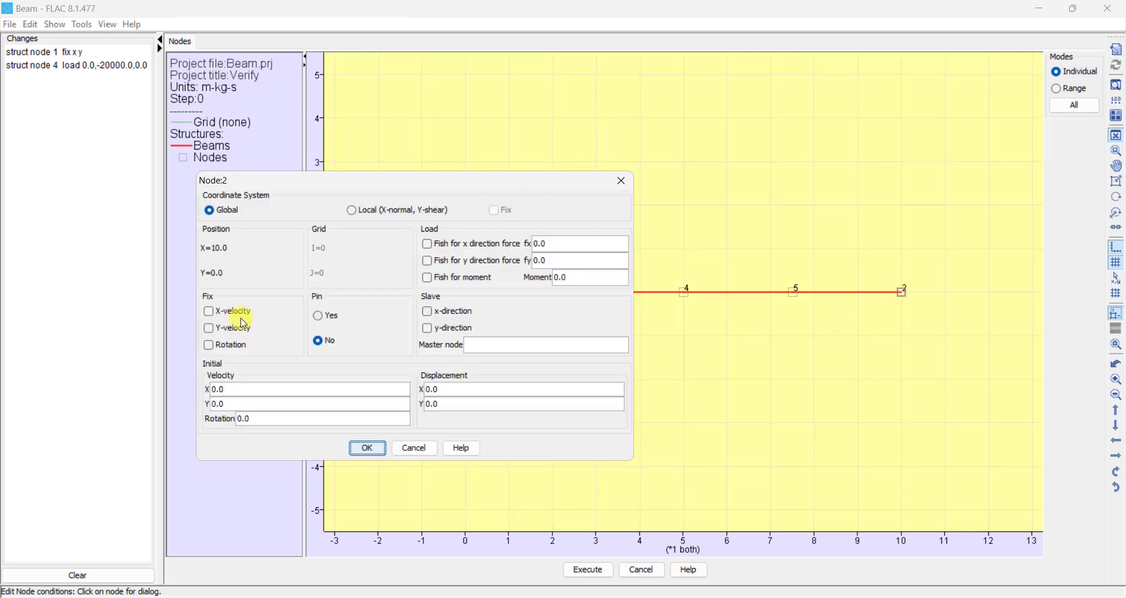
{"action": "left_click", "coordinate": [209, 329]}
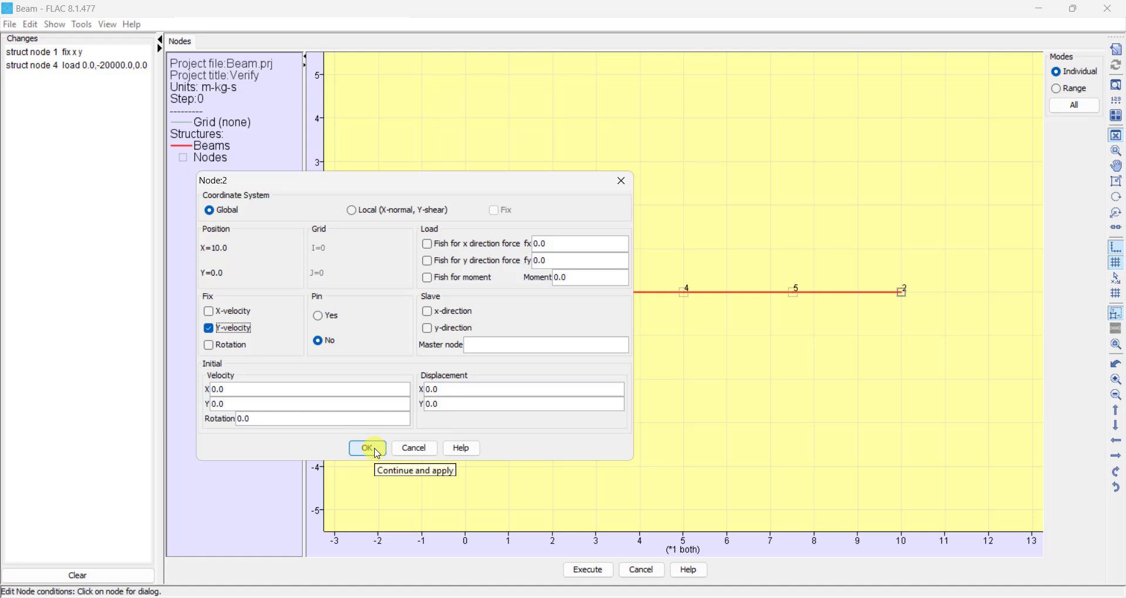
{"action": "left_click", "coordinate": [367, 447]}
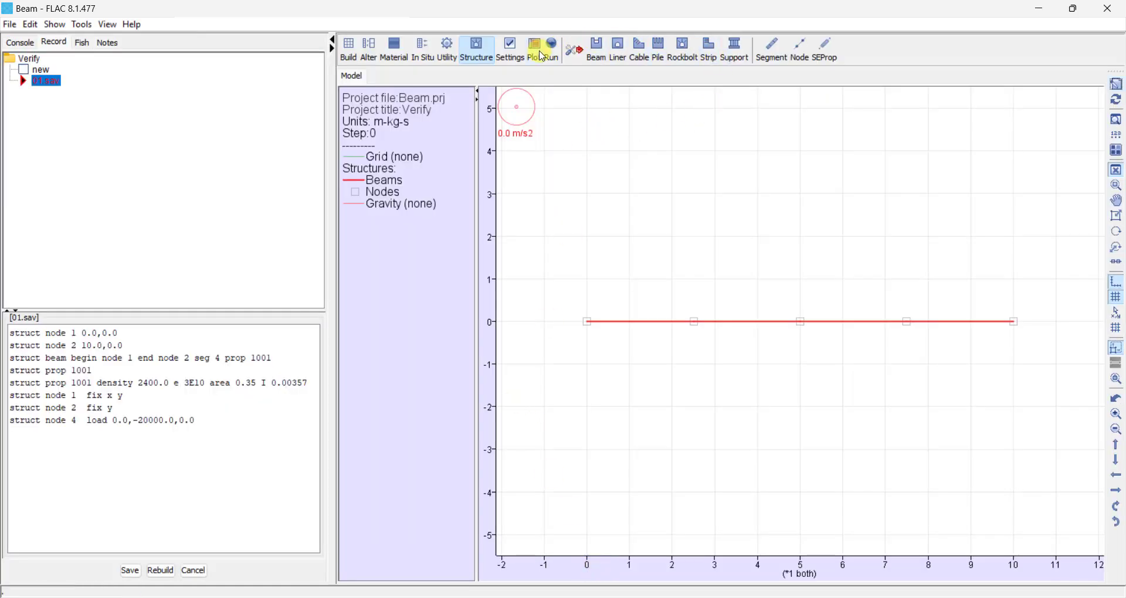
- Plot the beam location with its load arrow, then add structural node numbers 1–5
{"action": "left_click", "coordinate": [533, 49]}
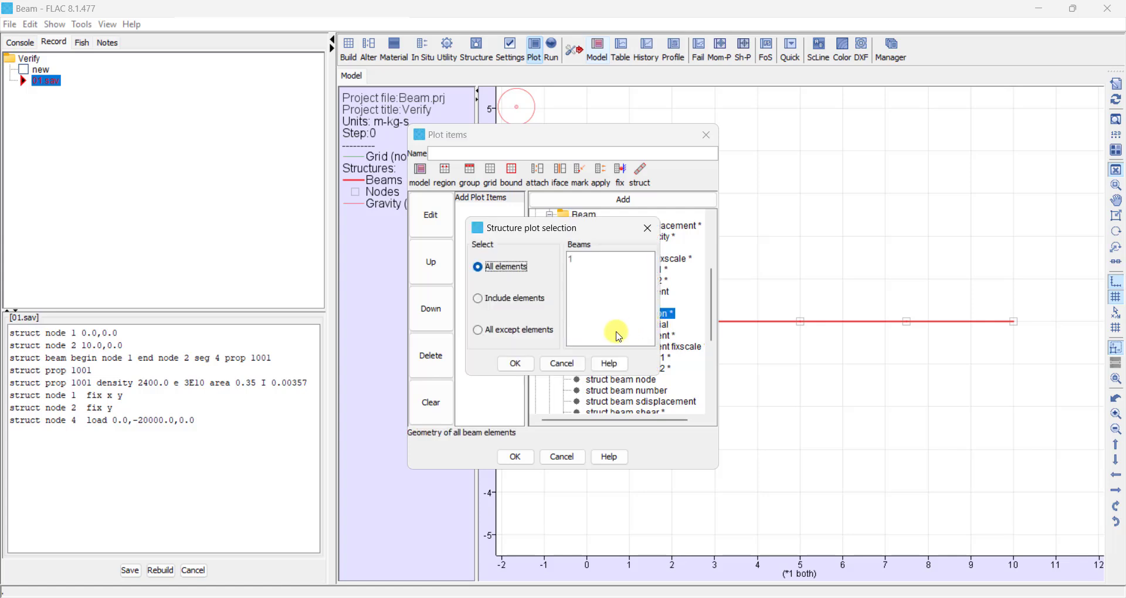
{"action": "left_click", "coordinate": [513, 364]}
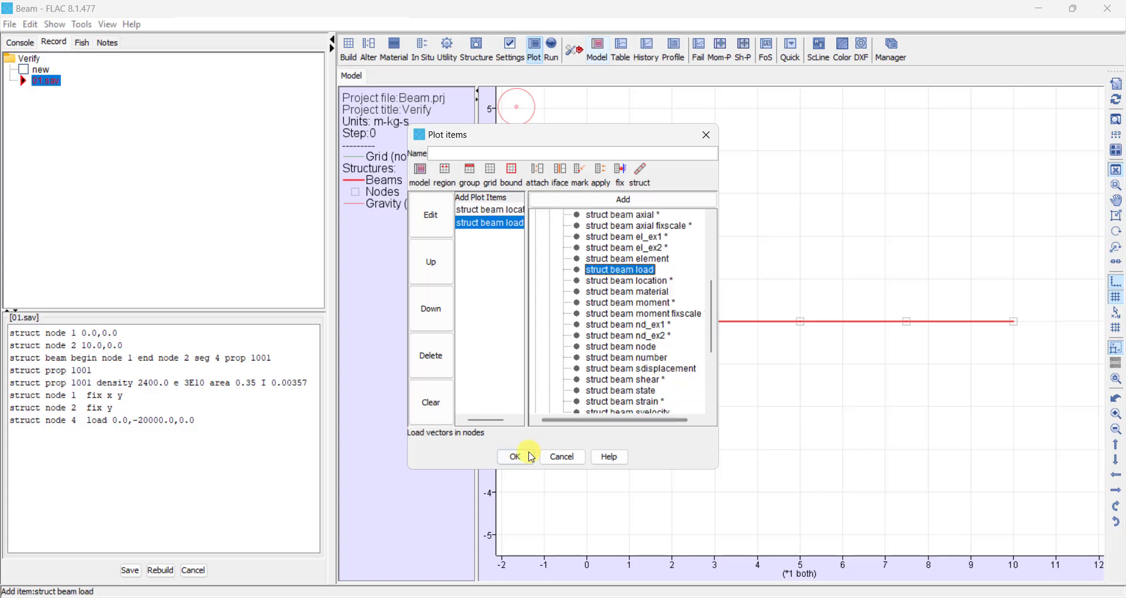
{"action": "left_click", "coordinate": [514, 456]}
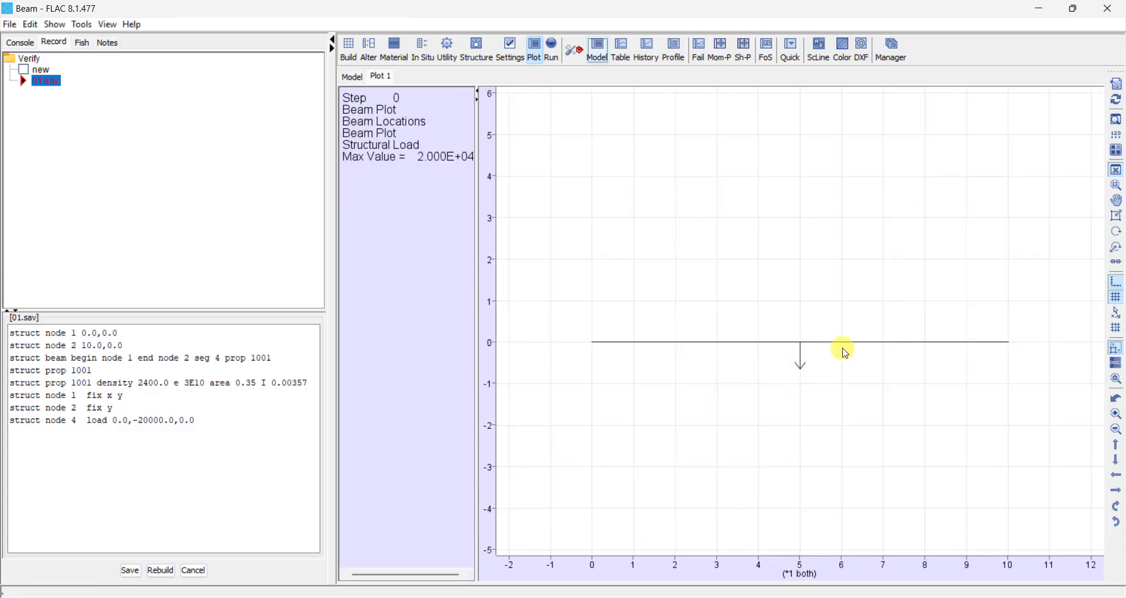
{"action": "mouse_move", "coordinate": [816, 381]}
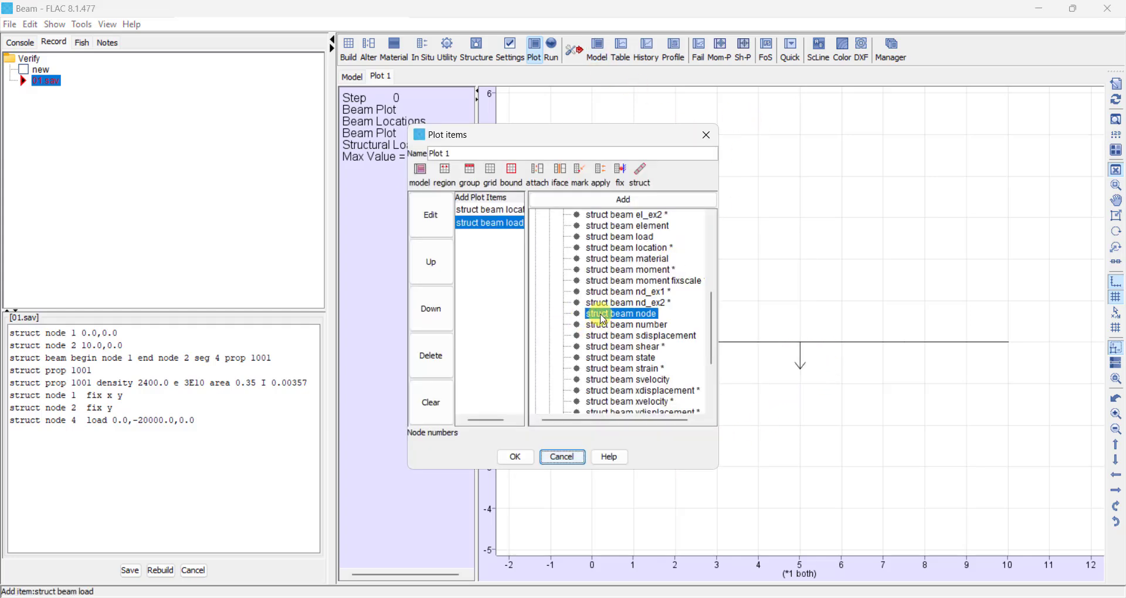
{"action": "left_click", "coordinate": [513, 456]}
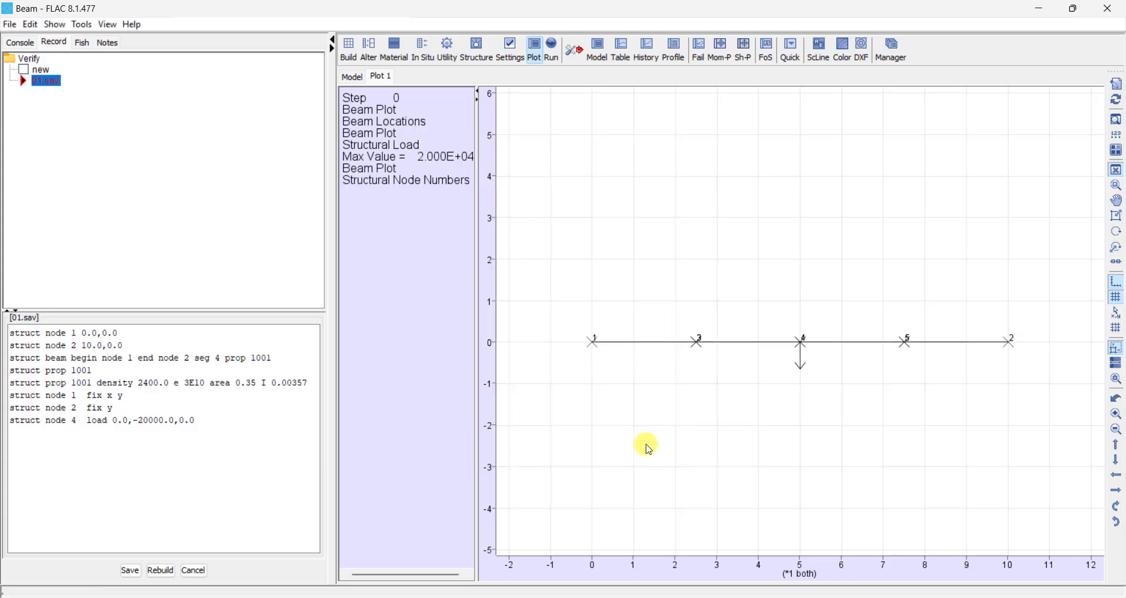
{"action": "mouse_move", "coordinate": [805, 372]}
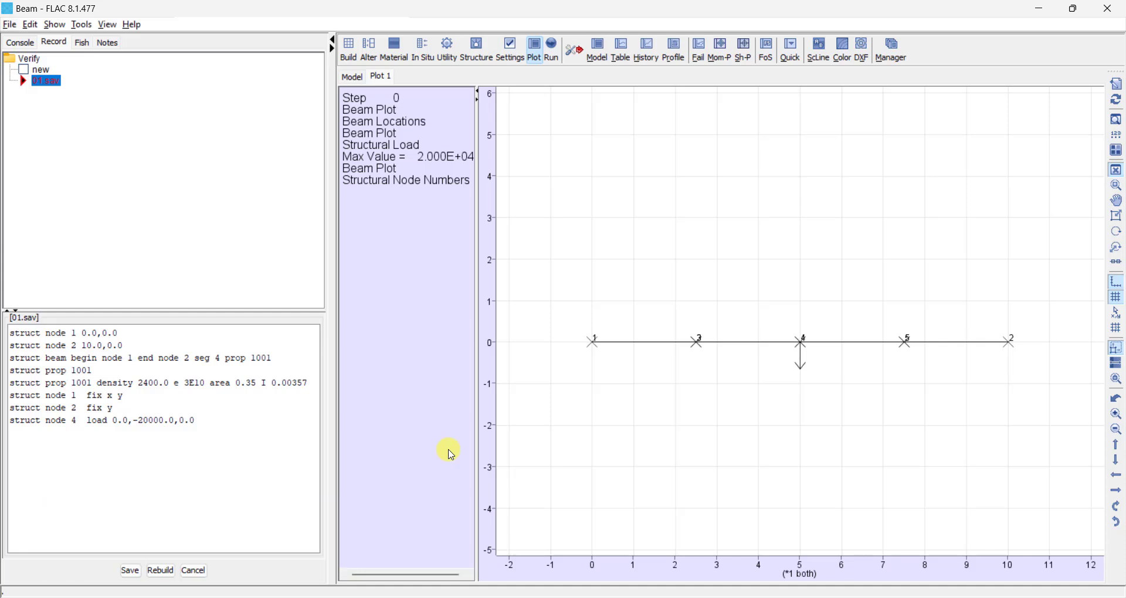
{"action": "mouse_move", "coordinate": [1020, 347]}
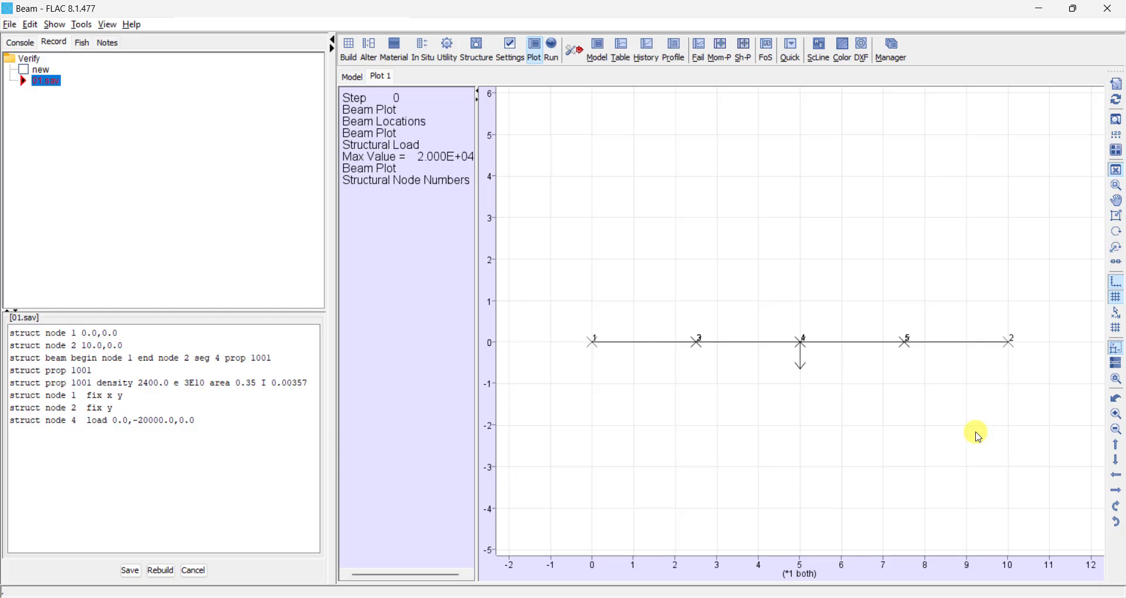
{"action": "mouse_move", "coordinate": [979, 456]}
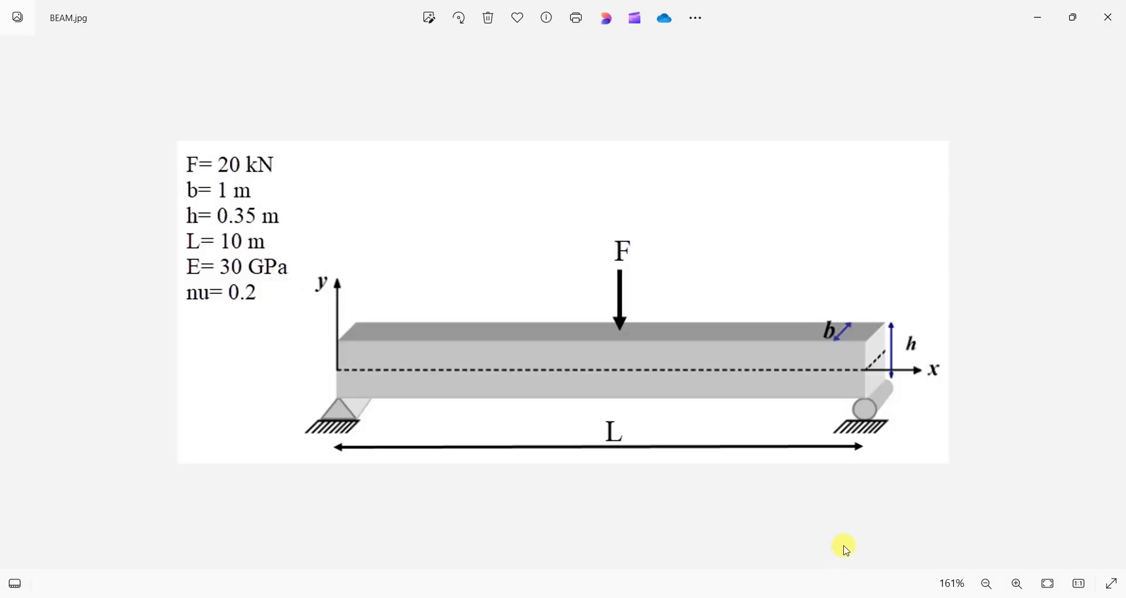
{"action": "mouse_move", "coordinate": [932, 376]}
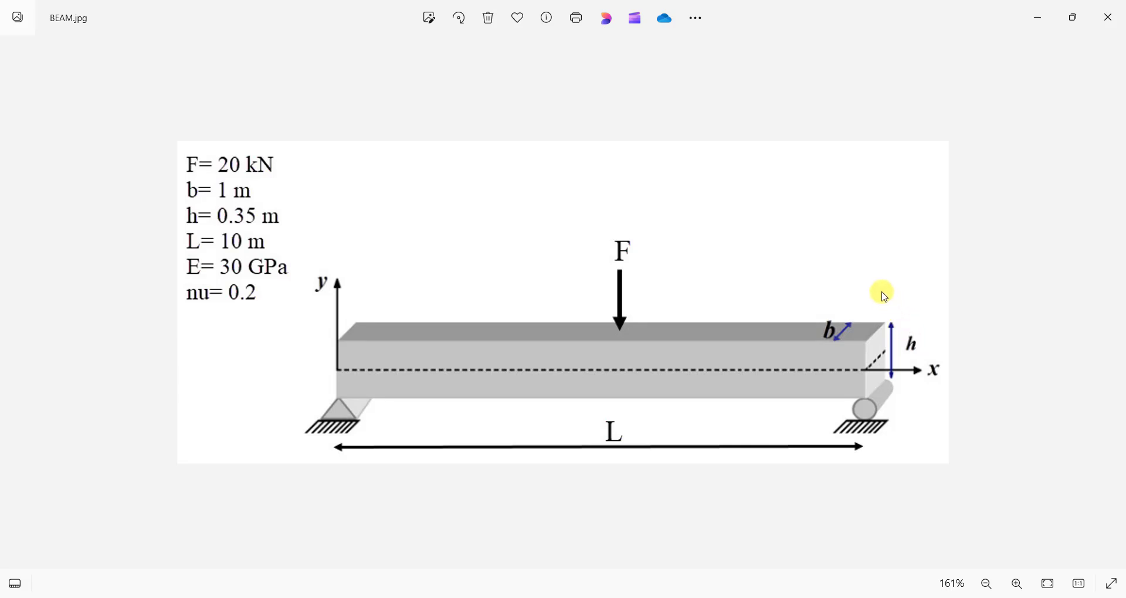
{"action": "mouse_move", "coordinate": [896, 328]}
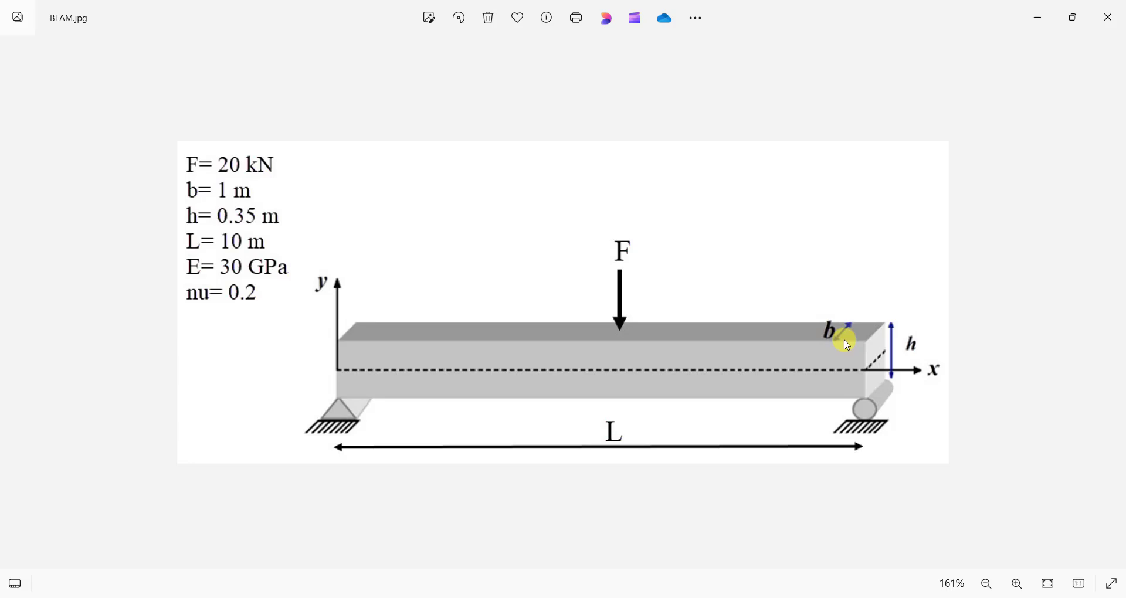
{"action": "mouse_move", "coordinate": [840, 300]}
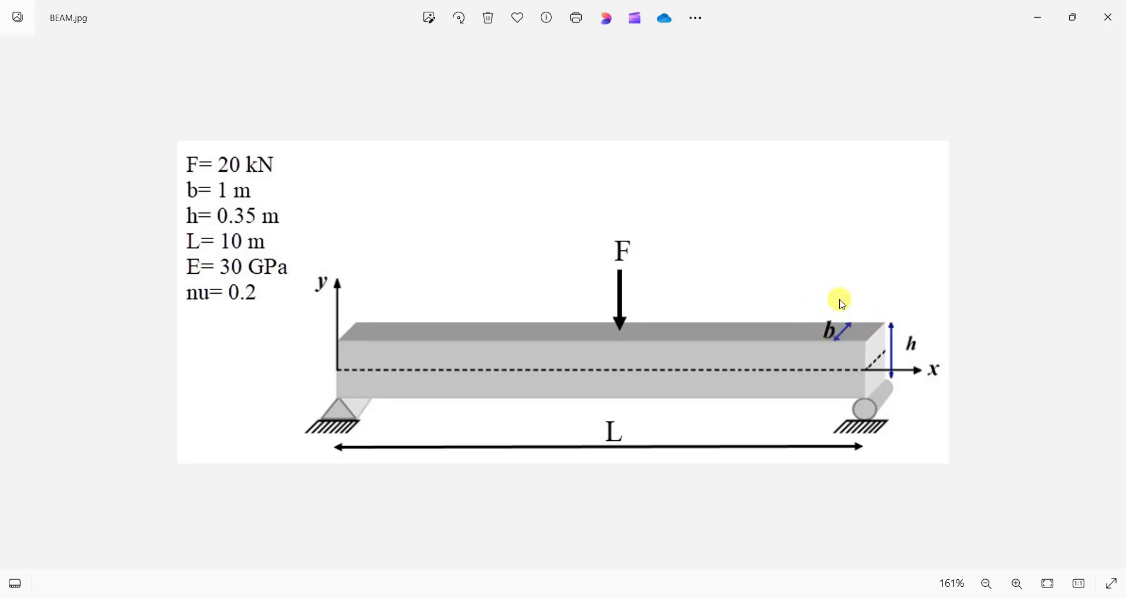
{"action": "mouse_move", "coordinate": [997, 67]}
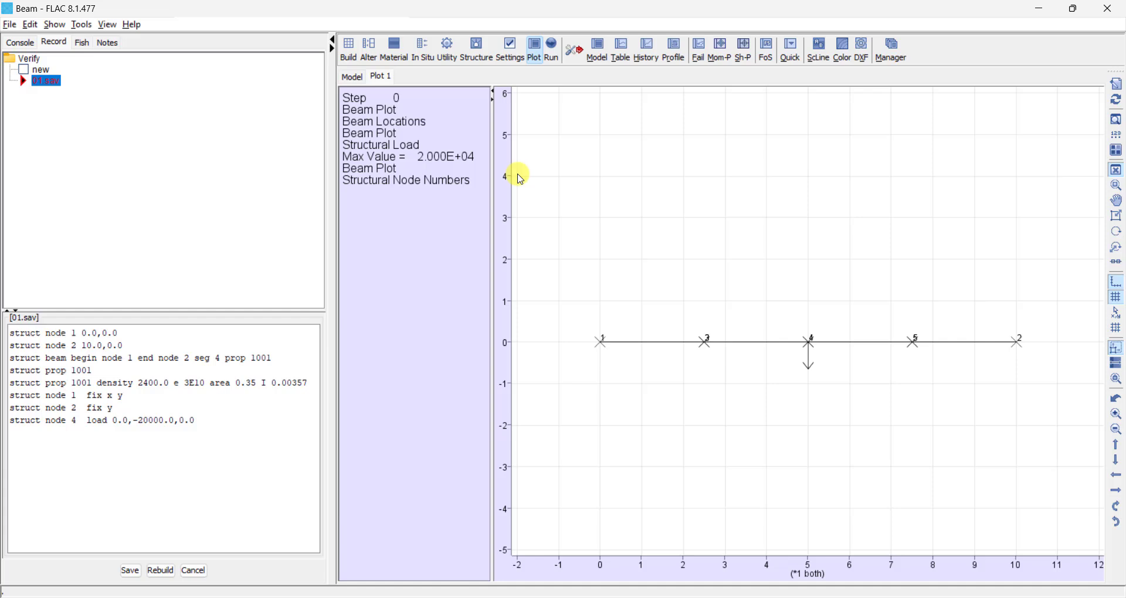
{"action": "mouse_move", "coordinate": [789, 349]}
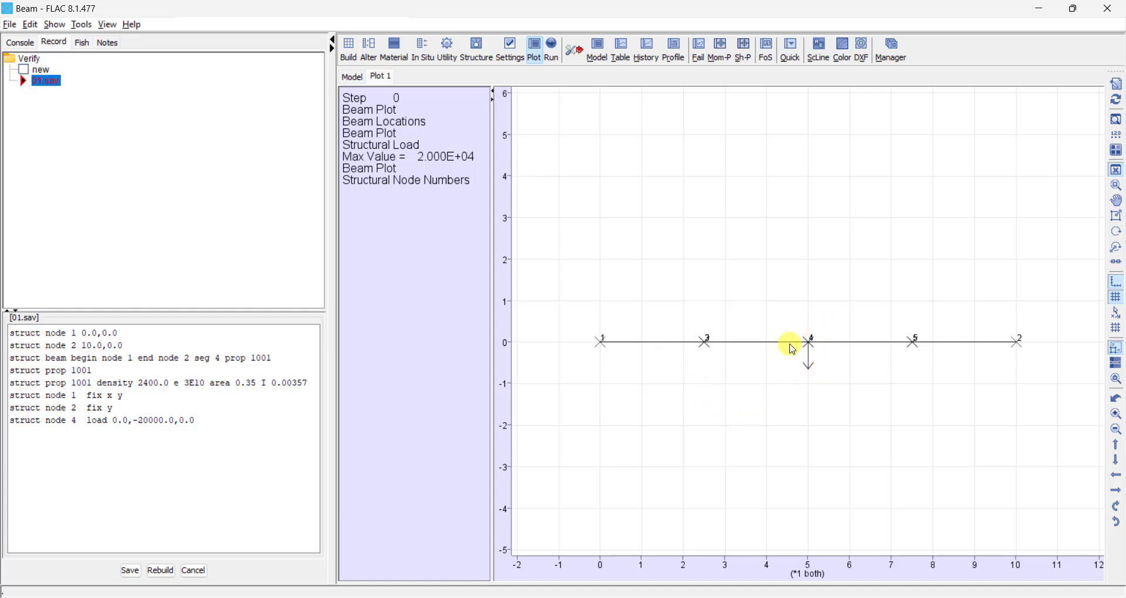
{"action": "mouse_move", "coordinate": [741, 293]}
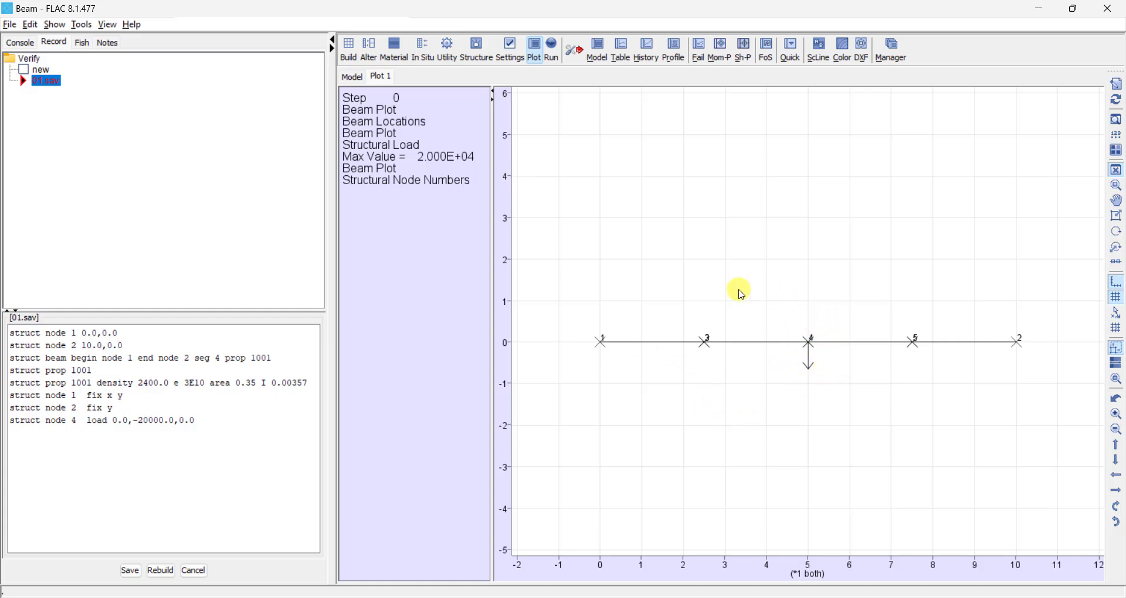
- Open the History tool under Utility, listing sratio and unbalanced variables
{"action": "left_click", "coordinate": [446, 48]}
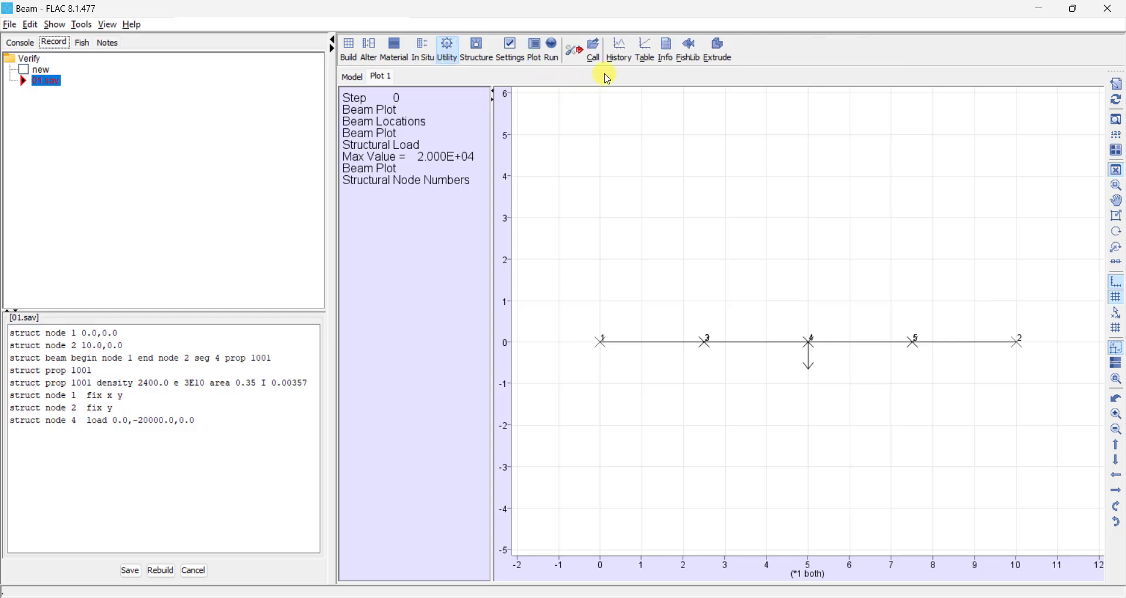
{"action": "left_click", "coordinate": [617, 50]}
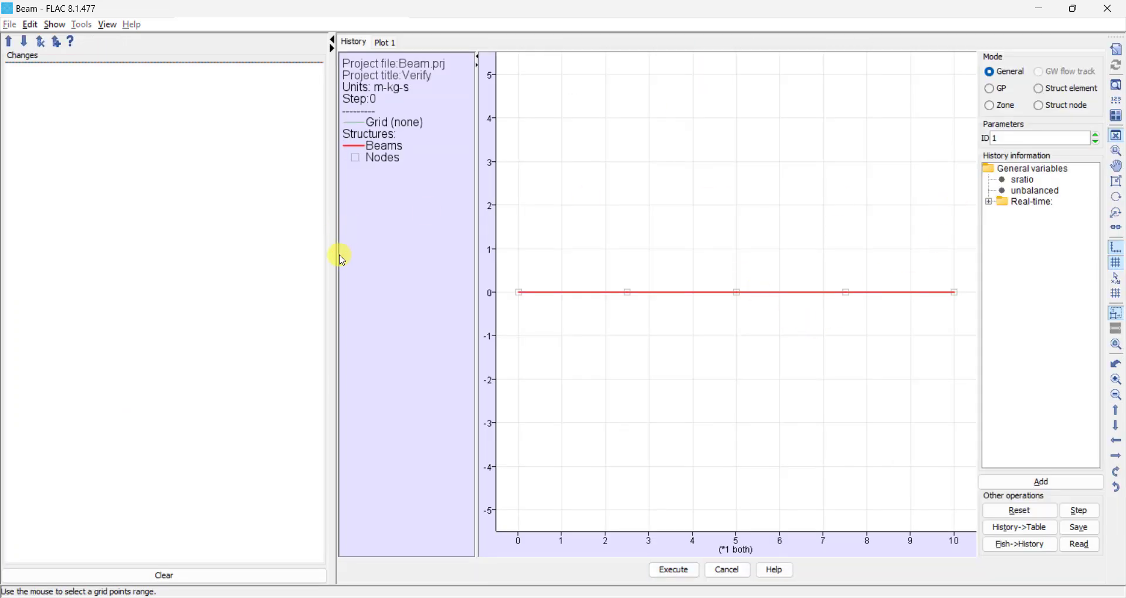
- Add a history of y-displacement for structural node 4 and widen the record pane
{"action": "left_click", "coordinate": [990, 88]}
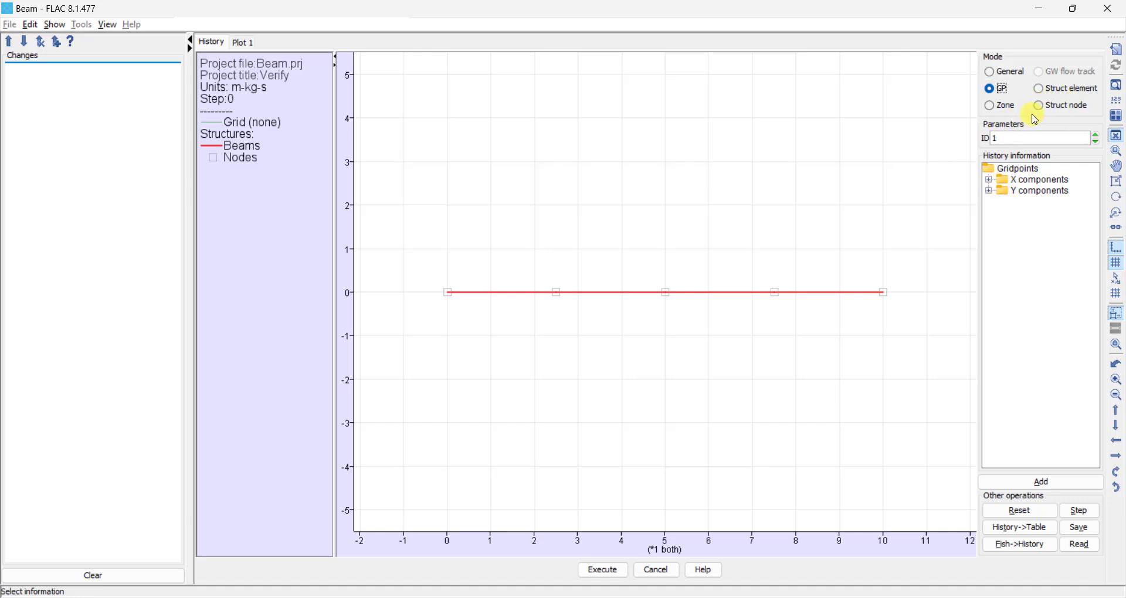
{"action": "mouse_move", "coordinate": [1070, 104]}
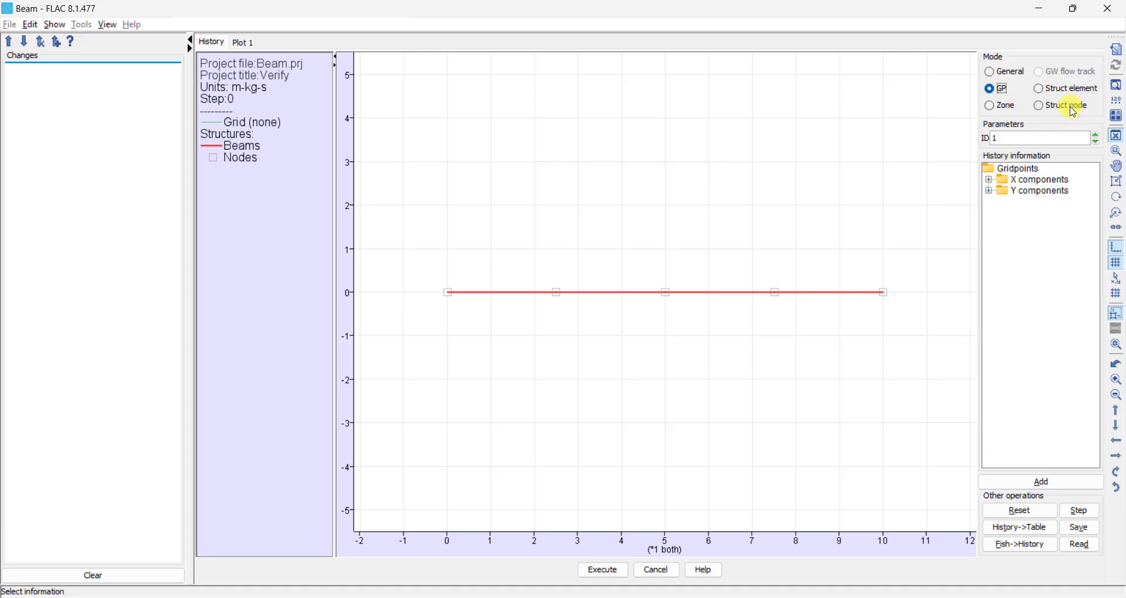
{"action": "left_click", "coordinate": [1039, 104]}
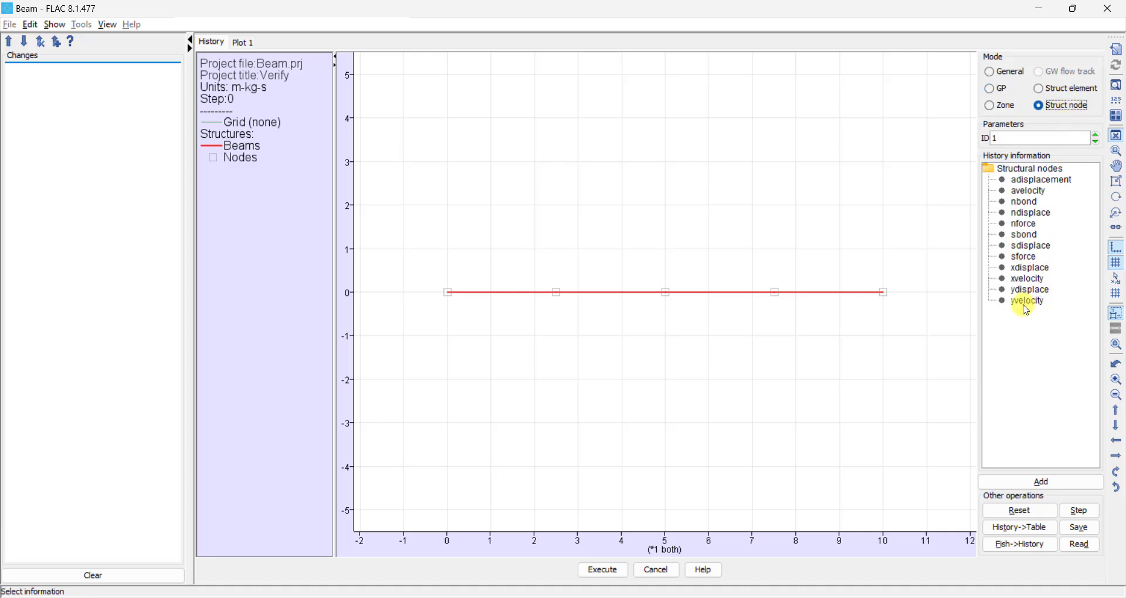
{"action": "left_click", "coordinate": [1029, 288]}
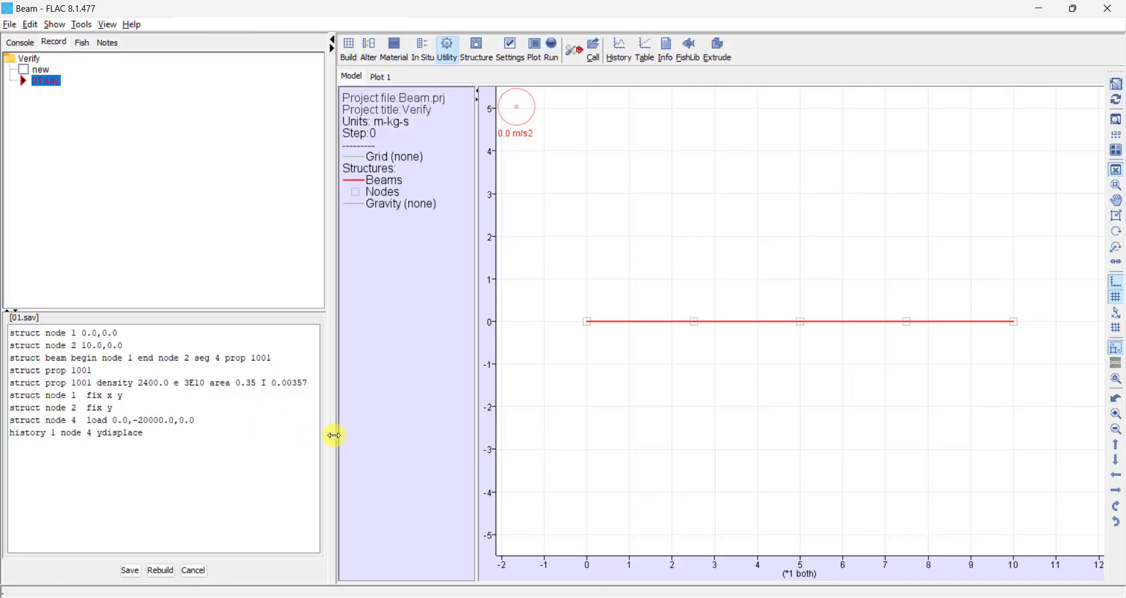
{"action": "left_click_drag", "start_coordinate": [334, 437], "coordinate": [410, 437]}
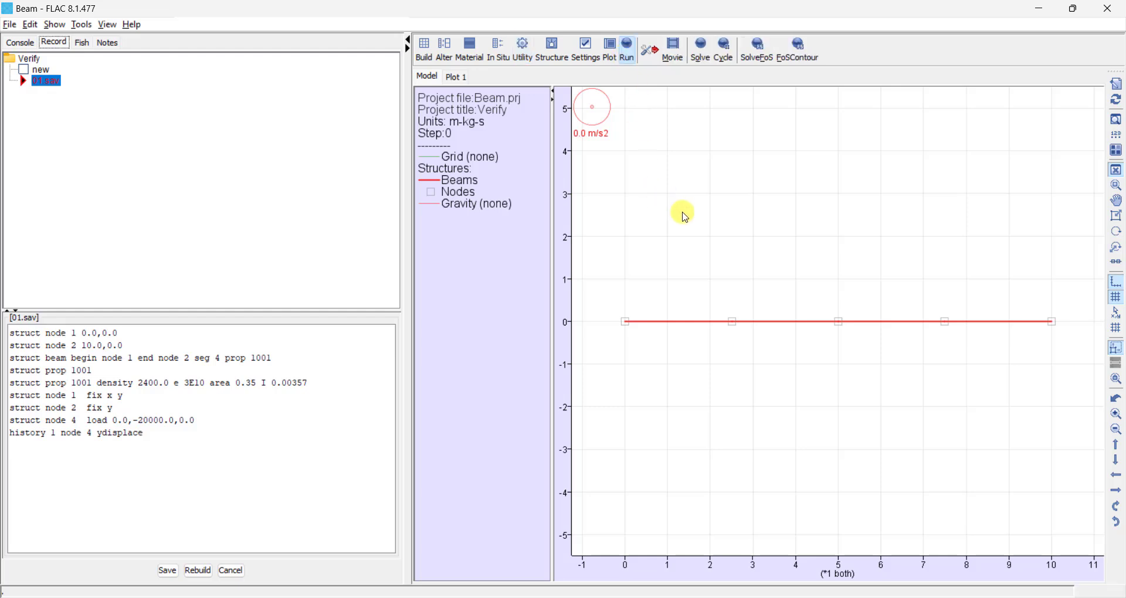
{"action": "mouse_move", "coordinate": [699, 44]}
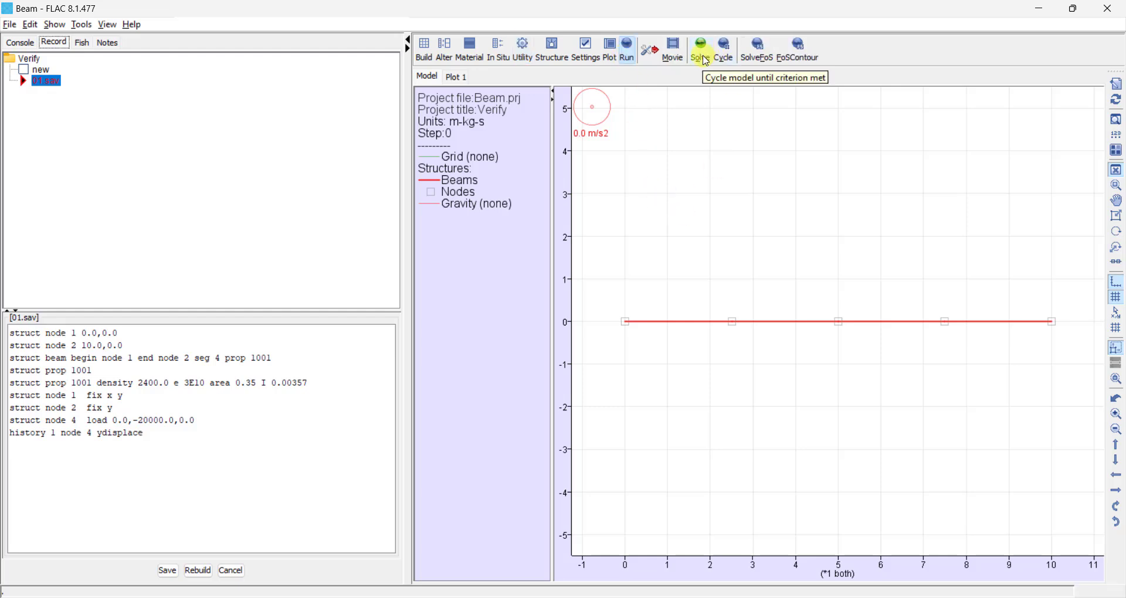
- Solve the model to equilibrium (step 964) and return to the beam plot
{"action": "left_click", "coordinate": [699, 46]}
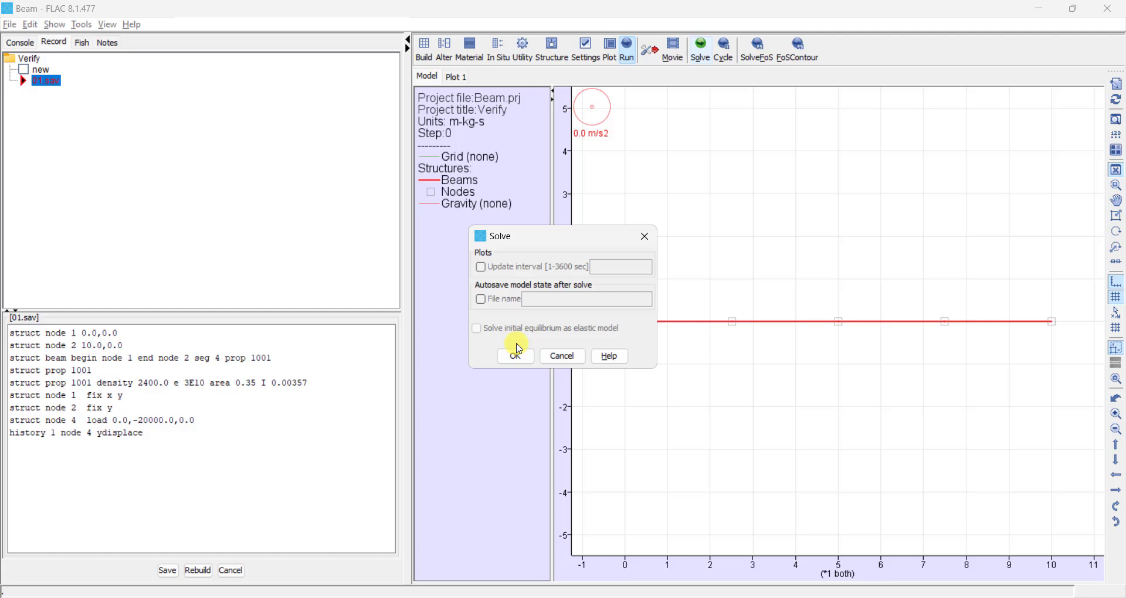
{"action": "left_click", "coordinate": [515, 355]}
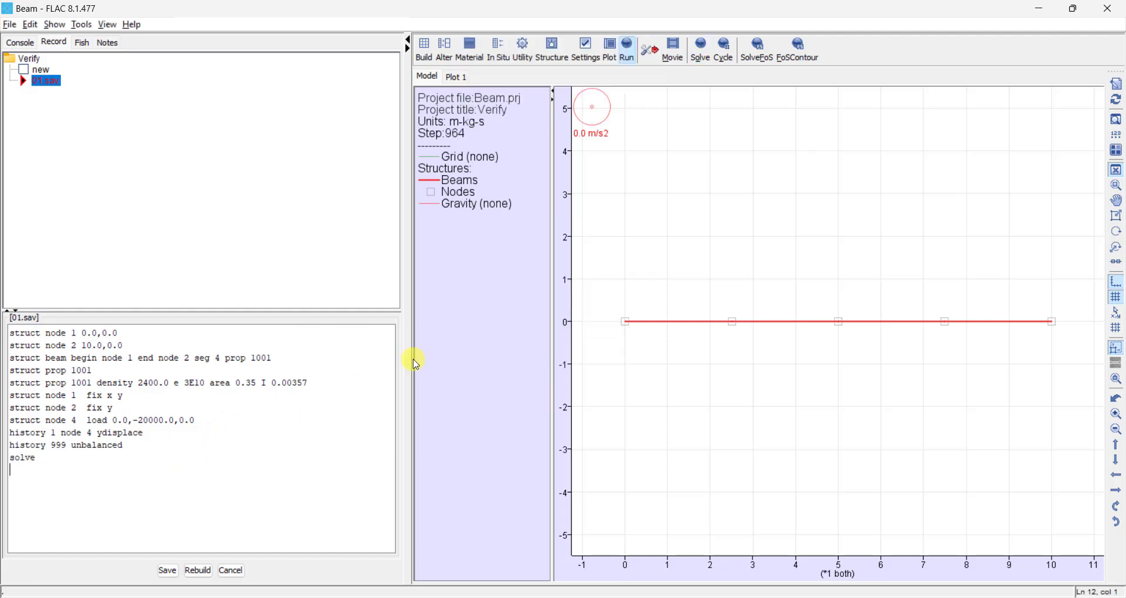
{"action": "left_click", "coordinate": [611, 47]}
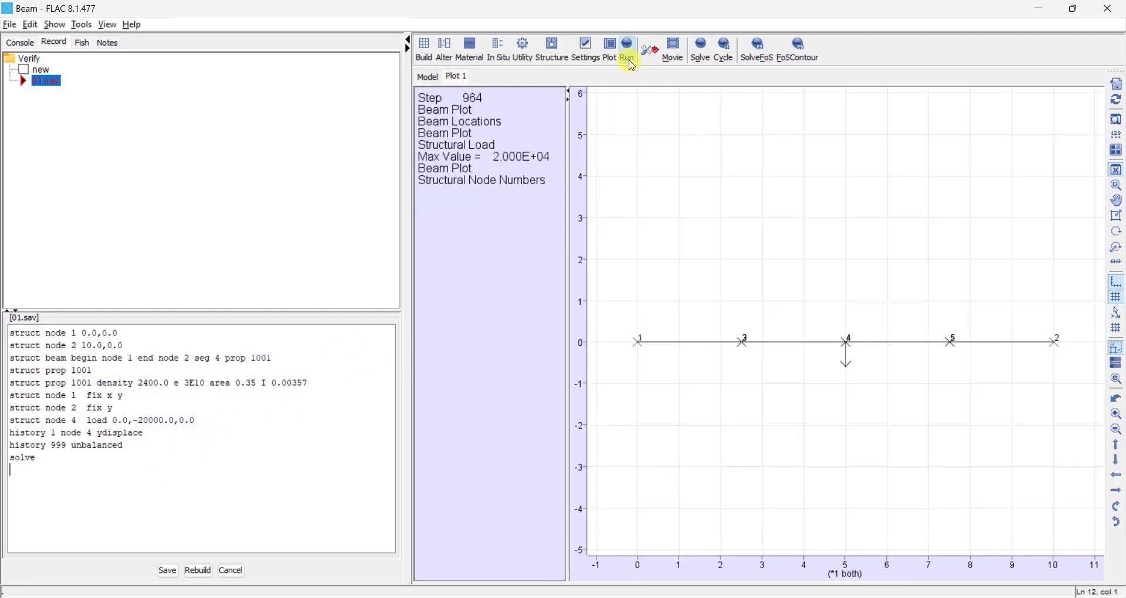
{"action": "left_click", "coordinate": [608, 51]}
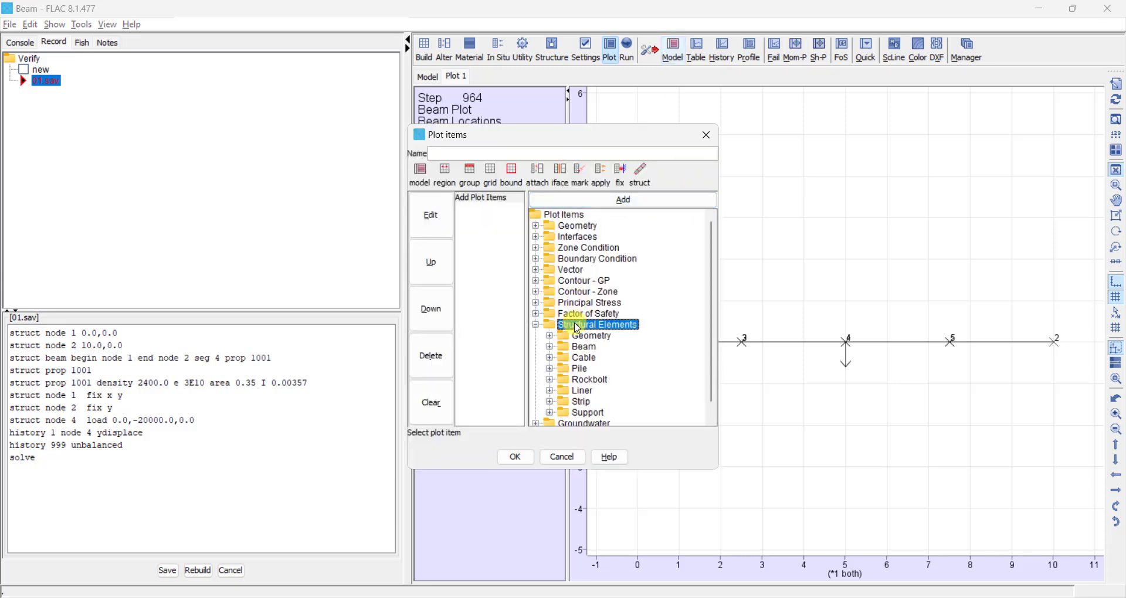
- Plot the beam's Y-Disp from Structural Elements, max -3.881E-03, and refit the view
{"action": "left_click", "coordinate": [551, 347]}
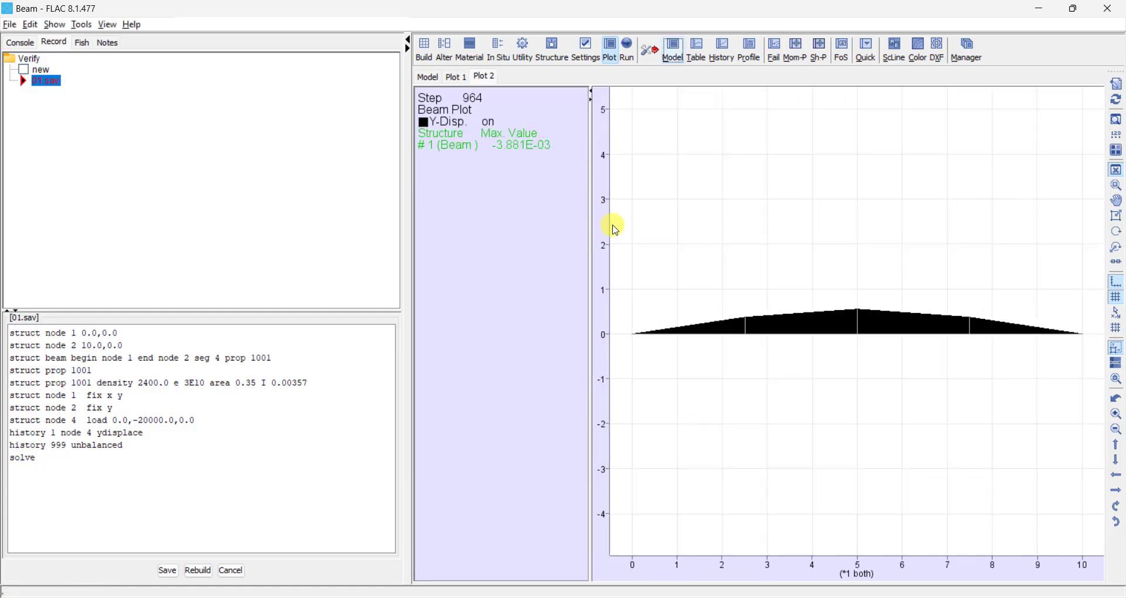
{"action": "mouse_move", "coordinate": [847, 247]}
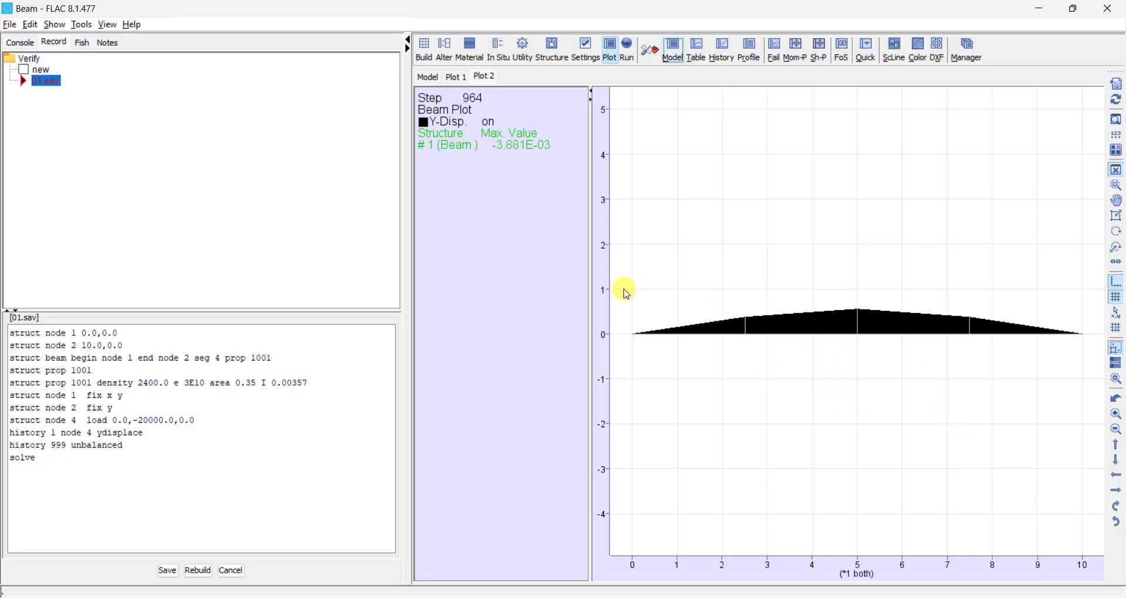
{"action": "mouse_move", "coordinate": [485, 143]}
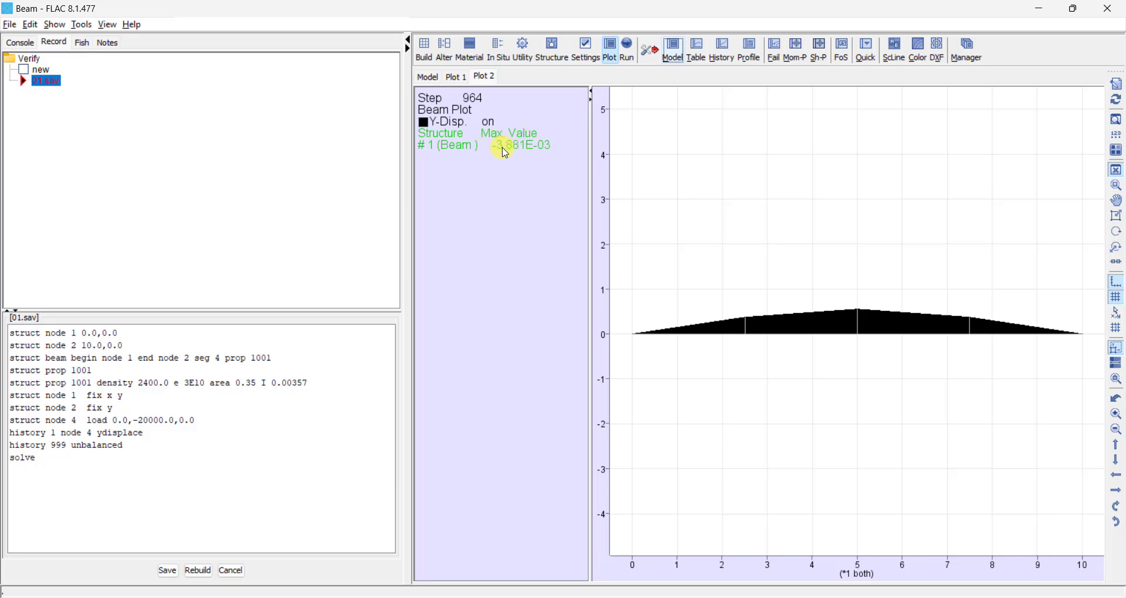
{"action": "mouse_move", "coordinate": [518, 152]}
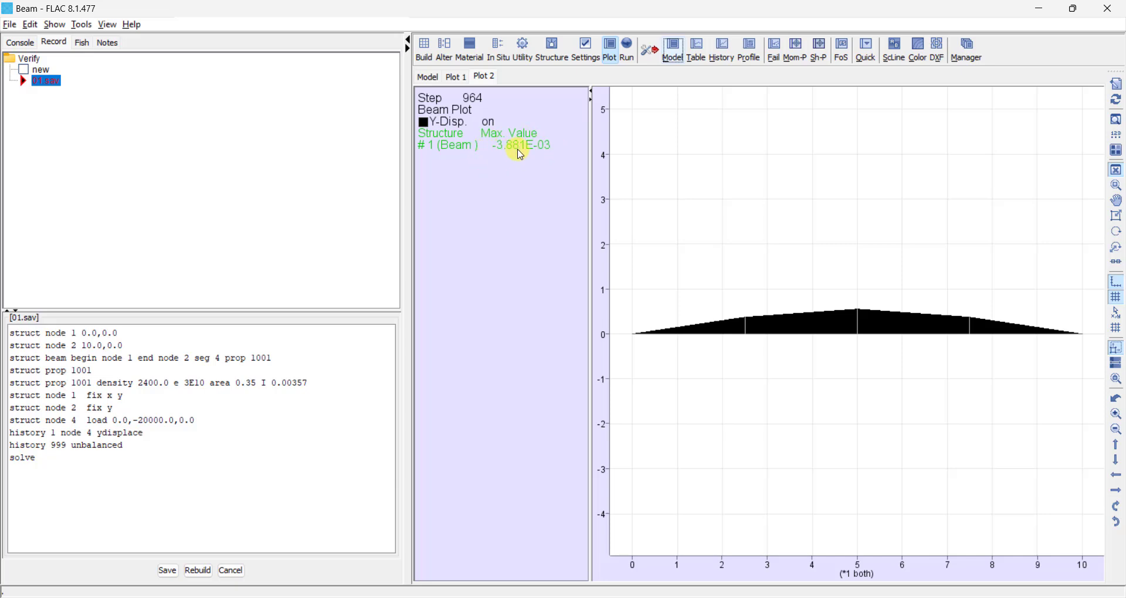
{"action": "mouse_move", "coordinate": [544, 145]}
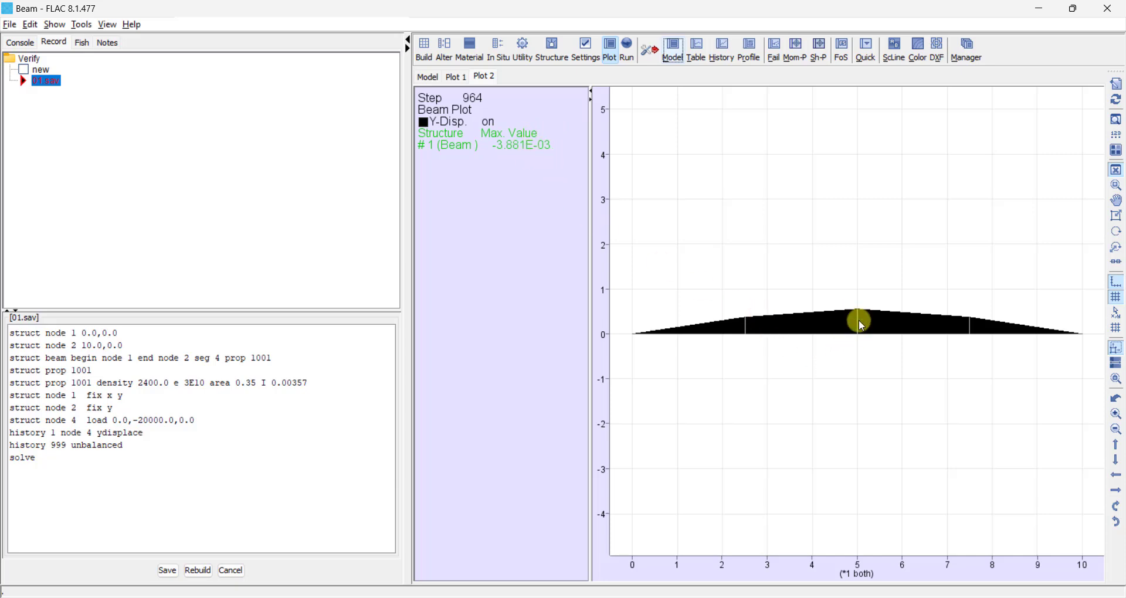
{"action": "left_click", "coordinate": [626, 44]}
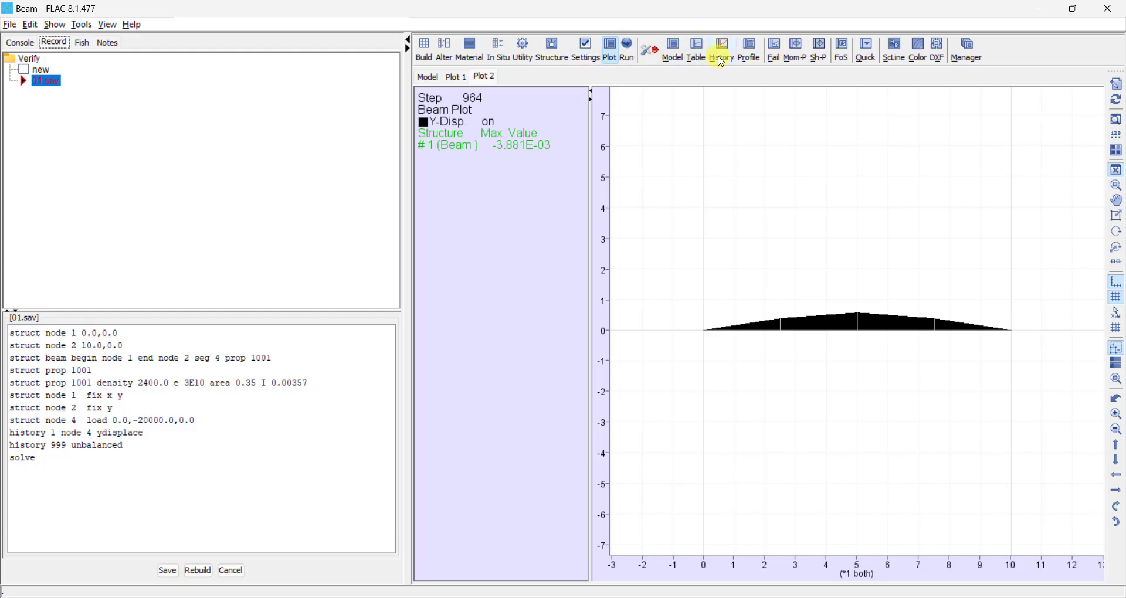
- Create history plot 'Deflection' of node 4 Y displacement versus maximum unbalanced force (item 999)
{"action": "left_click", "coordinate": [721, 47]}
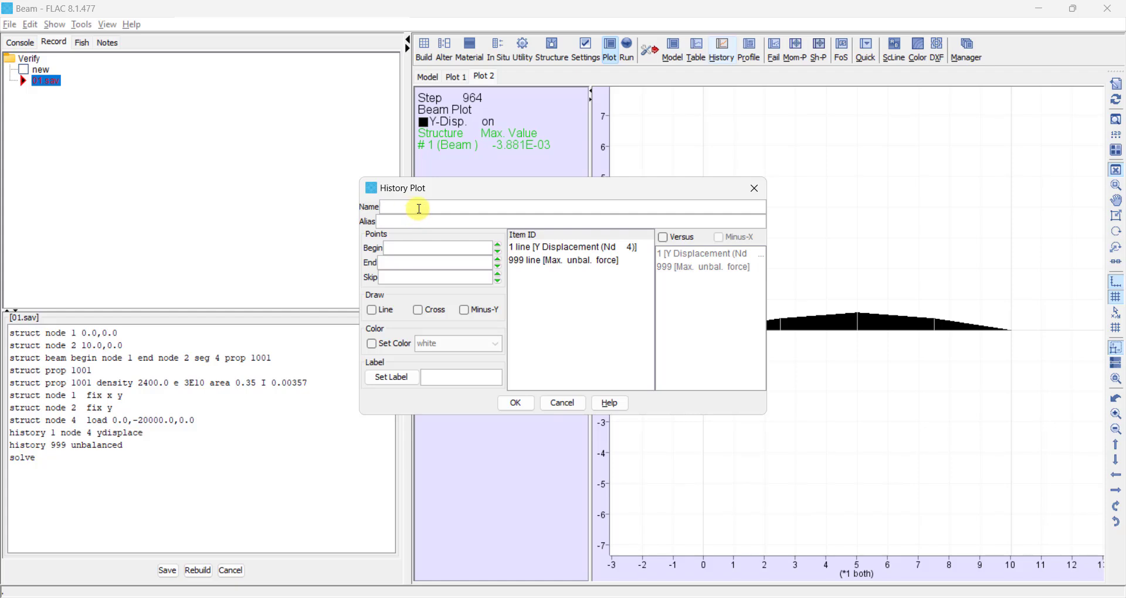
{"action": "type", "text": "D"}
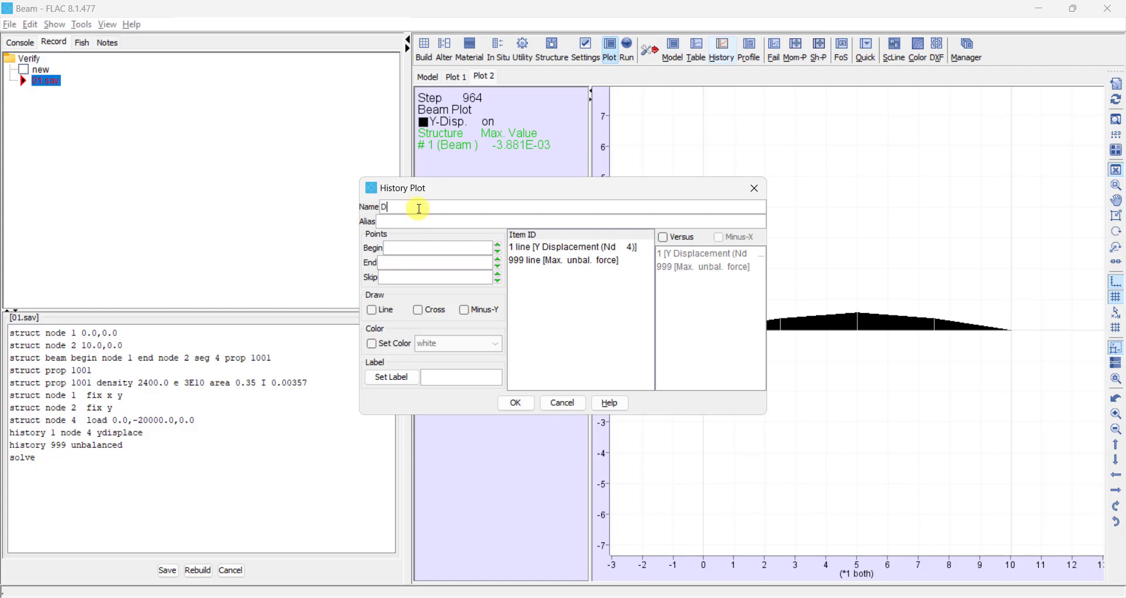
{"action": "type", "text": "eflection"}
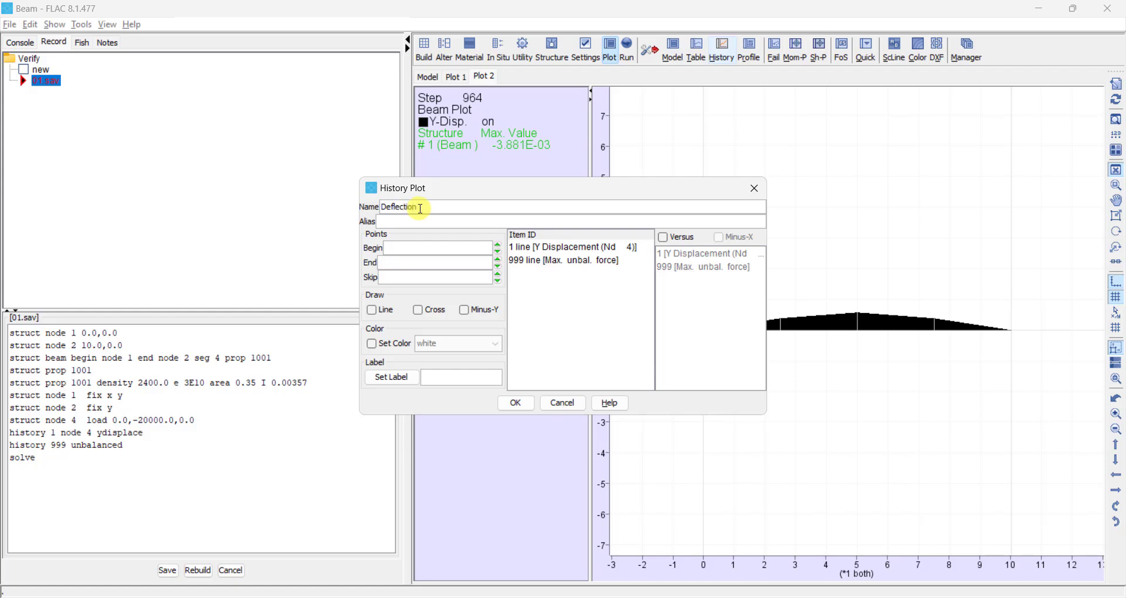
{"action": "left_click", "coordinate": [662, 237]}
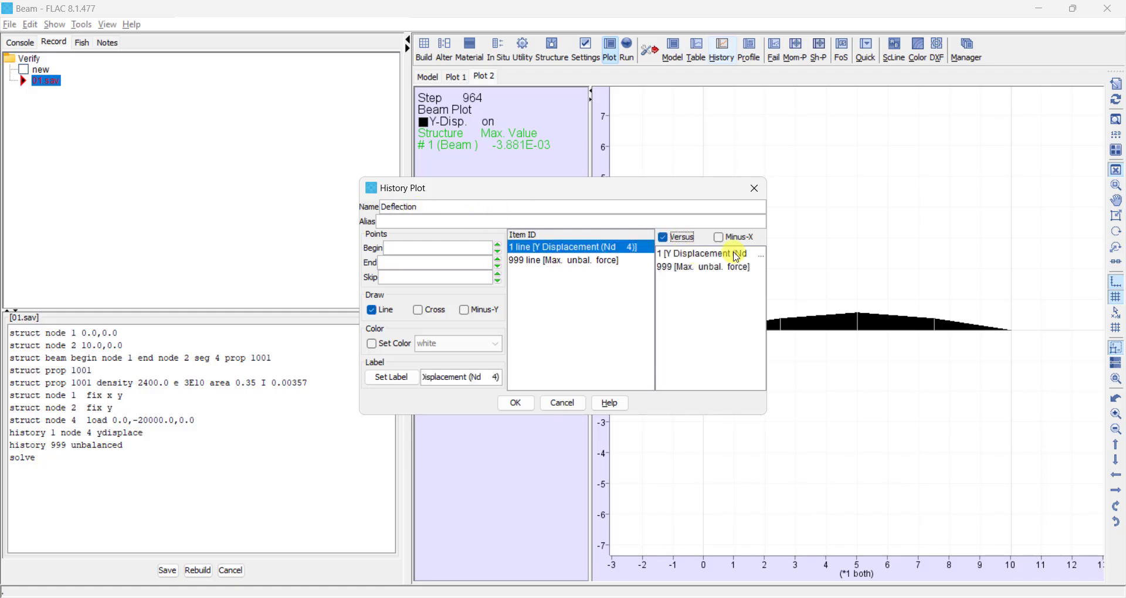
{"action": "left_click", "coordinate": [515, 403]}
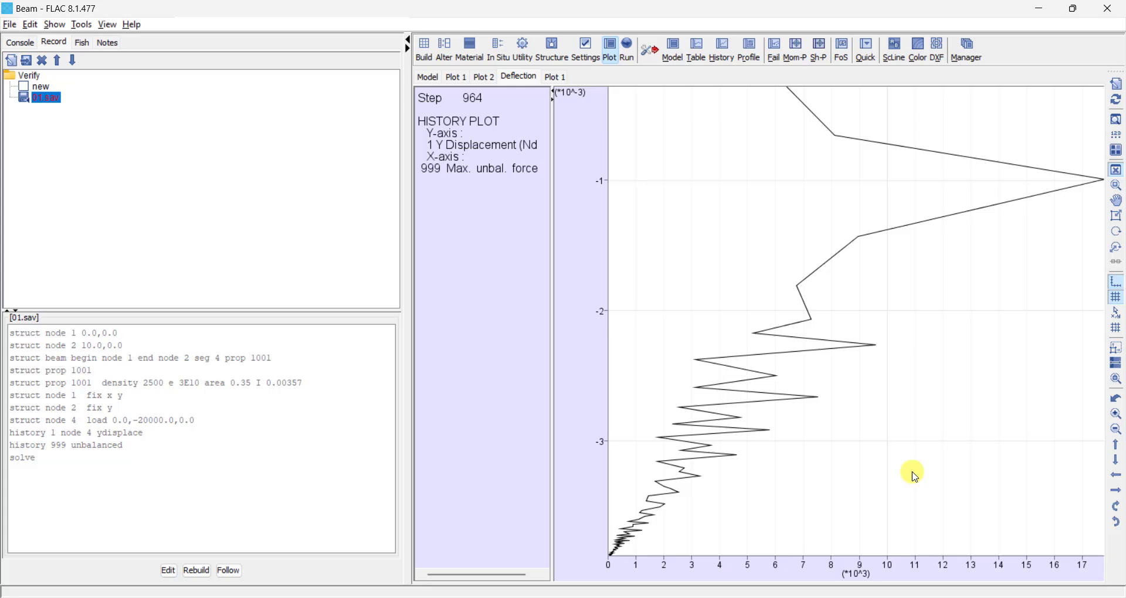
{"action": "mouse_move", "coordinate": [908, 575]}
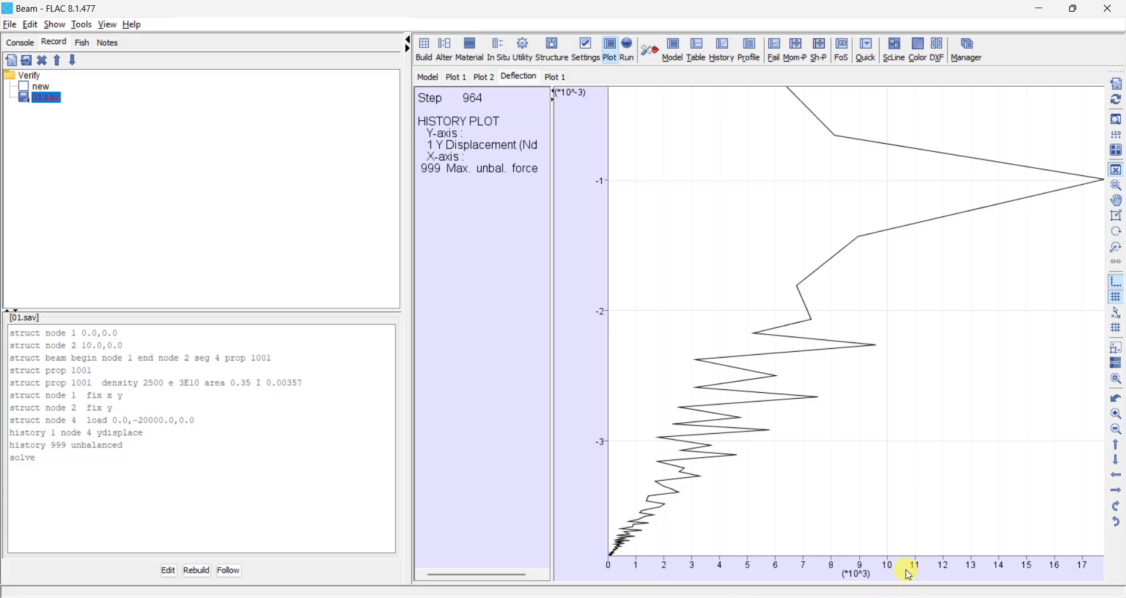
{"action": "mouse_move", "coordinate": [501, 192]}
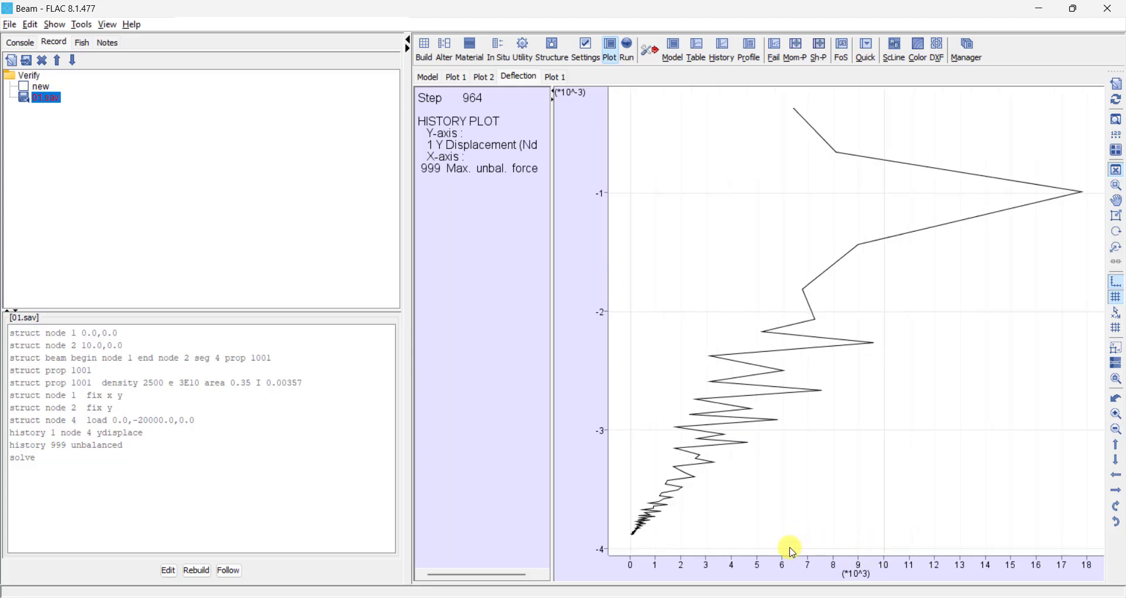
{"action": "mouse_move", "coordinate": [912, 571]}
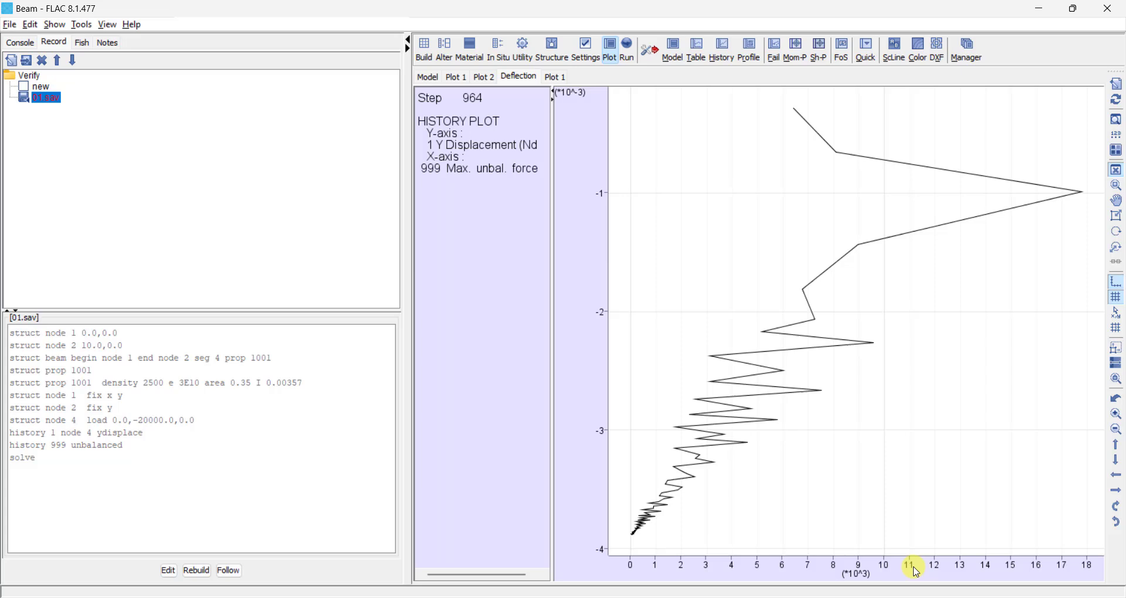
{"action": "mouse_move", "coordinate": [925, 544]}
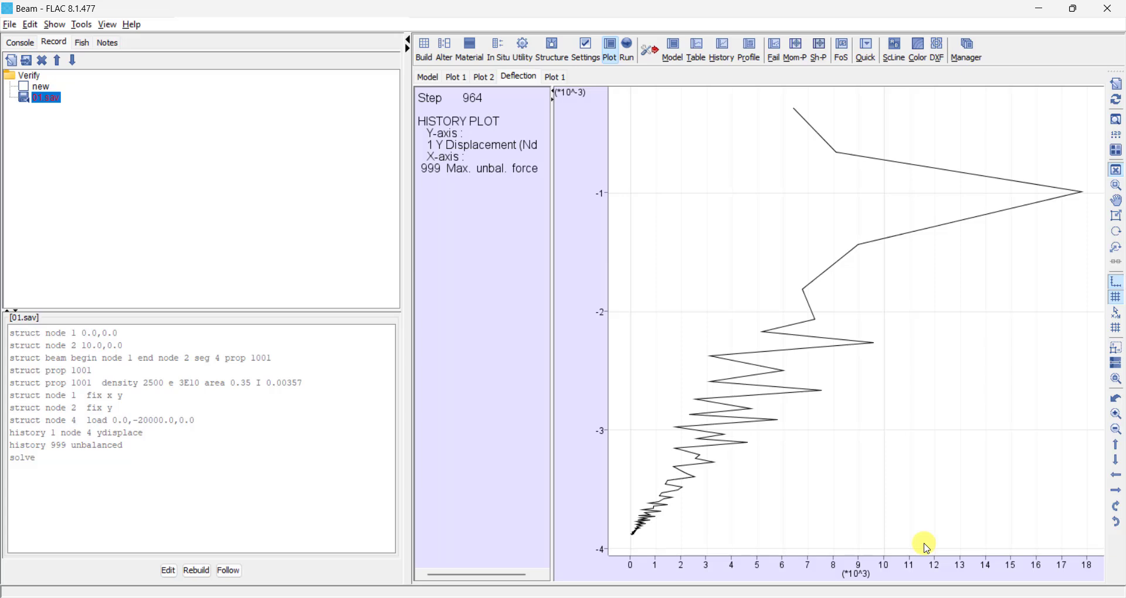
{"action": "mouse_move", "coordinate": [934, 545]}
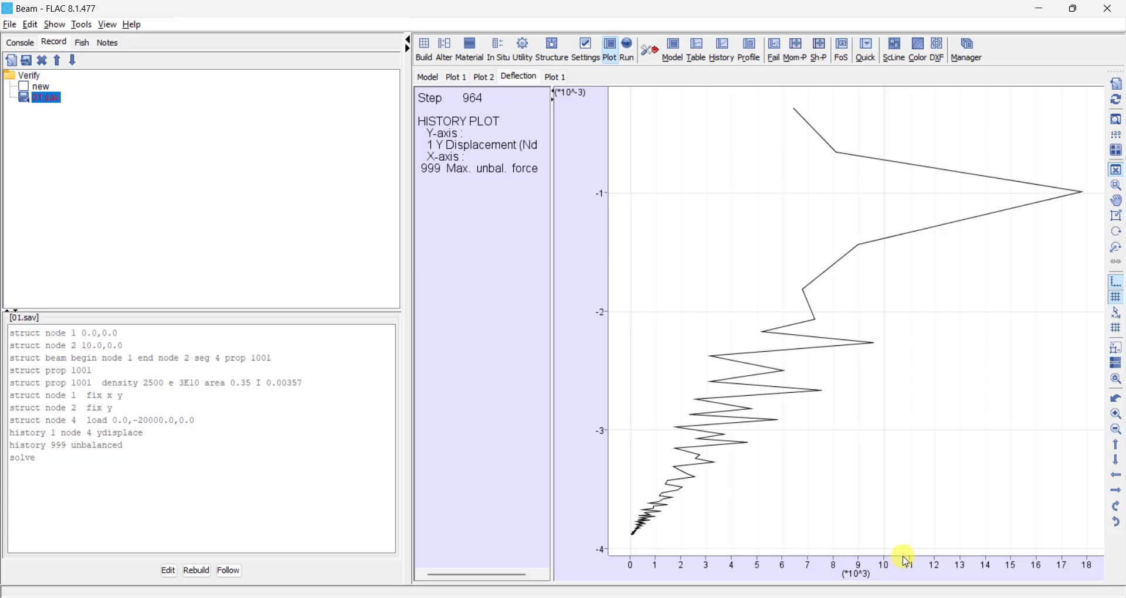
{"action": "mouse_move", "coordinate": [818, 588]}
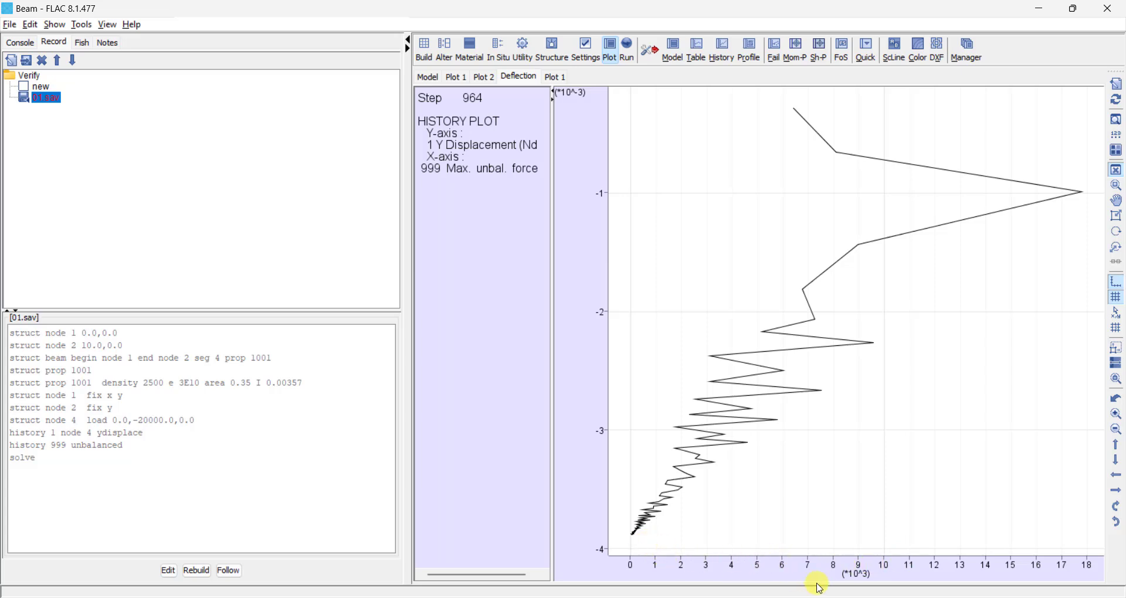
{"action": "mouse_move", "coordinate": [855, 580]}
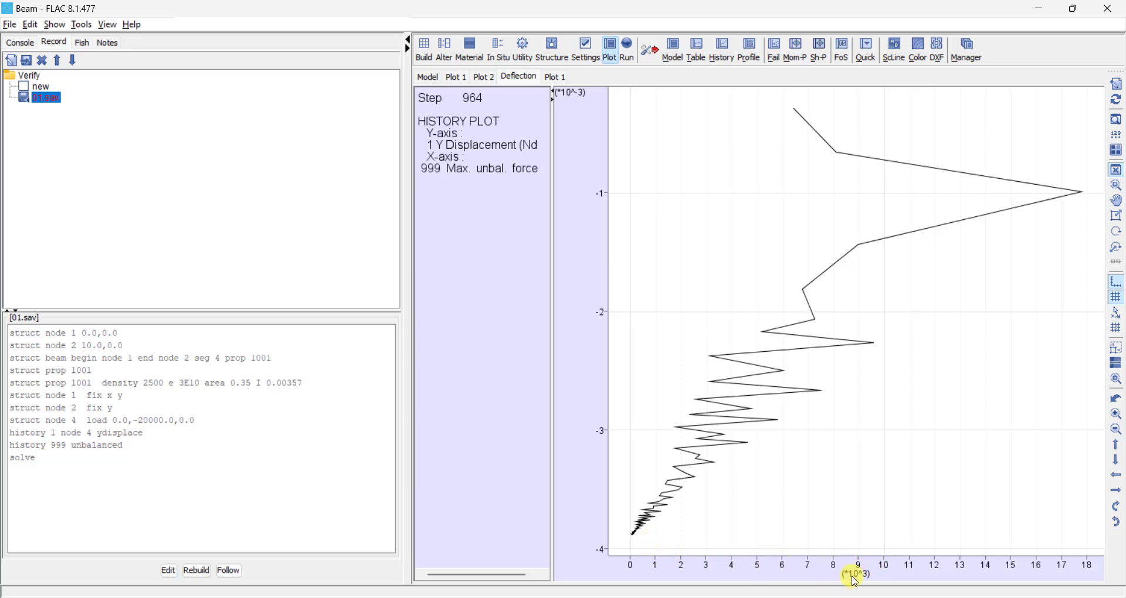
{"action": "mouse_move", "coordinate": [634, 553]}
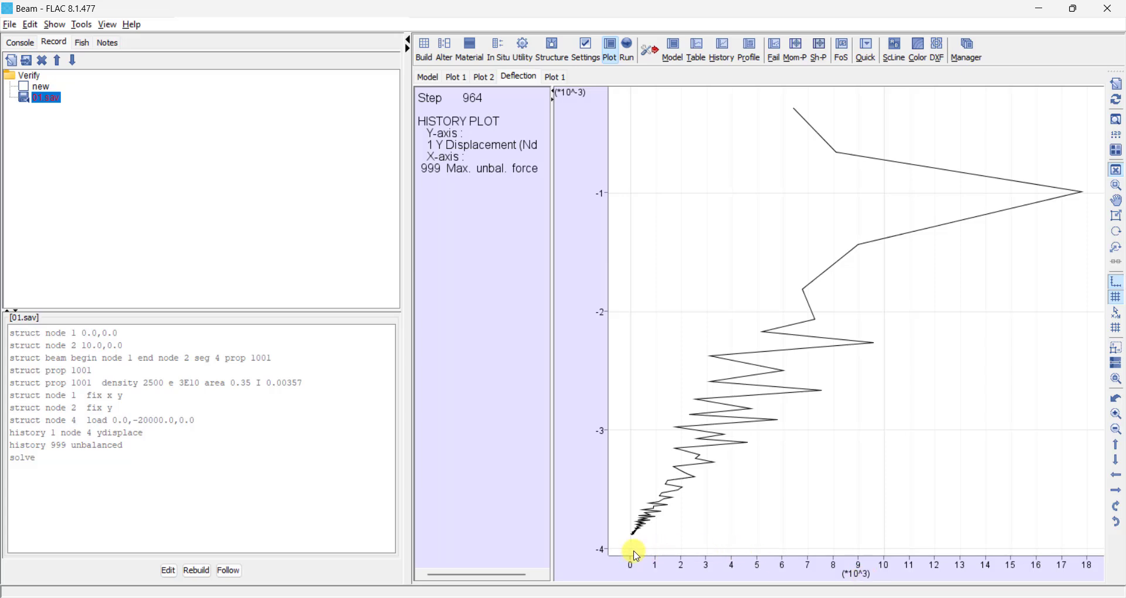
{"action": "mouse_move", "coordinate": [847, 156]}
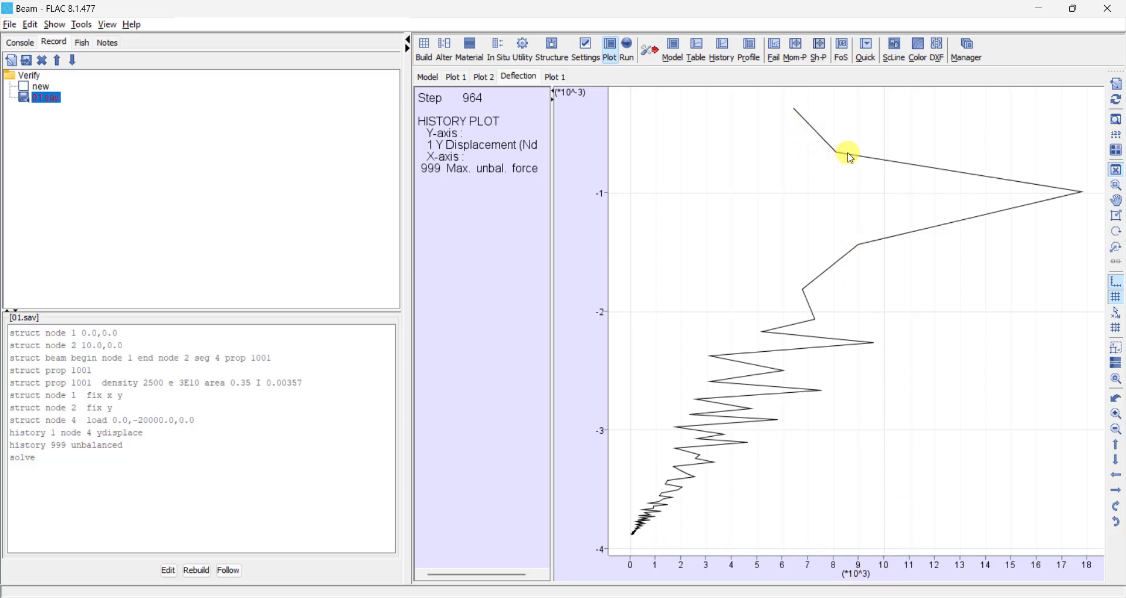
{"action": "mouse_move", "coordinate": [1084, 204]}
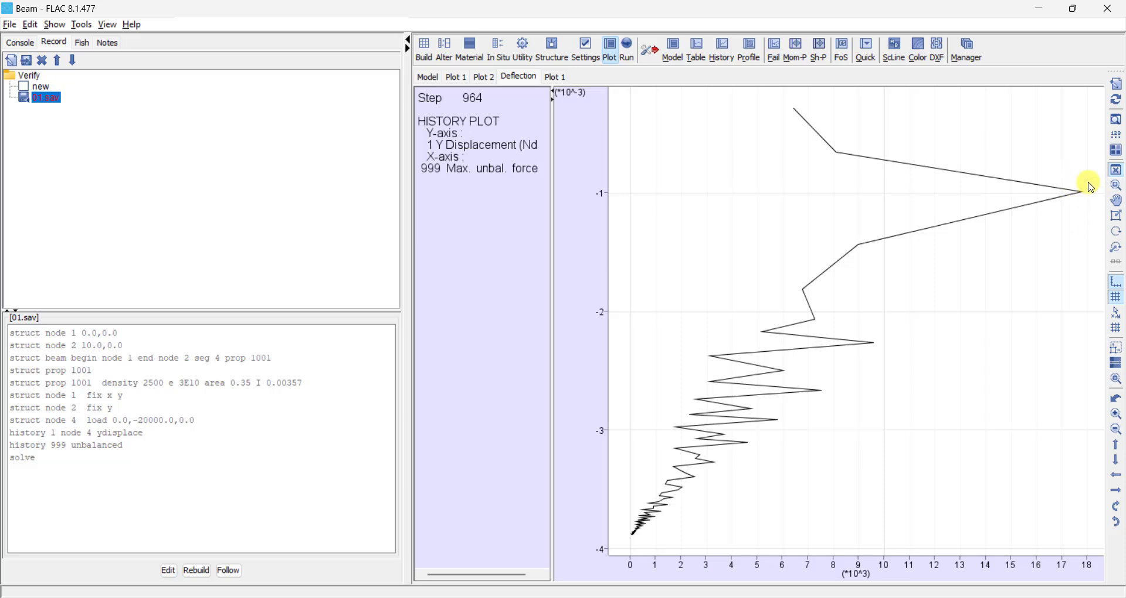
{"action": "mouse_move", "coordinate": [1063, 552]}
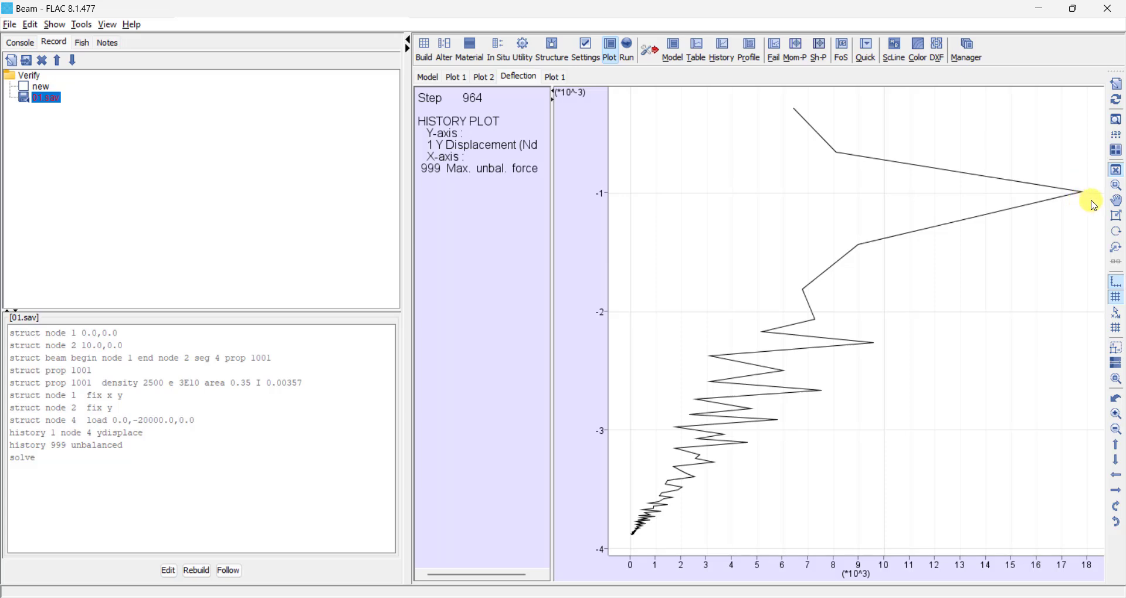
{"action": "mouse_move", "coordinate": [903, 270]}
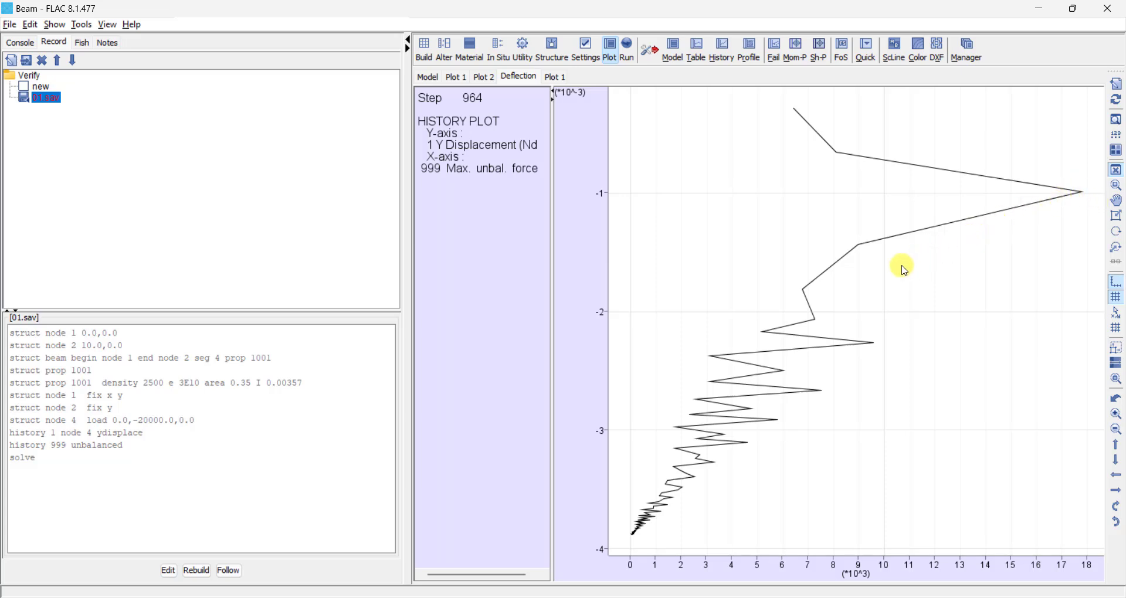
{"action": "mouse_move", "coordinate": [707, 527]}
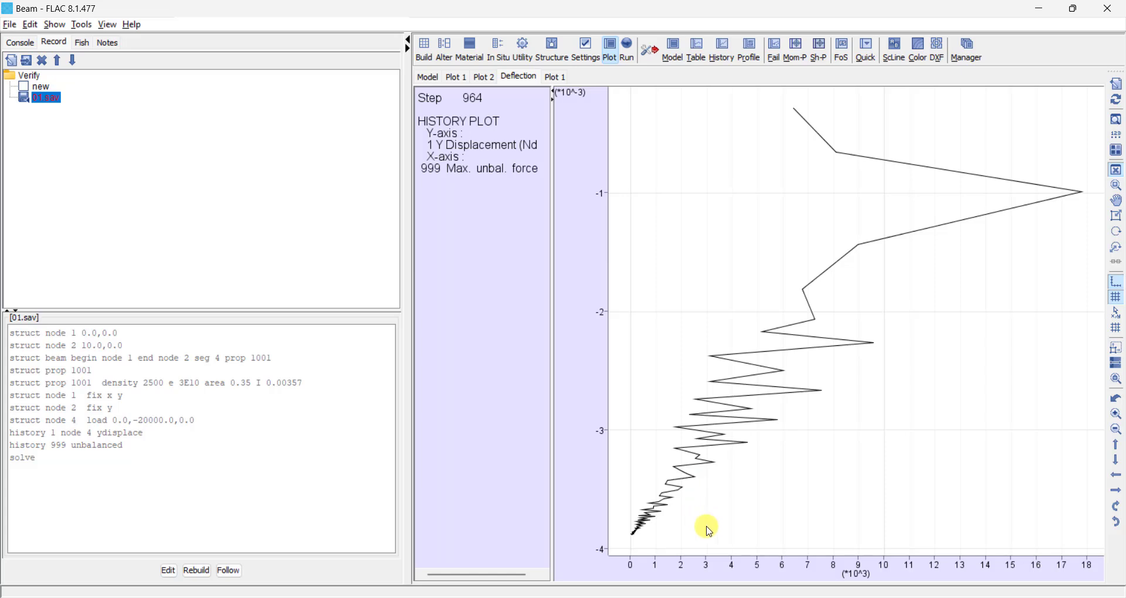
{"action": "mouse_move", "coordinate": [643, 544]}
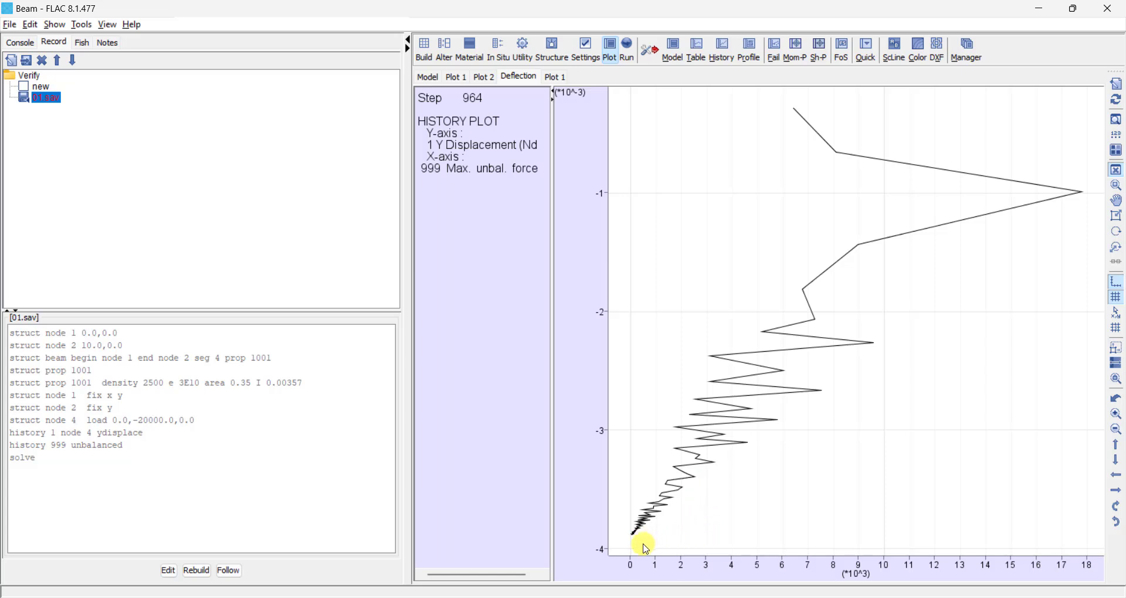
{"action": "mouse_move", "coordinate": [632, 537]}
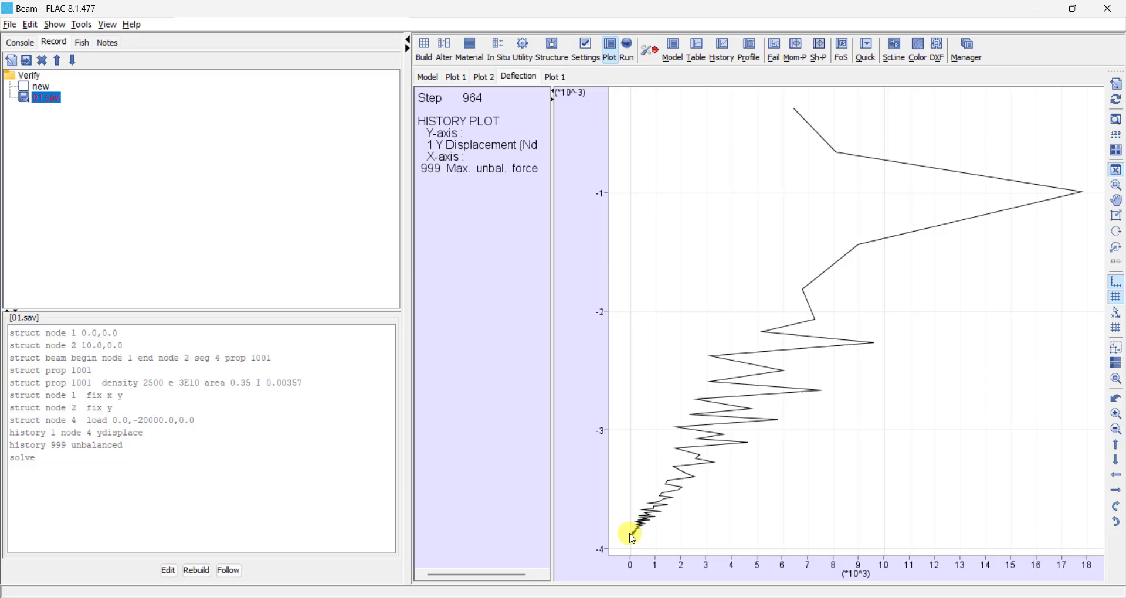
{"action": "mouse_move", "coordinate": [640, 540]}
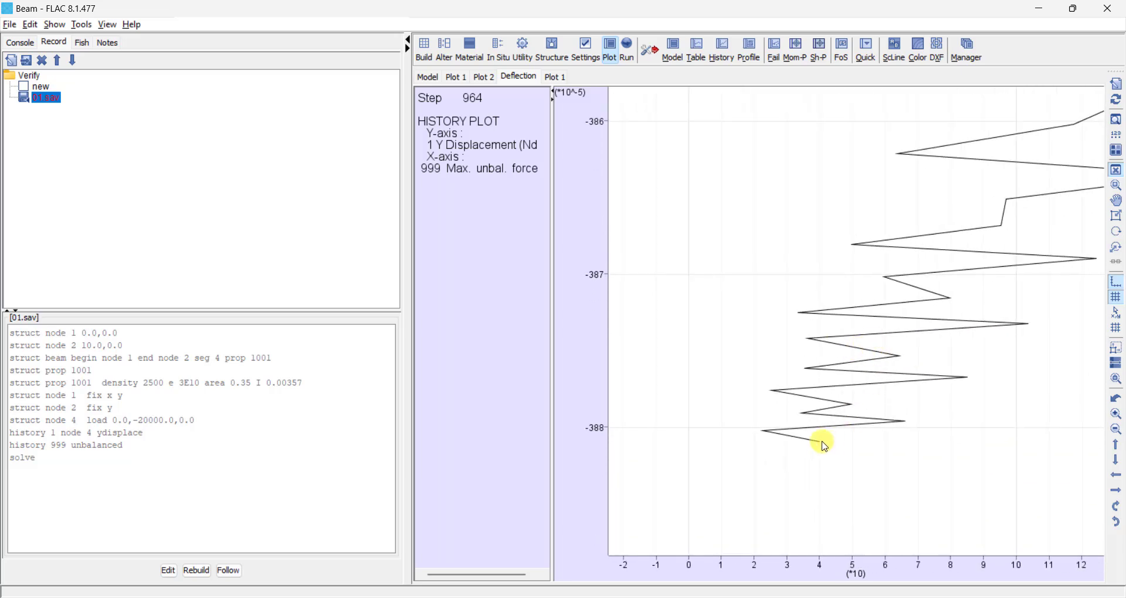
{"action": "mouse_move", "coordinate": [820, 539]}
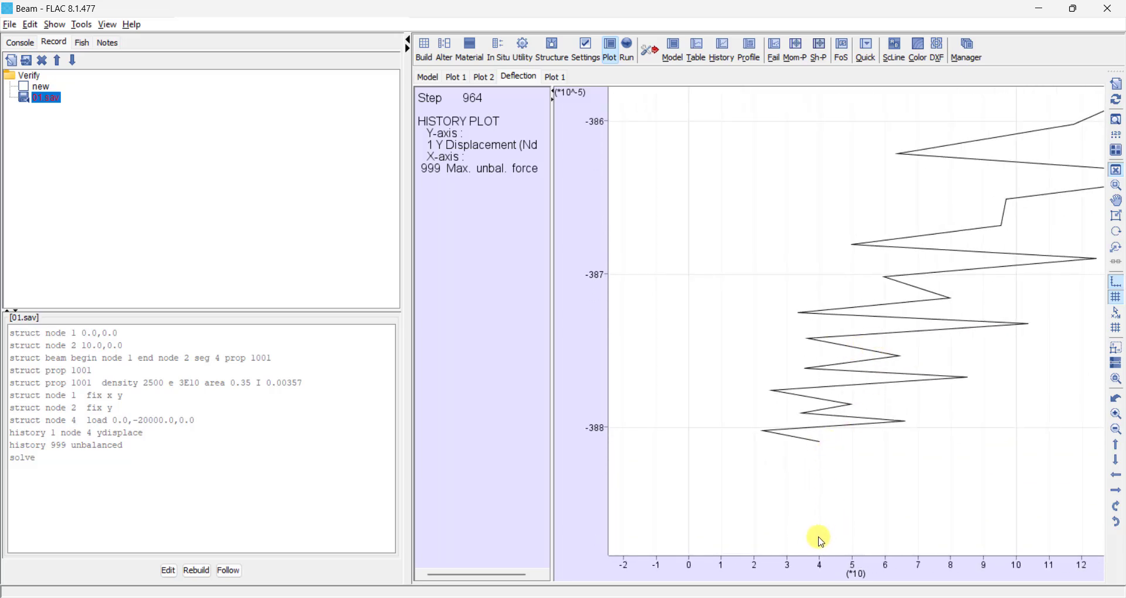
{"action": "mouse_move", "coordinate": [806, 516]}
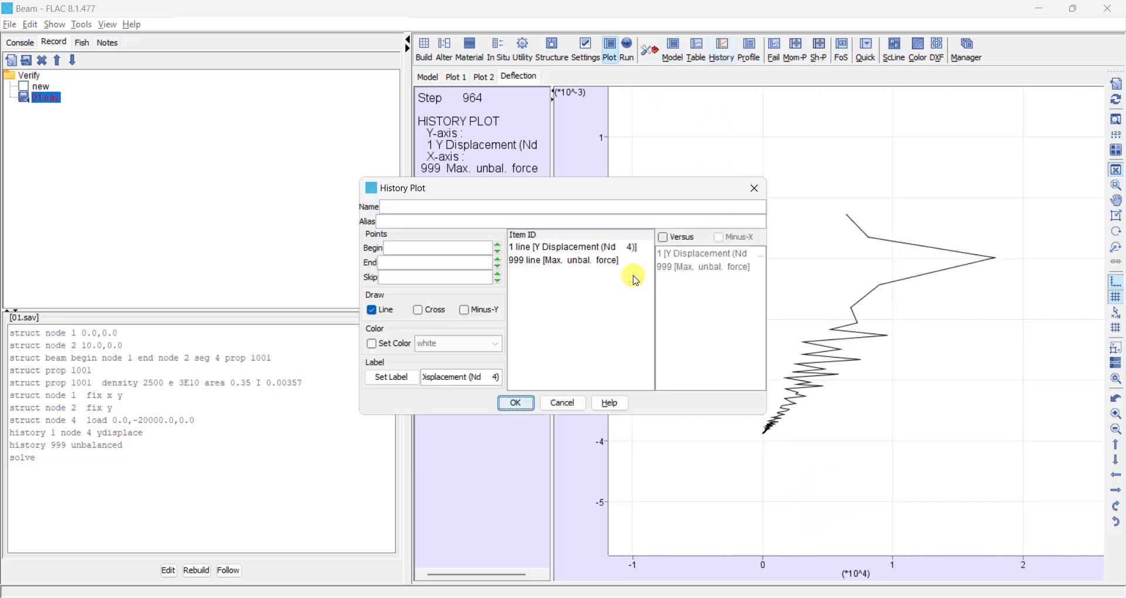
- Create Plot 2 of node 4 Y displacement against step number, settling near -3.88E-03
{"action": "left_click", "coordinate": [568, 248]}
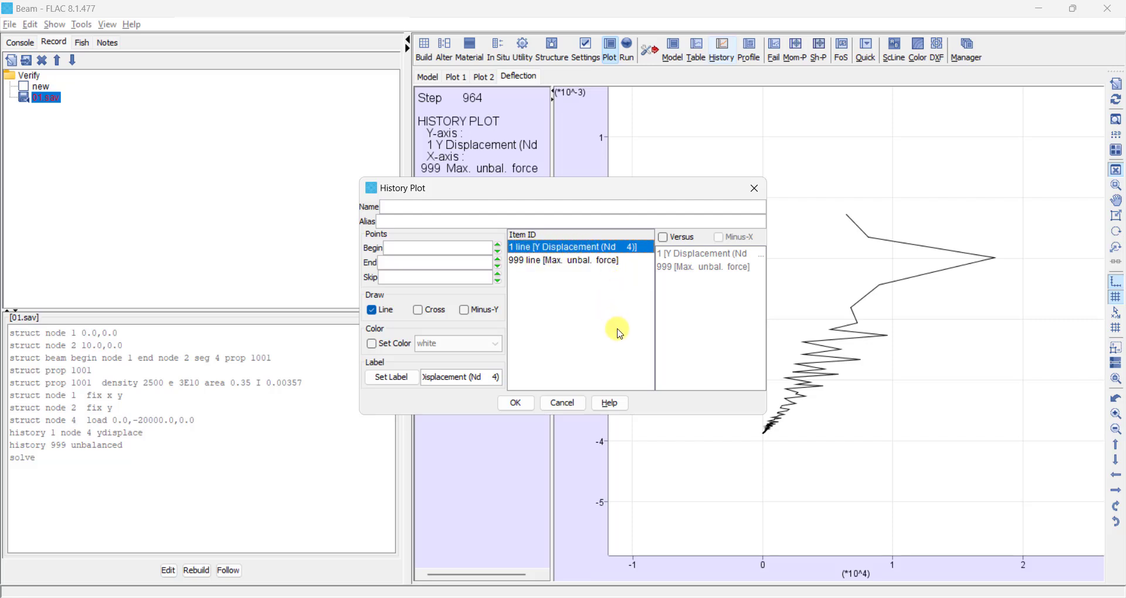
{"action": "mouse_move", "coordinate": [646, 395]}
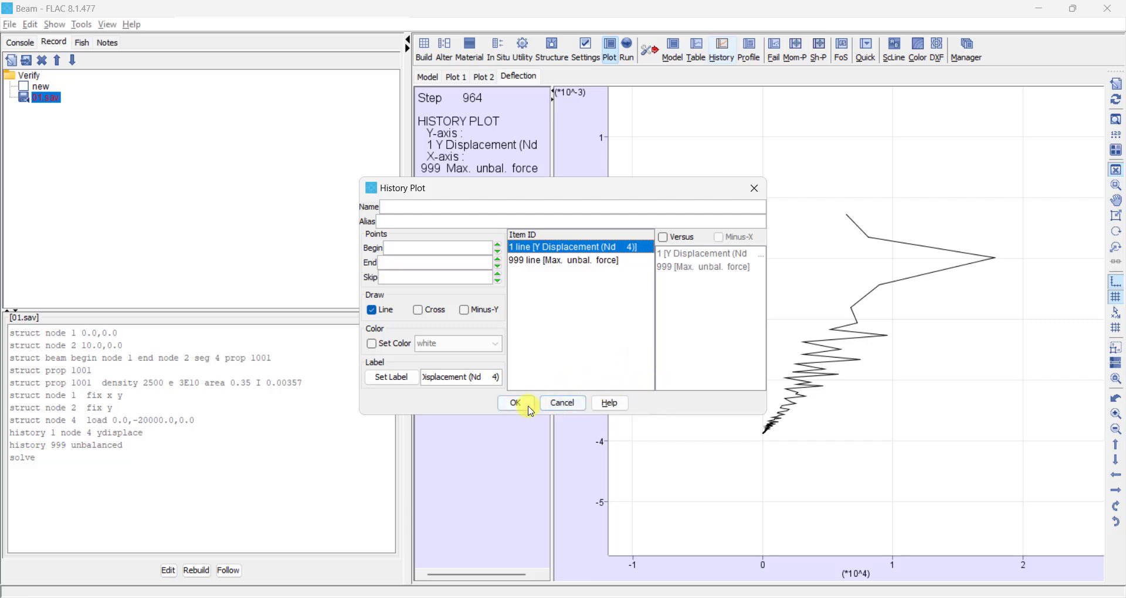
{"action": "left_click", "coordinate": [513, 403]}
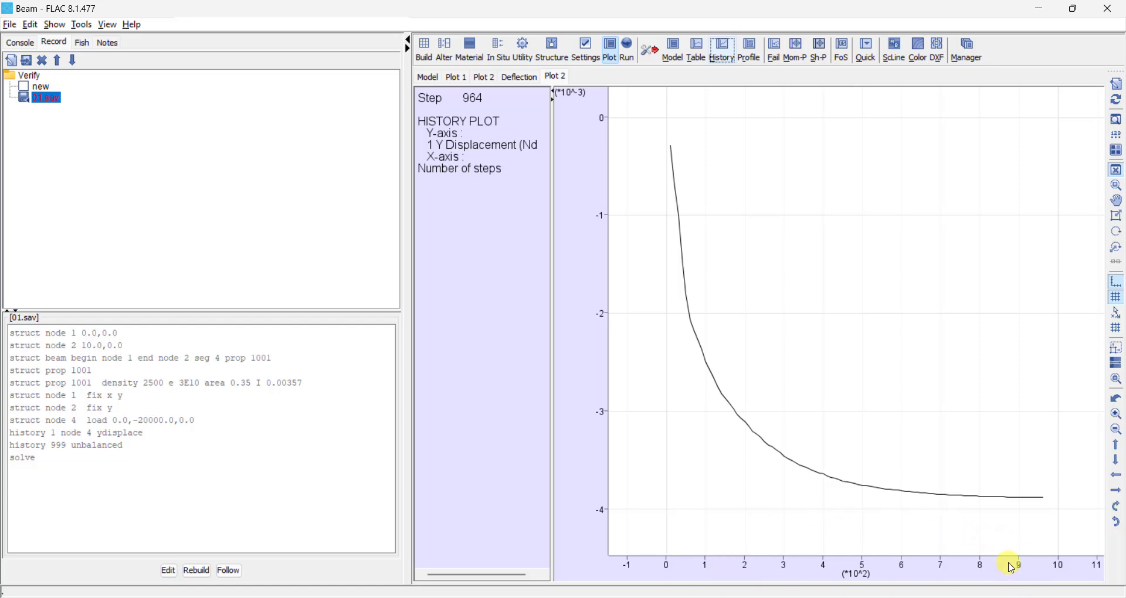
{"action": "mouse_move", "coordinate": [631, 451]}
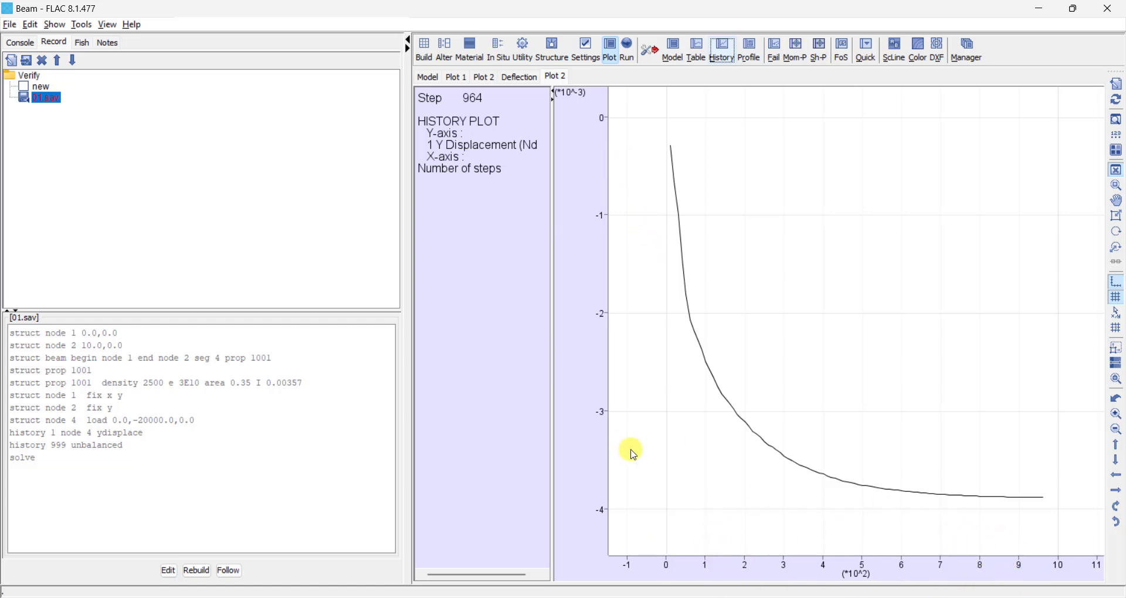
{"action": "mouse_move", "coordinate": [648, 196]}
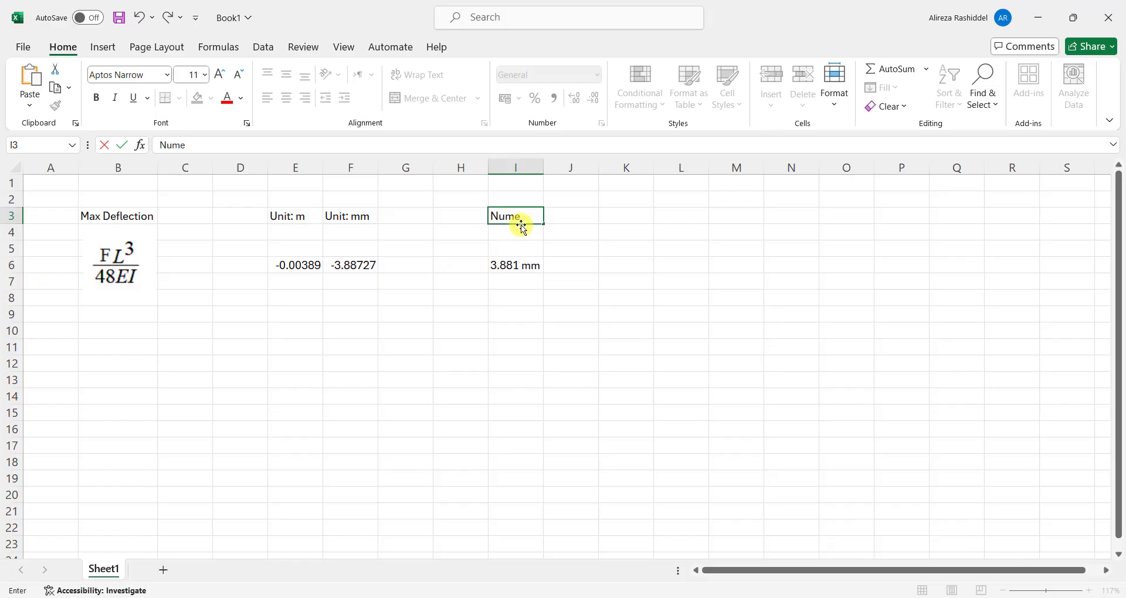
- Enter the numerical deflection -3.881 under a 'Numerical (mm)' header in I6
{"action": "type", "text": "rical"}
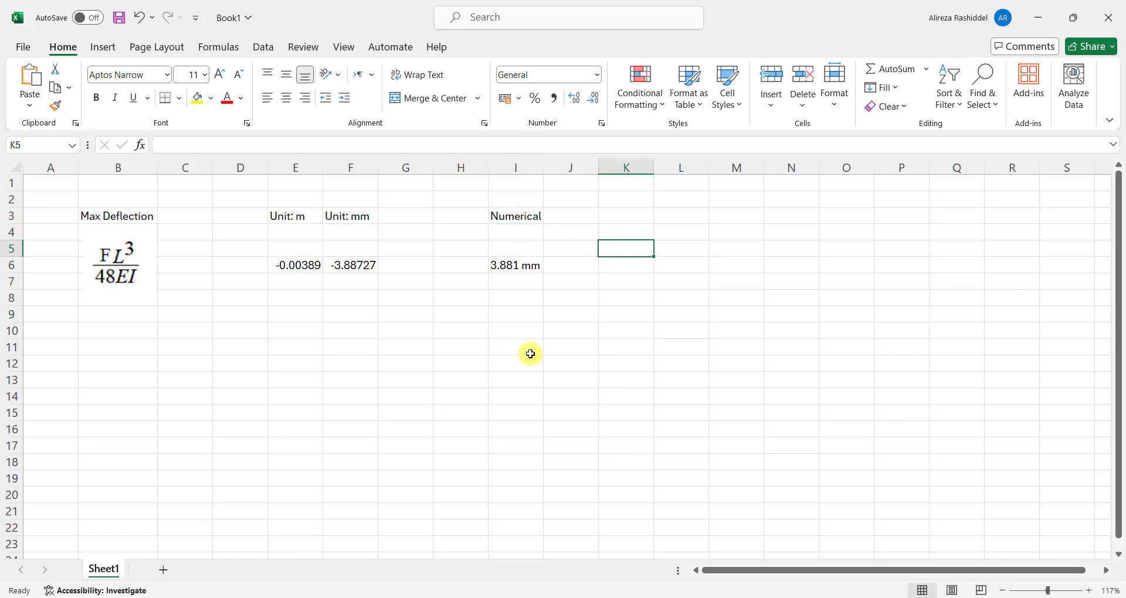
{"action": "left_click", "coordinate": [515, 363]}
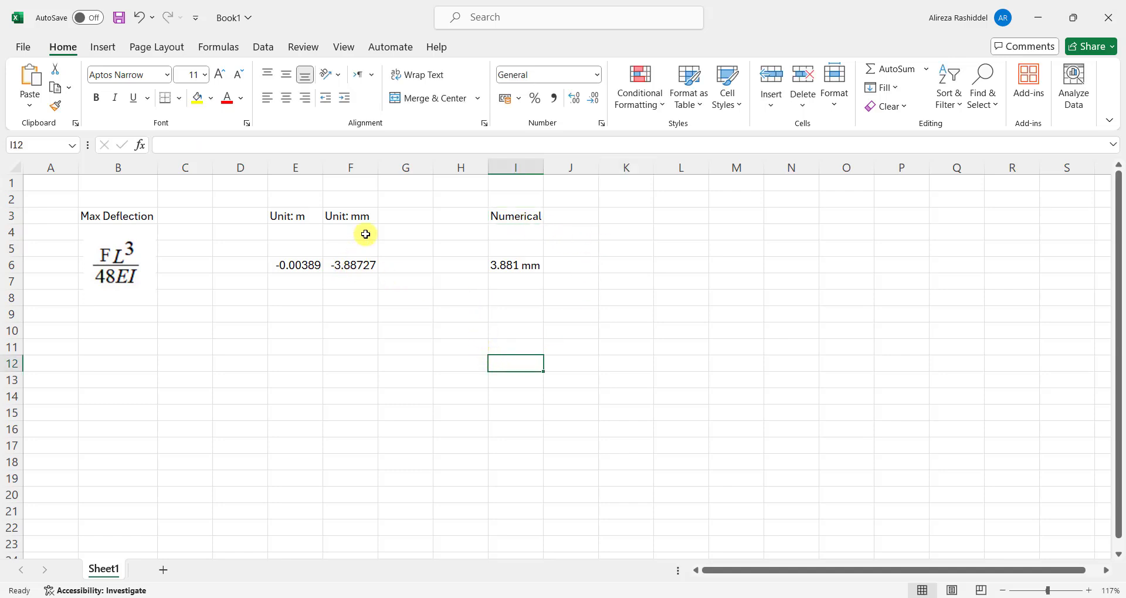
{"action": "mouse_move", "coordinate": [367, 254]}
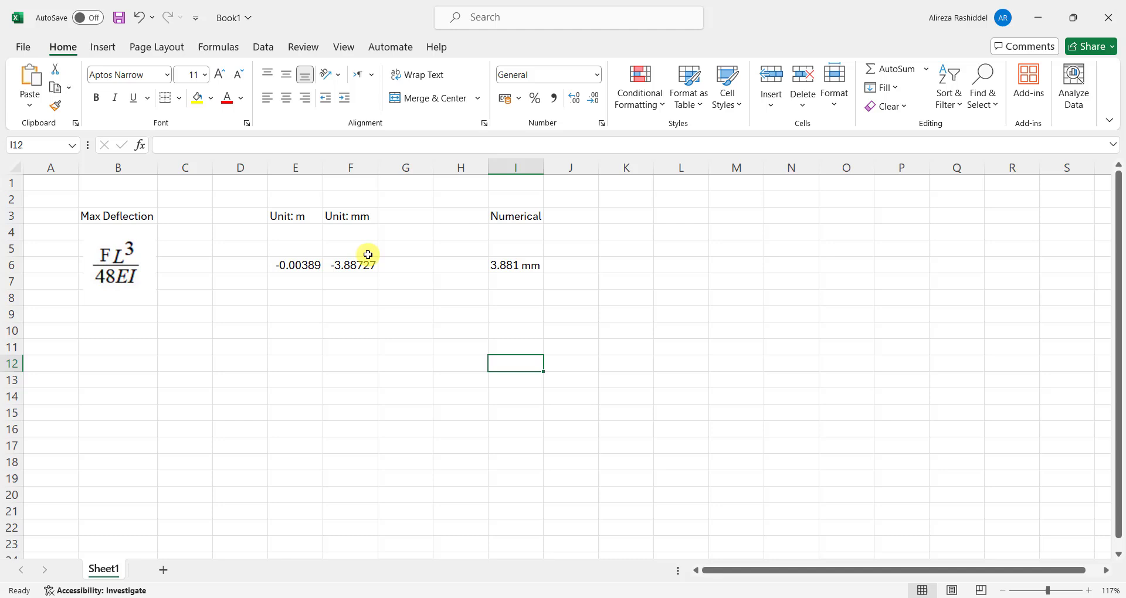
{"action": "mouse_move", "coordinate": [350, 273]}
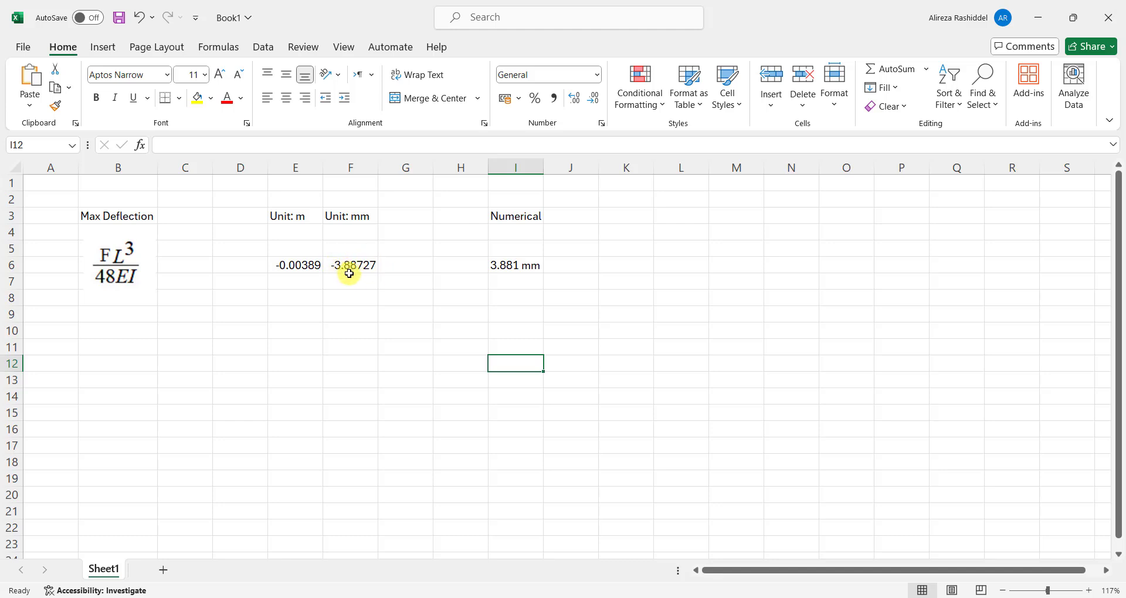
{"action": "mouse_move", "coordinate": [373, 299]}
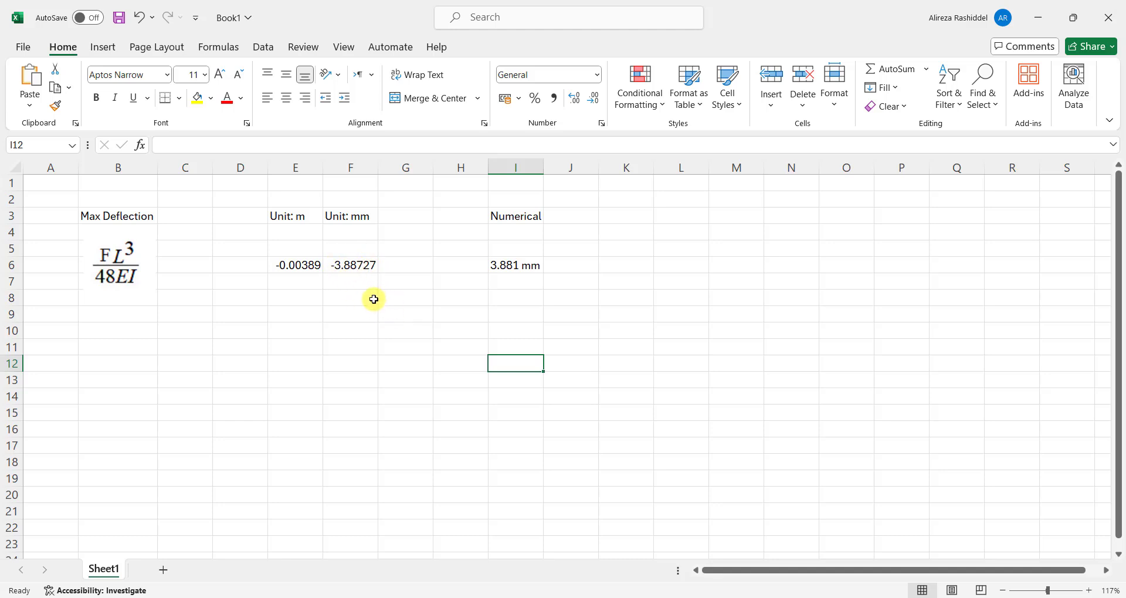
{"action": "mouse_move", "coordinate": [362, 272]}
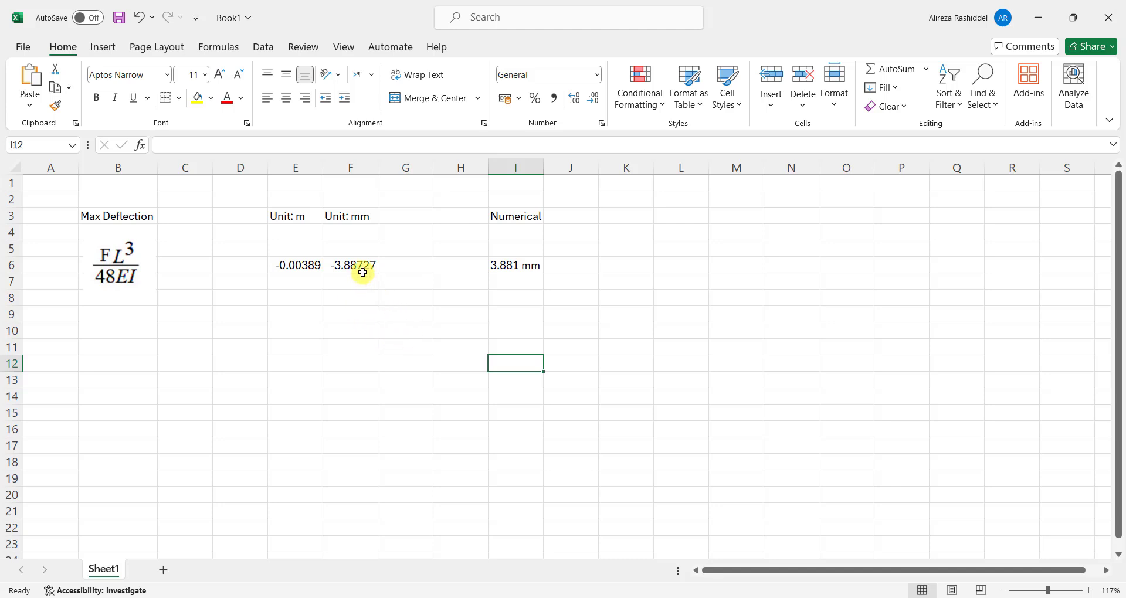
{"action": "left_click", "coordinate": [515, 265]}
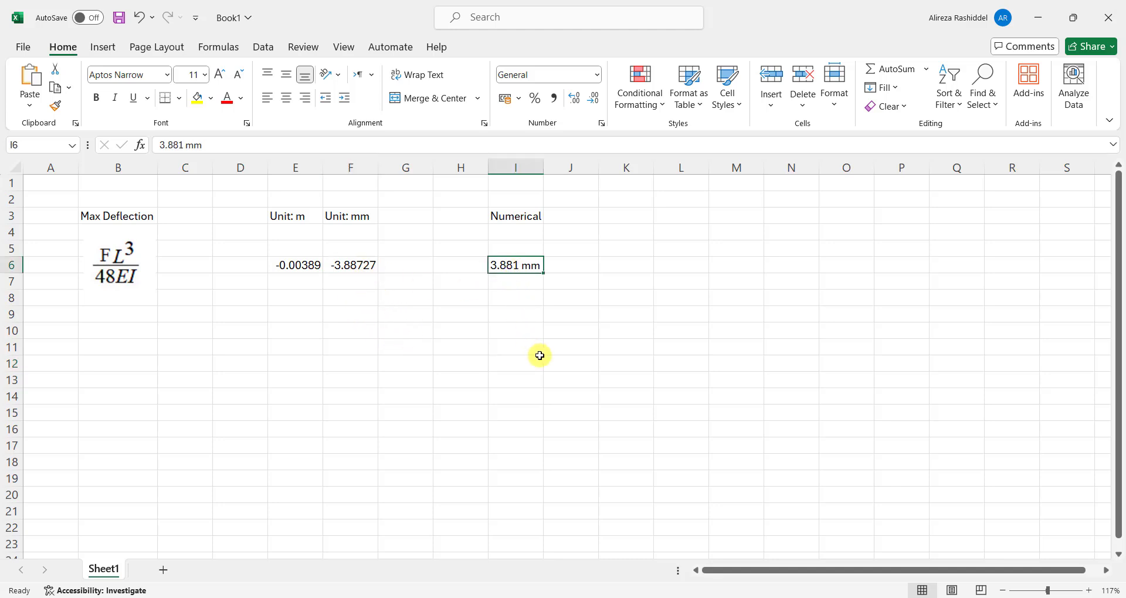
{"action": "mouse_move", "coordinate": [463, 340]}
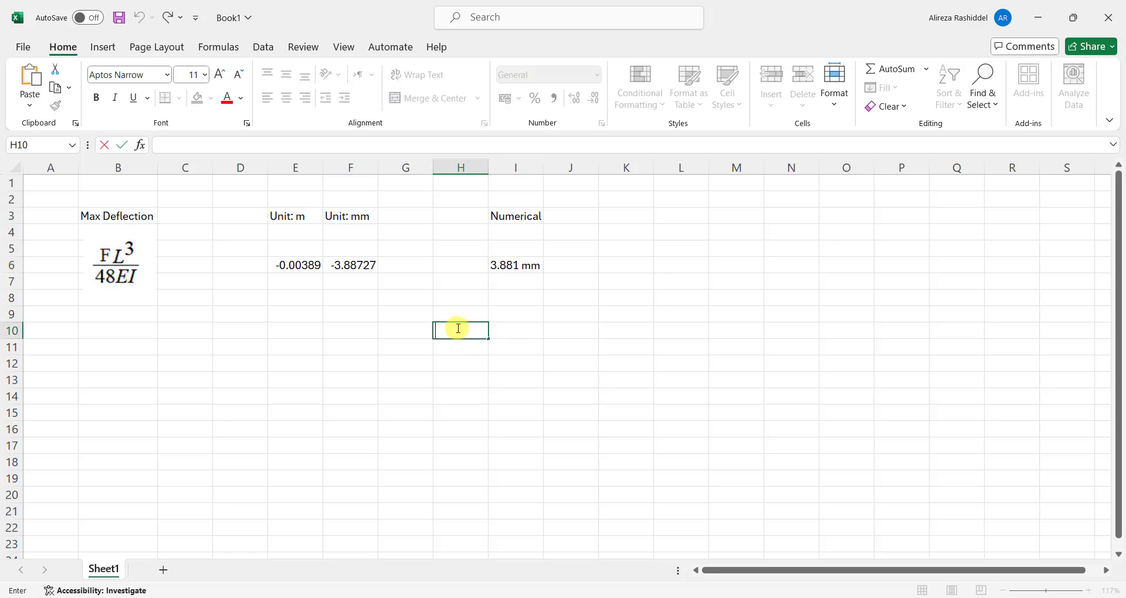
- Compute the deflection difference in H10 as =F6-I6, giving -0.00627
{"action": "type", "text": "=F6"}
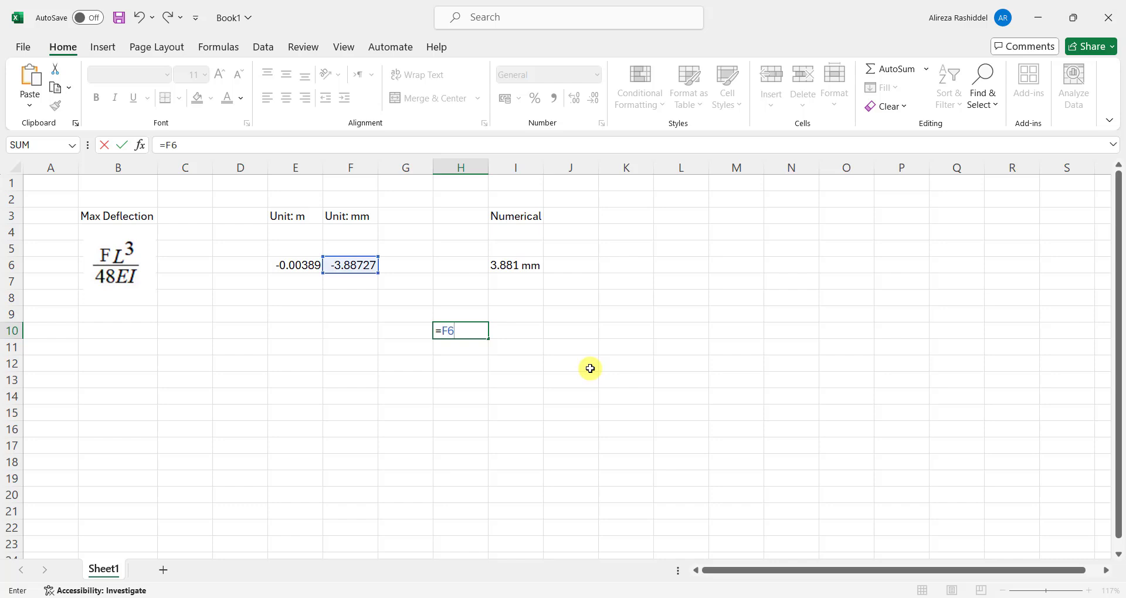
{"action": "type", "text": "-"}
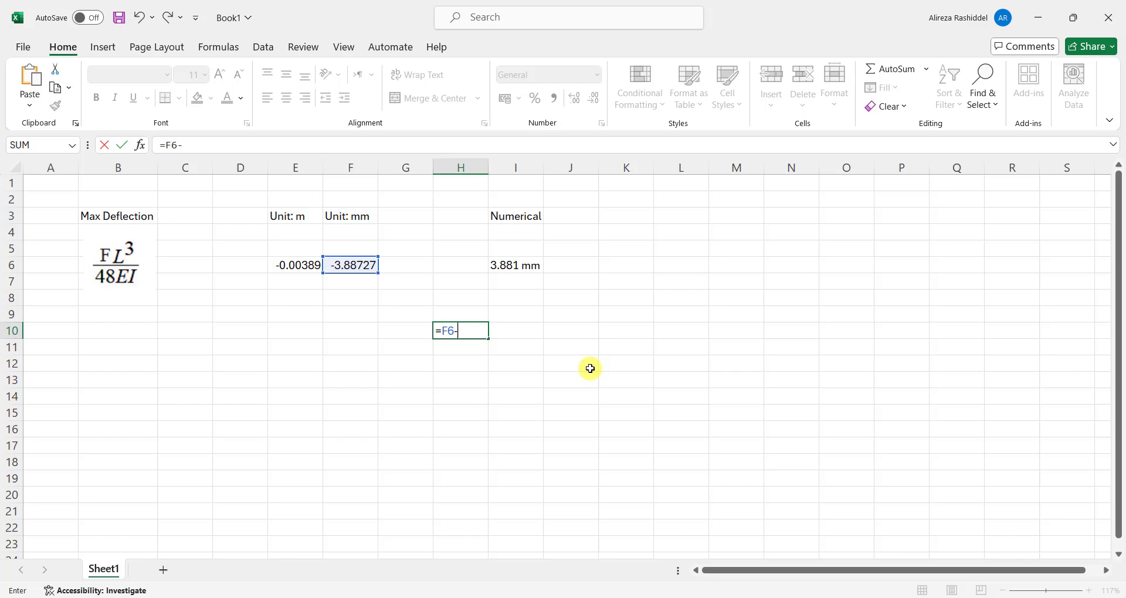
{"action": "type", "text": "I"}
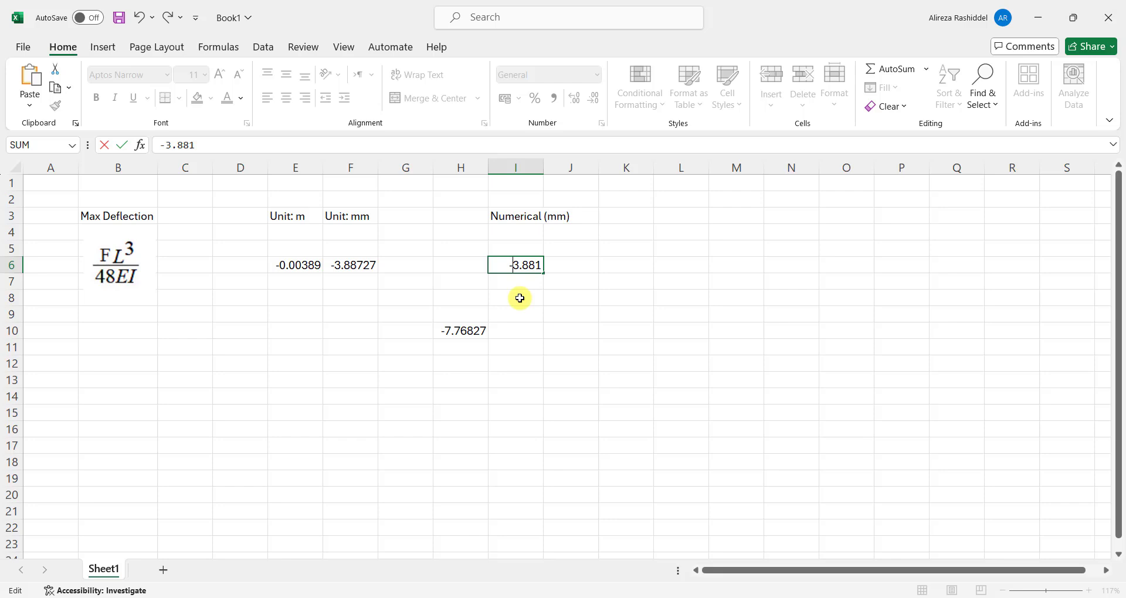
{"action": "type", "text": "=F6-I6"}
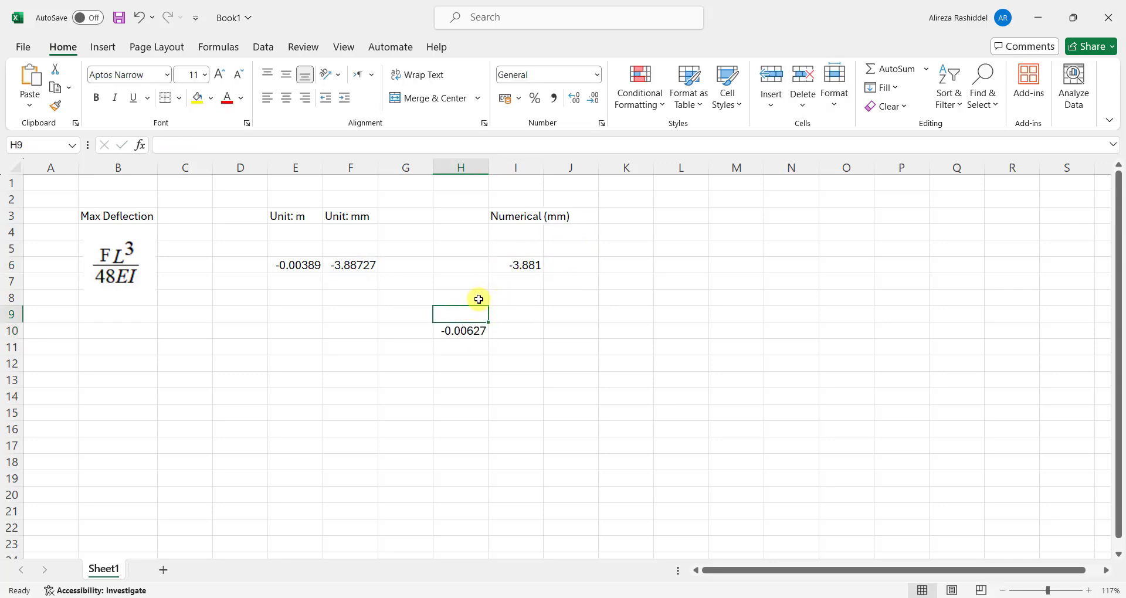
- Label H9 'mm' and compute the relative difference in I10 as =H10/3.88727, giving -0.00161
{"action": "type", "text": "=F6-I6"}
{"action": "type", "text": "mm"}
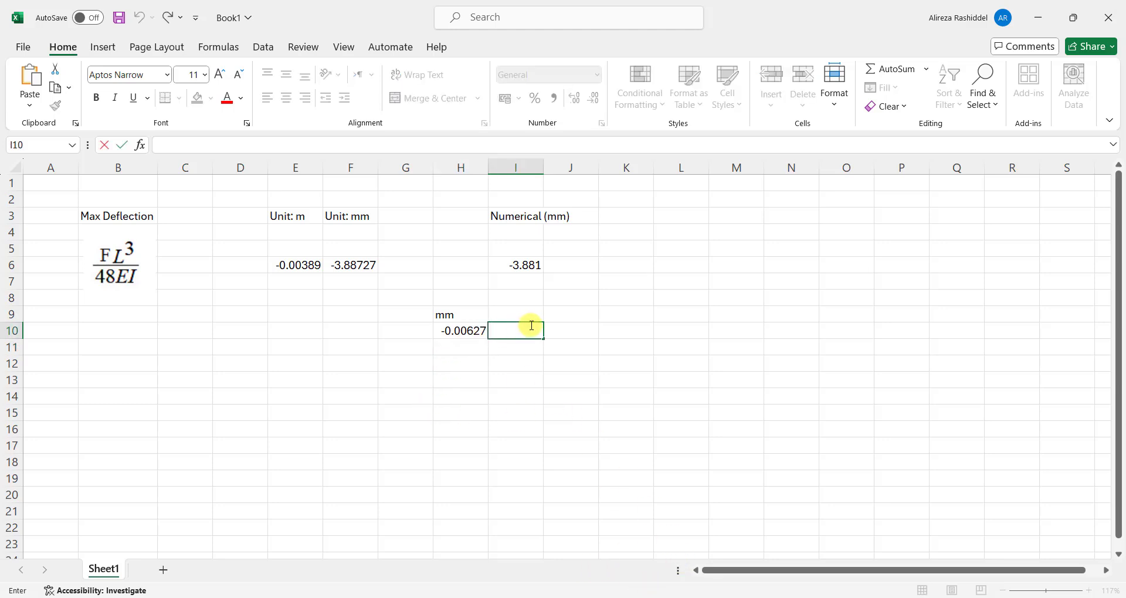
{"action": "type", "text": "="}
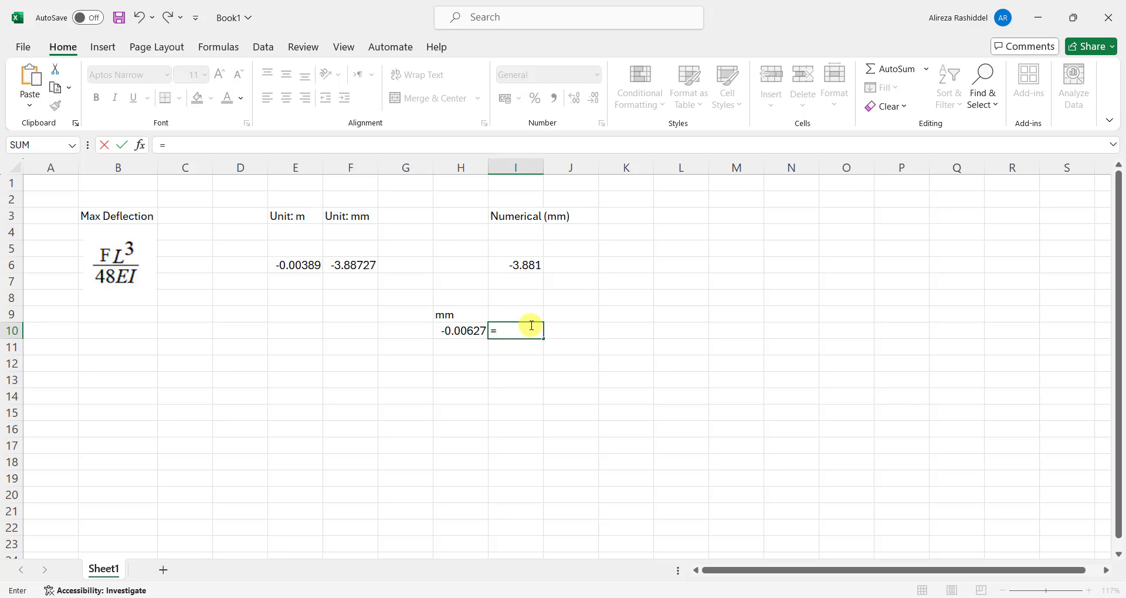
{"action": "type", "text": "H"}
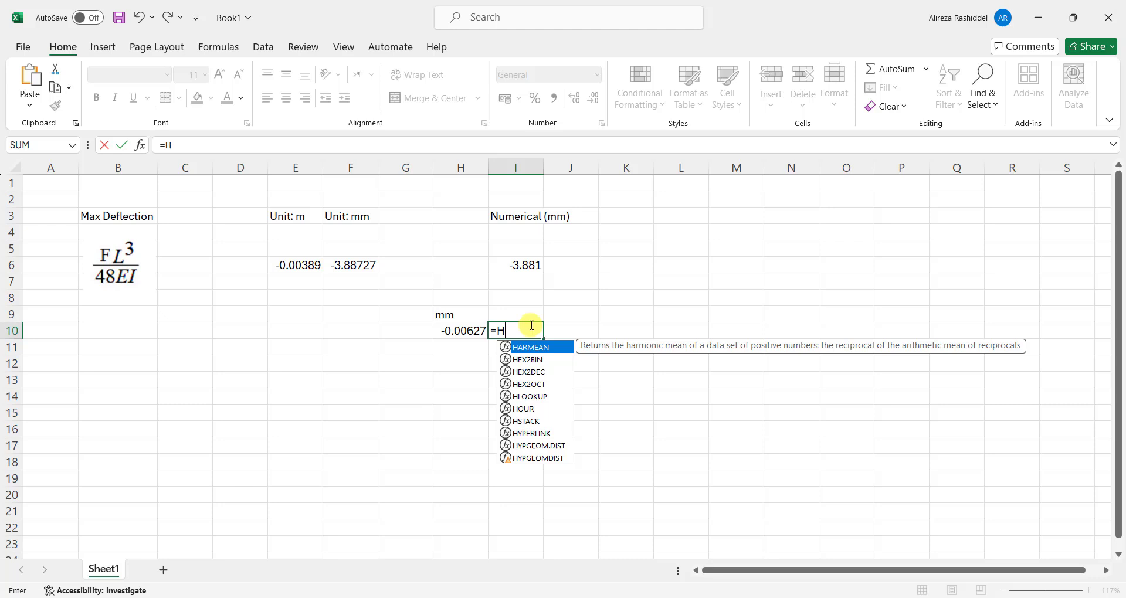
{"action": "type", "text": "10/"}
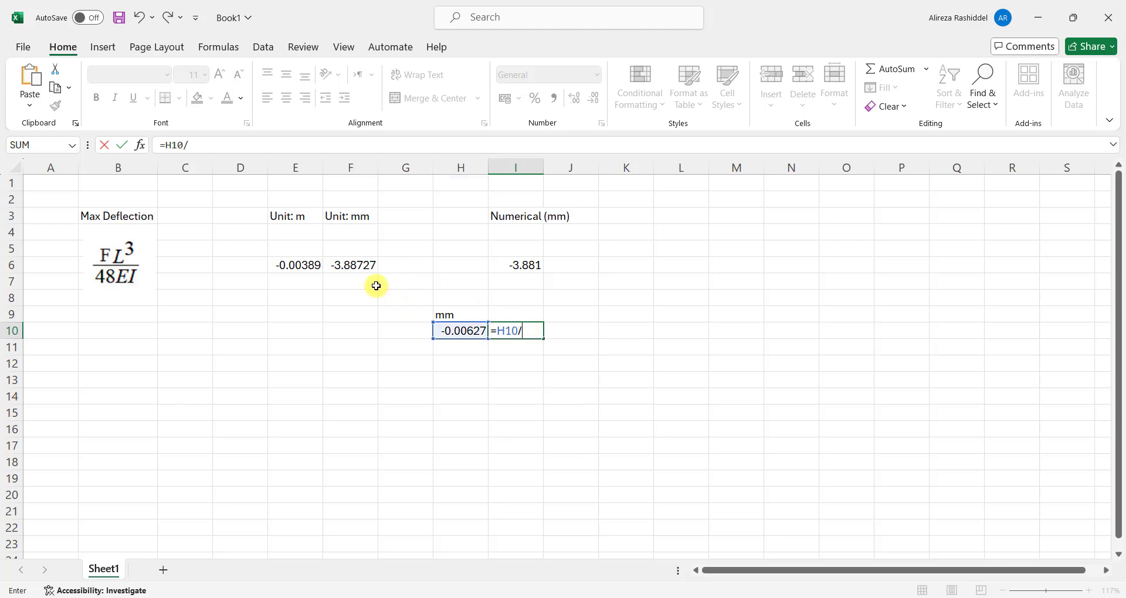
{"action": "mouse_move", "coordinate": [347, 260]}
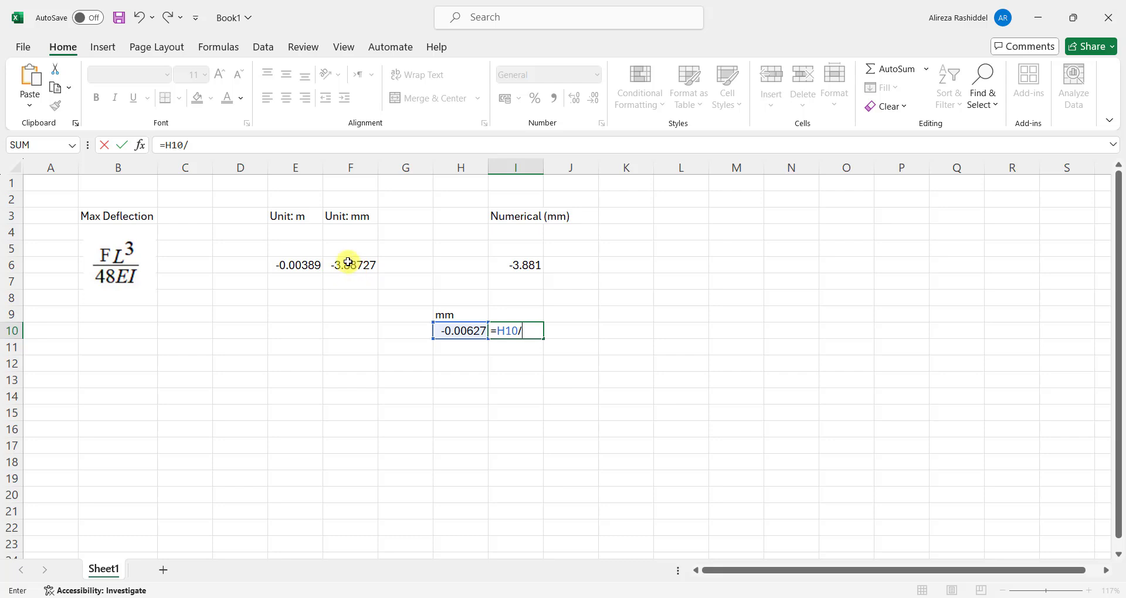
{"action": "key", "text": "enter"}
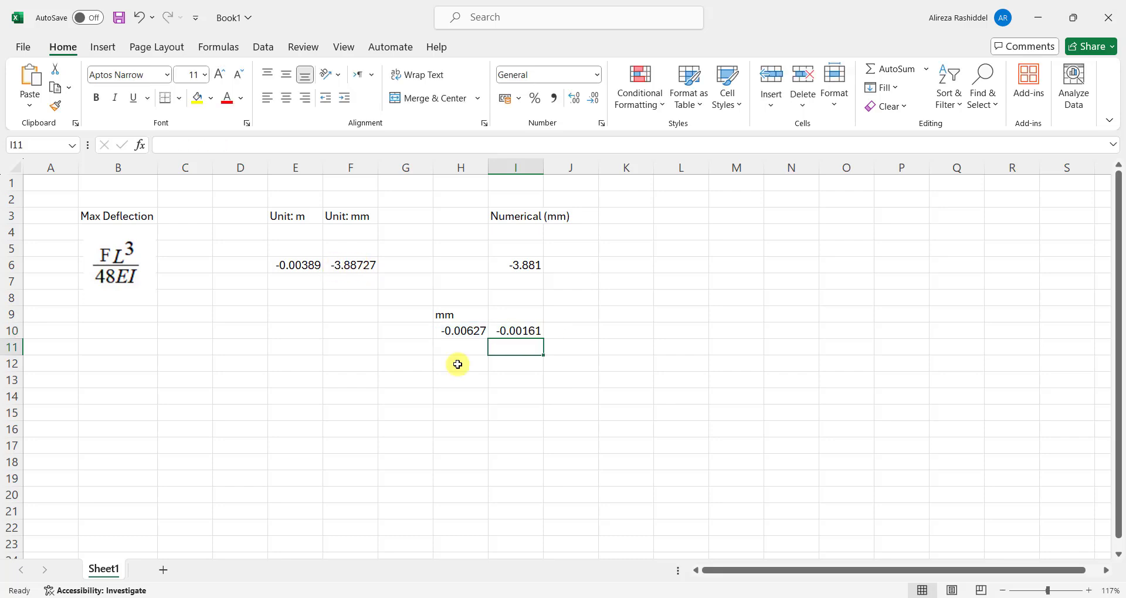
{"action": "left_click", "coordinate": [515, 331]}
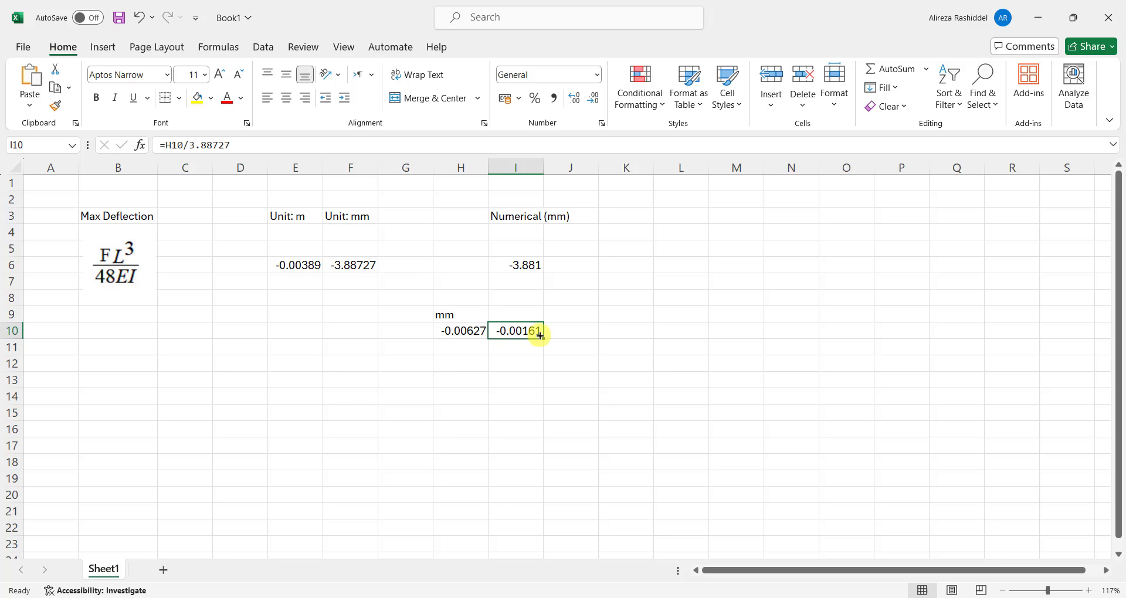
- Convert to percent in J10 with =I10*100 (-0.16129) and note 0.16% in J14
{"action": "left_click", "coordinate": [570, 331]}
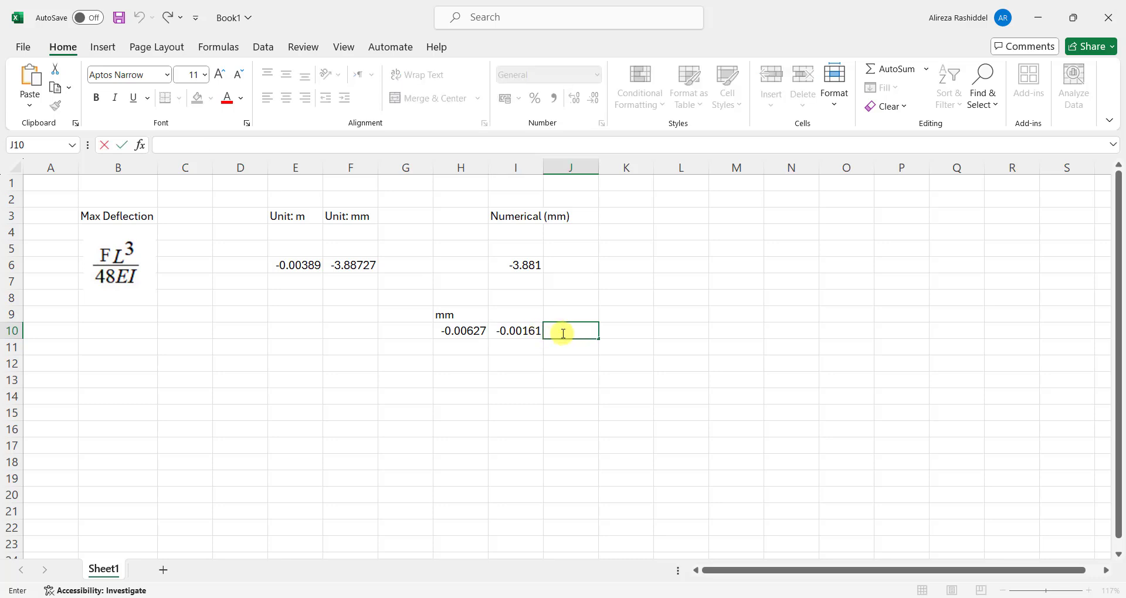
{"action": "type", "text": "="}
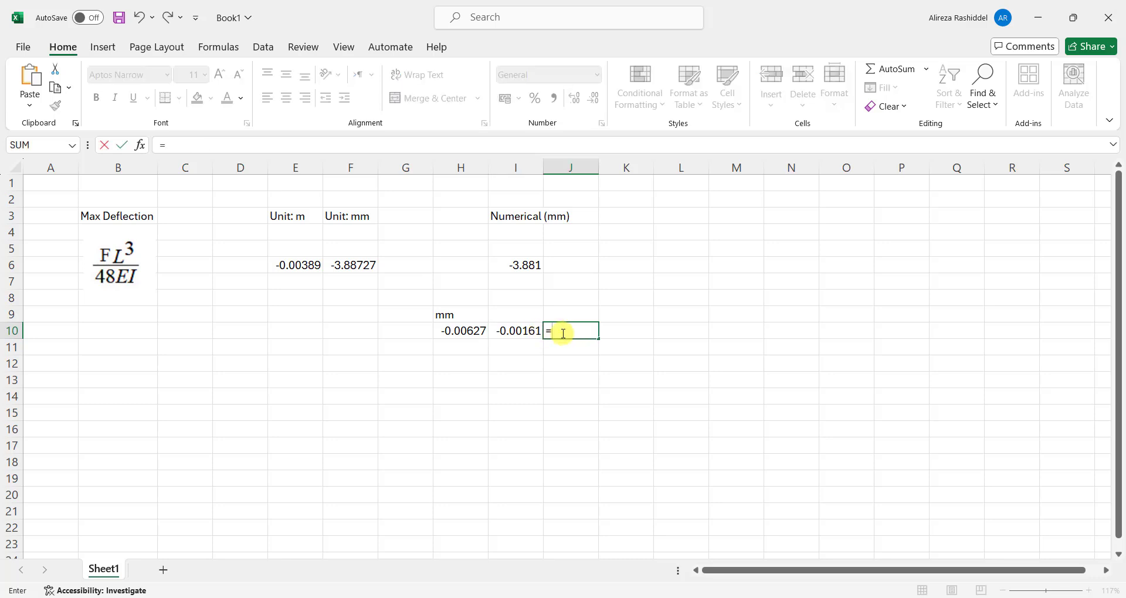
{"action": "left_click", "coordinate": [515, 183]}
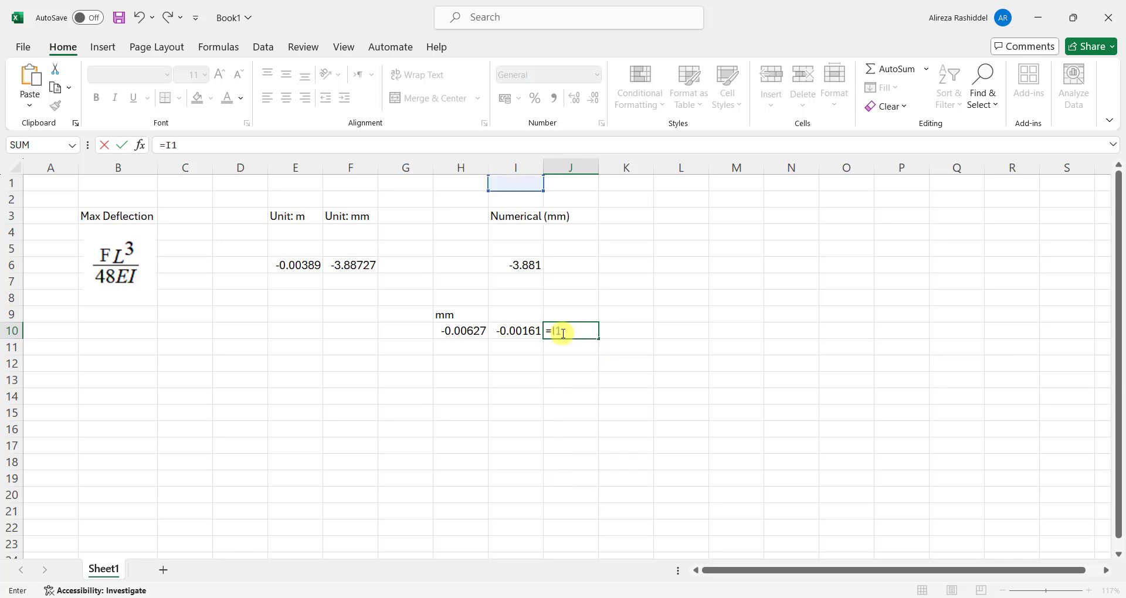
{"action": "type", "text": "0*10"}
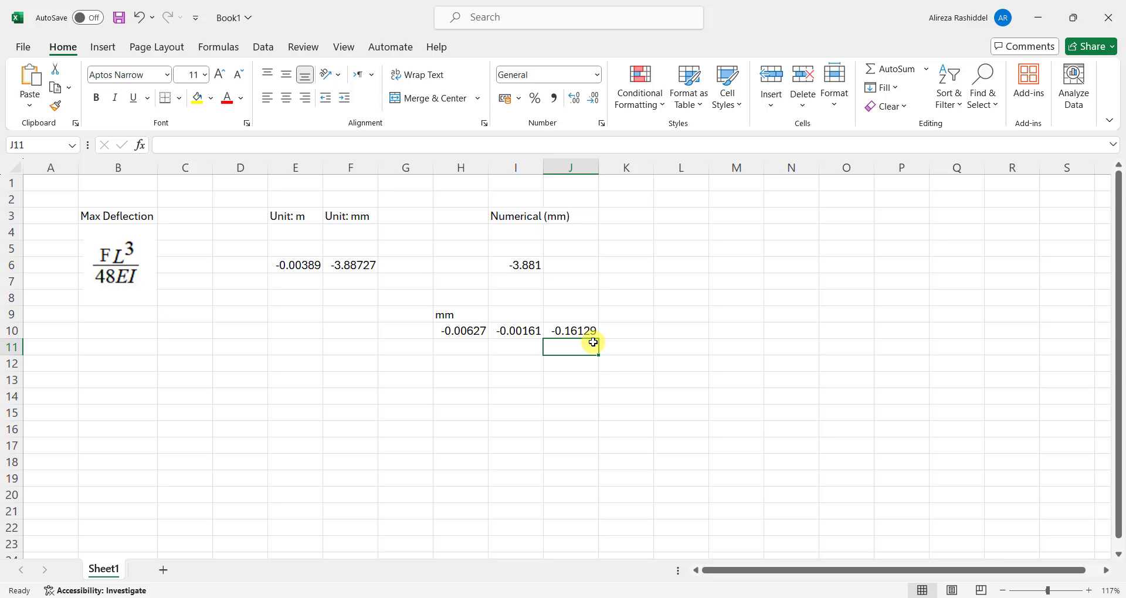
{"action": "mouse_move", "coordinate": [591, 376]}
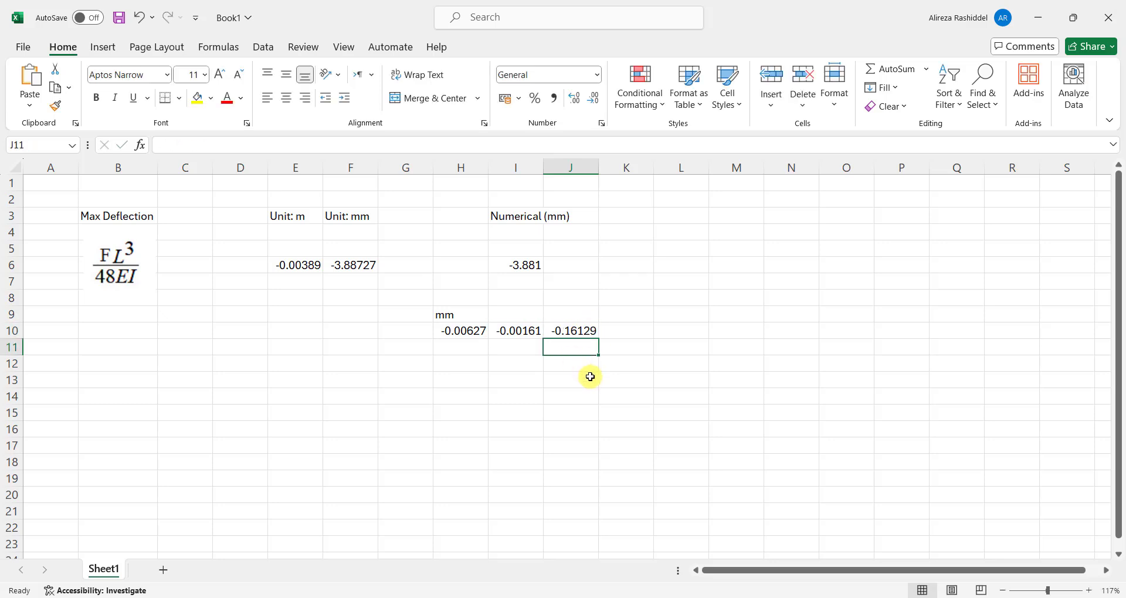
{"action": "mouse_move", "coordinate": [568, 338]}
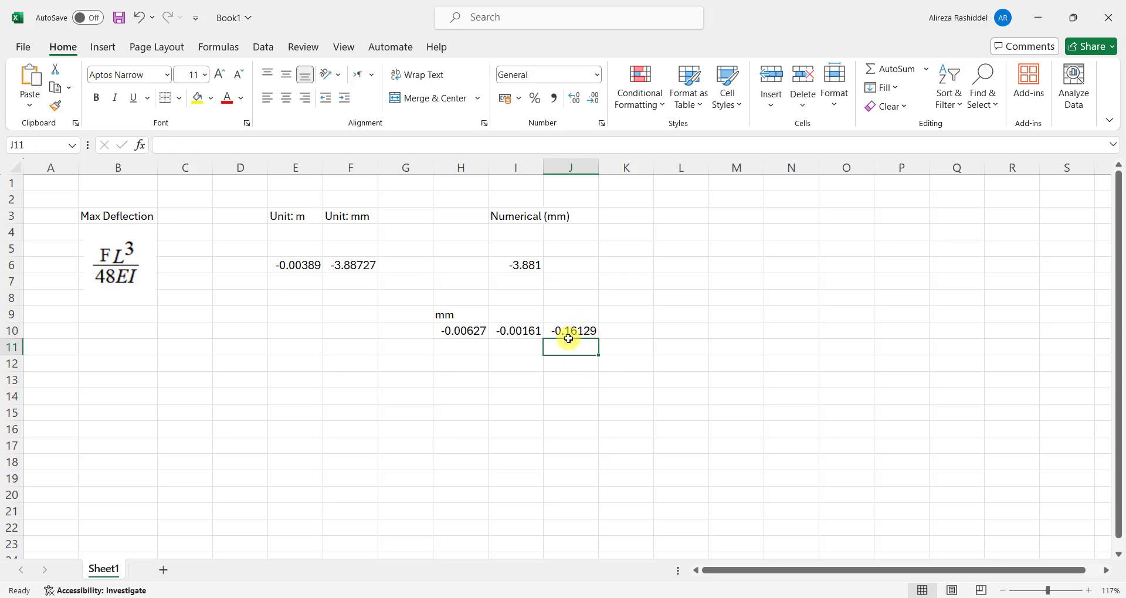
{"action": "type", "text": "0.16"}
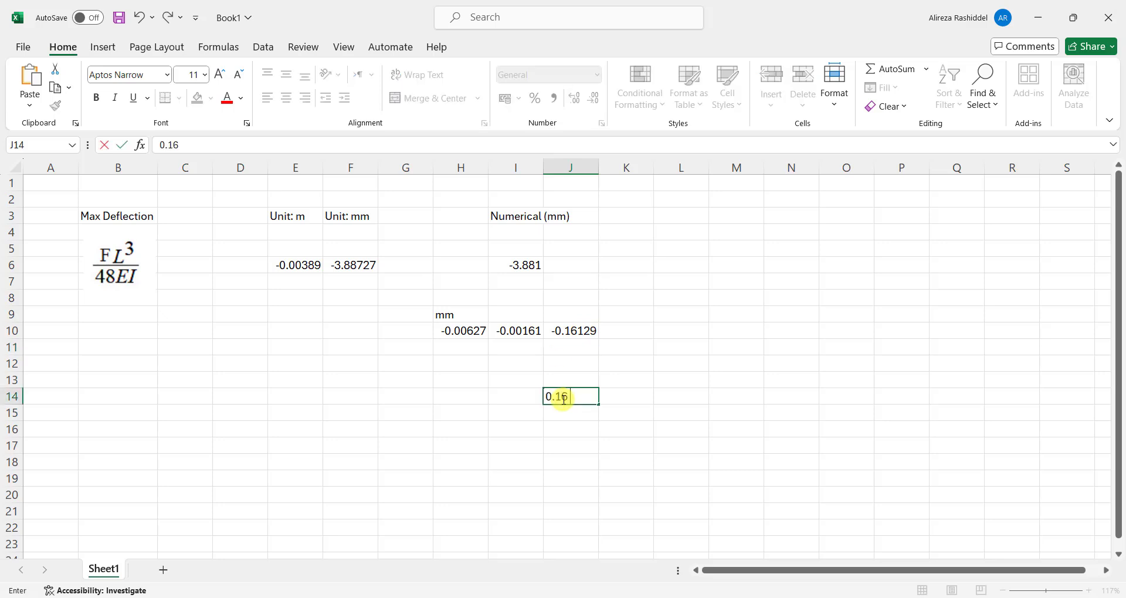
{"action": "key", "text": "Enter"}
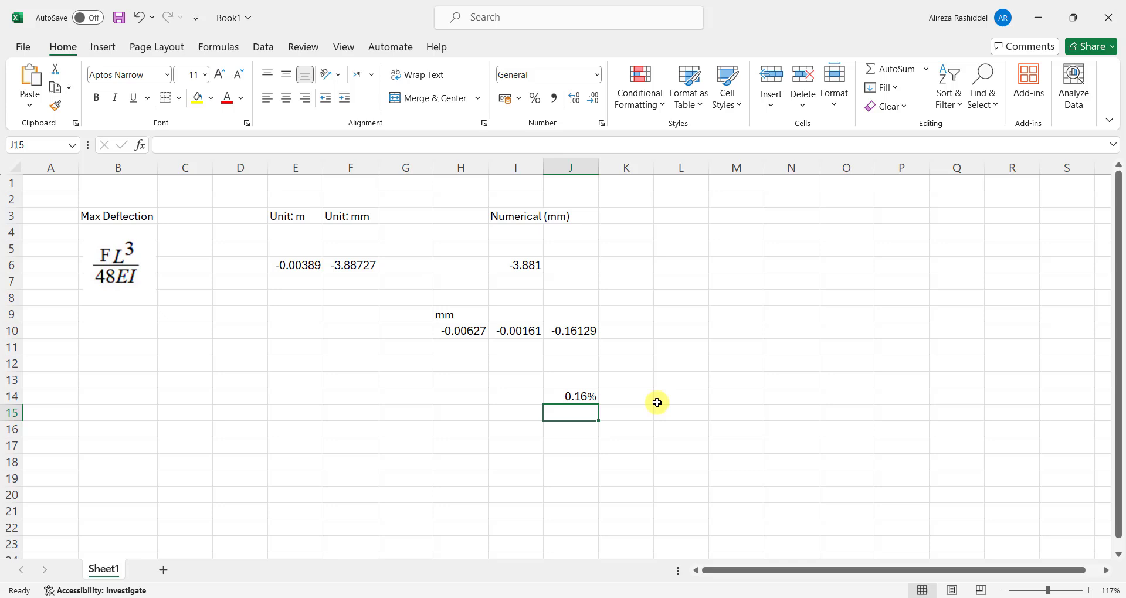
{"action": "left_click", "coordinate": [626, 429]}
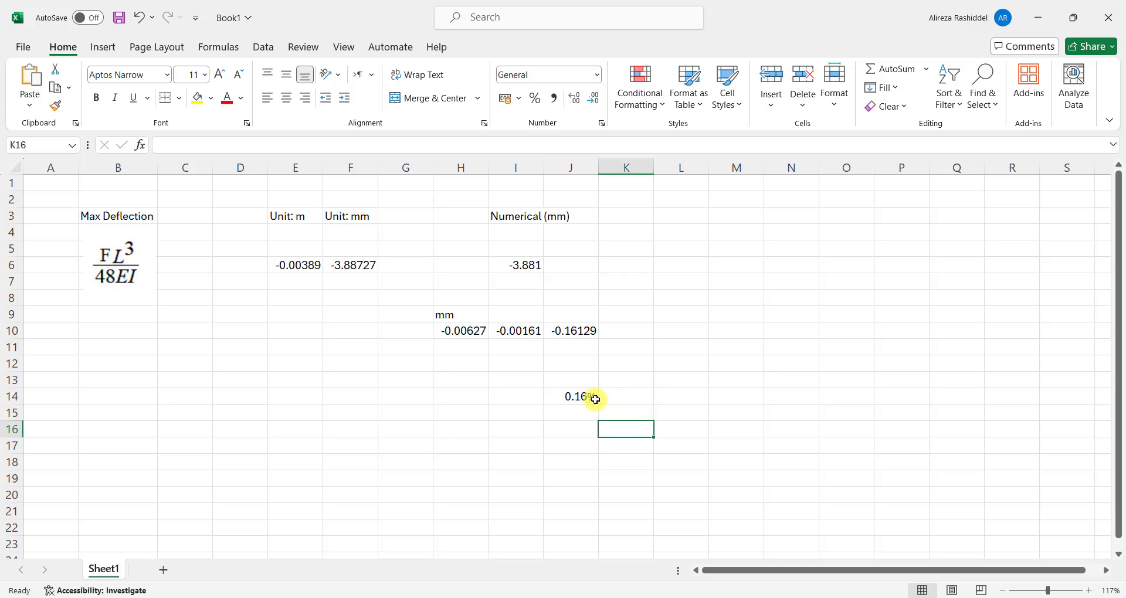
{"action": "mouse_move", "coordinate": [563, 398]}
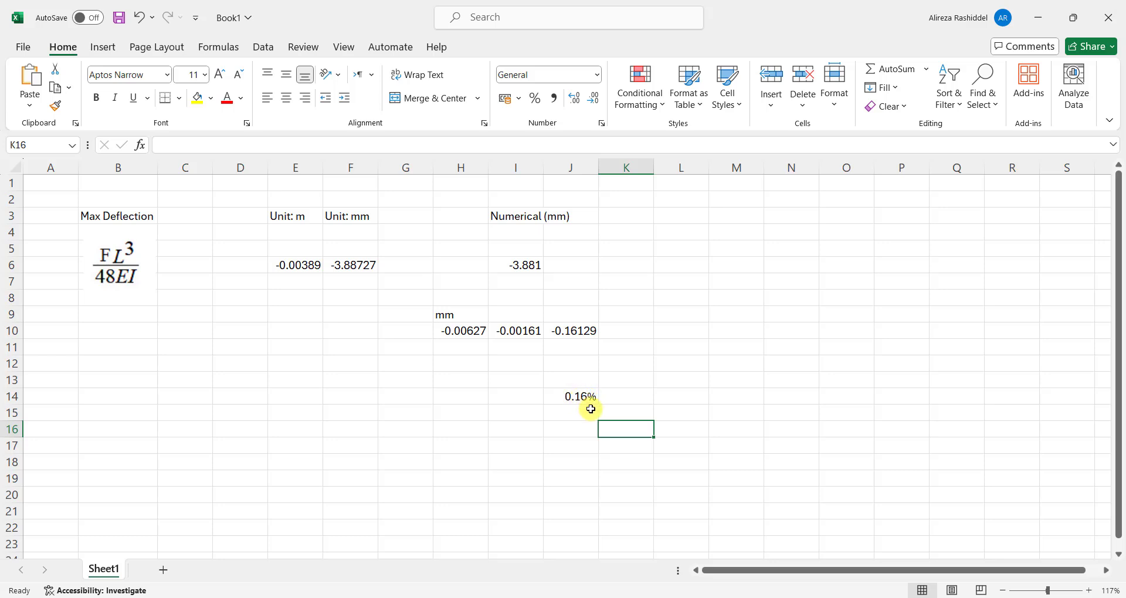
{"action": "mouse_move", "coordinate": [584, 413]}
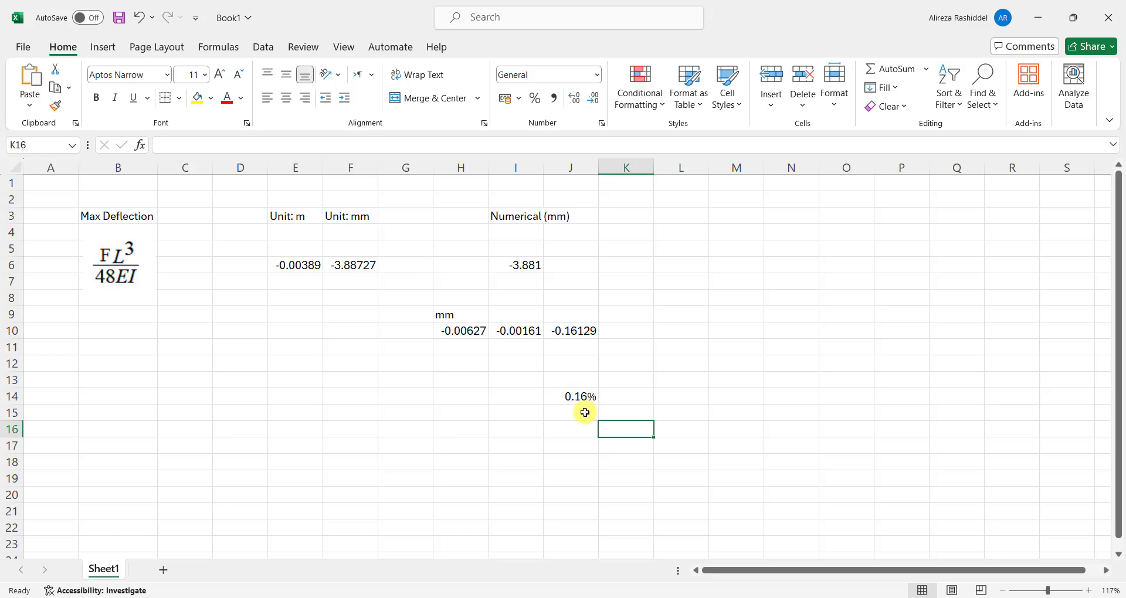
{"action": "mouse_move", "coordinate": [605, 423]}
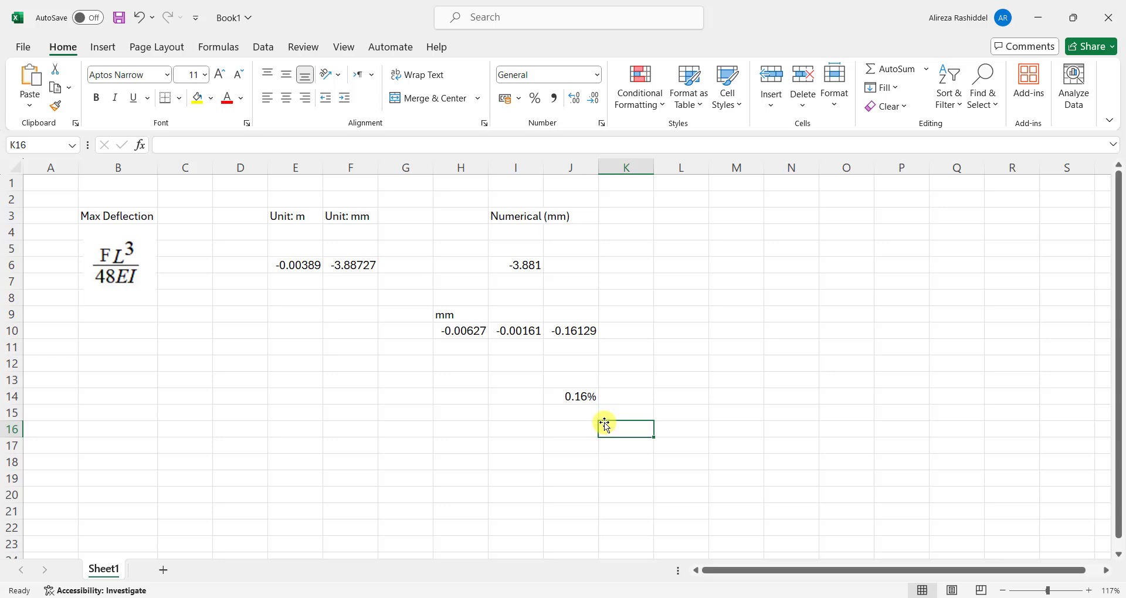